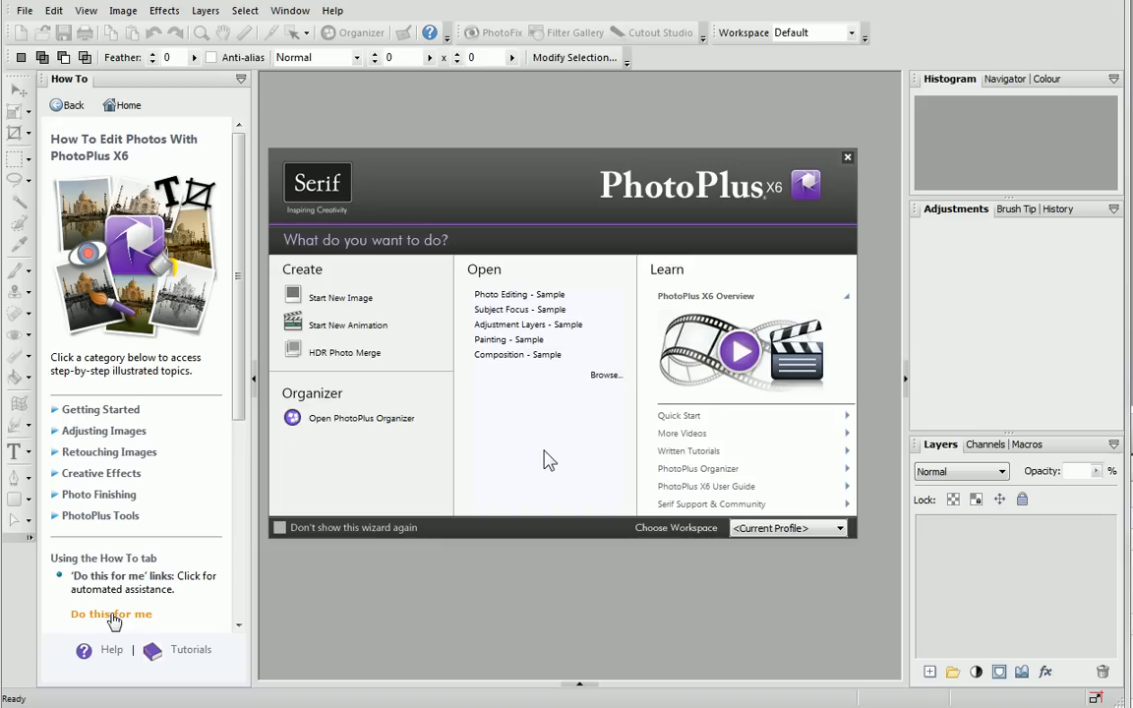
pyautogui.moveTo(464, 397)
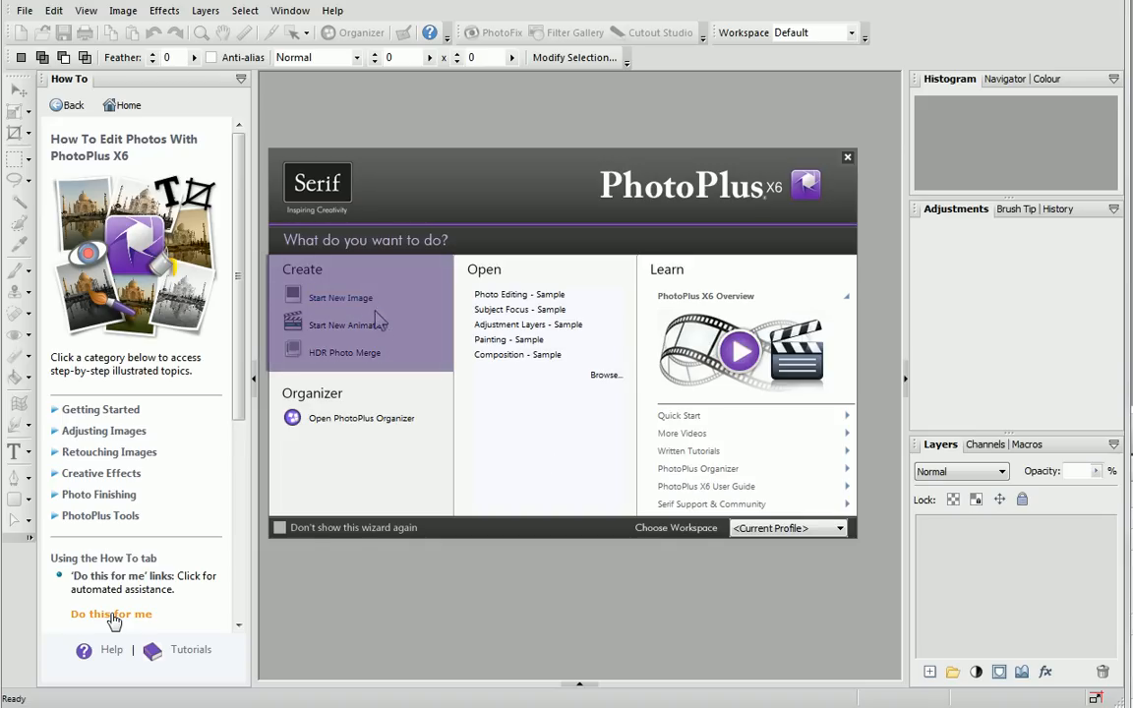
pyautogui.moveTo(344, 359)
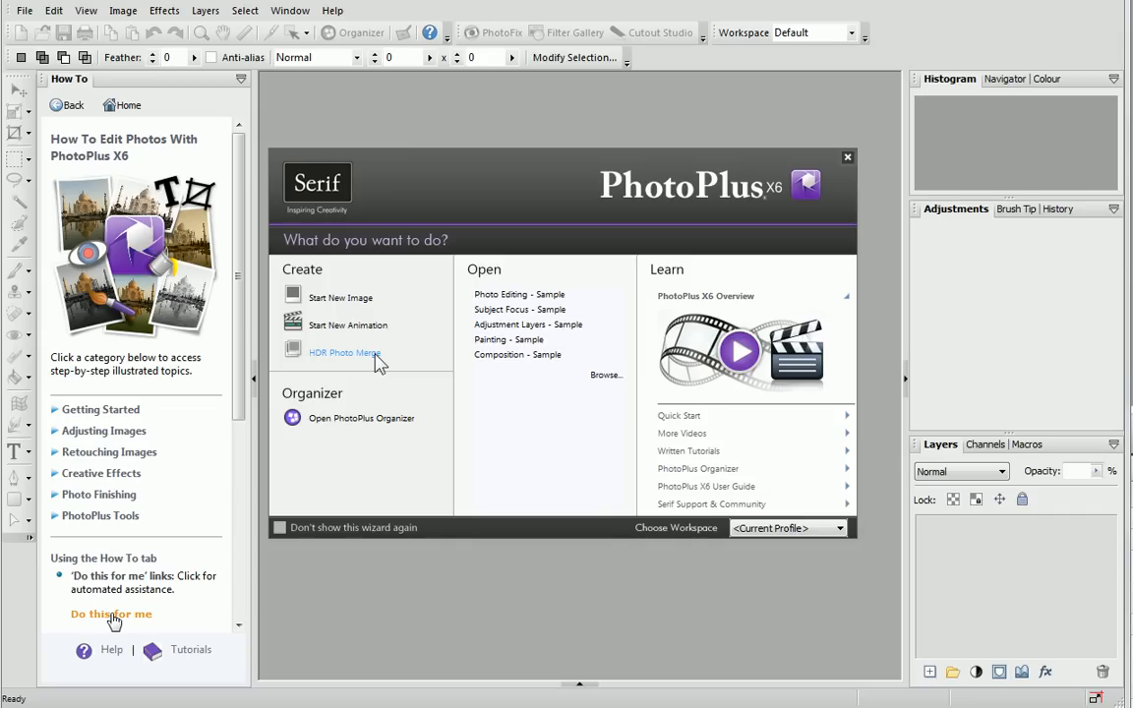
pyautogui.moveTo(389, 371)
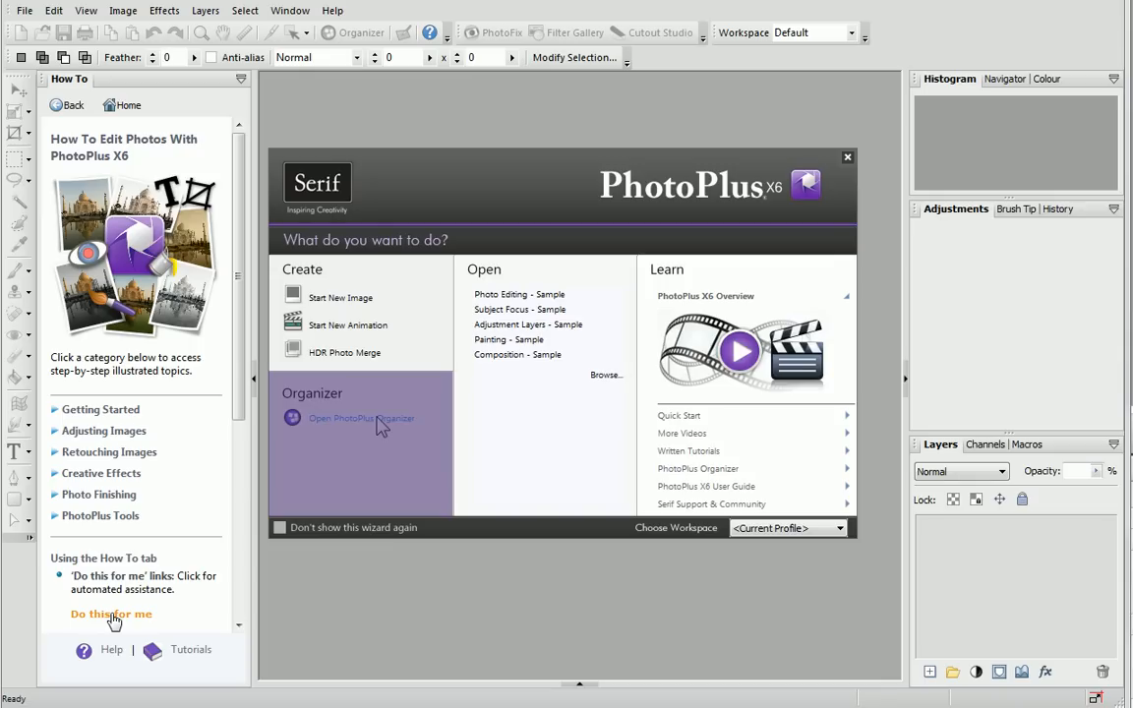
pyautogui.moveTo(517, 354)
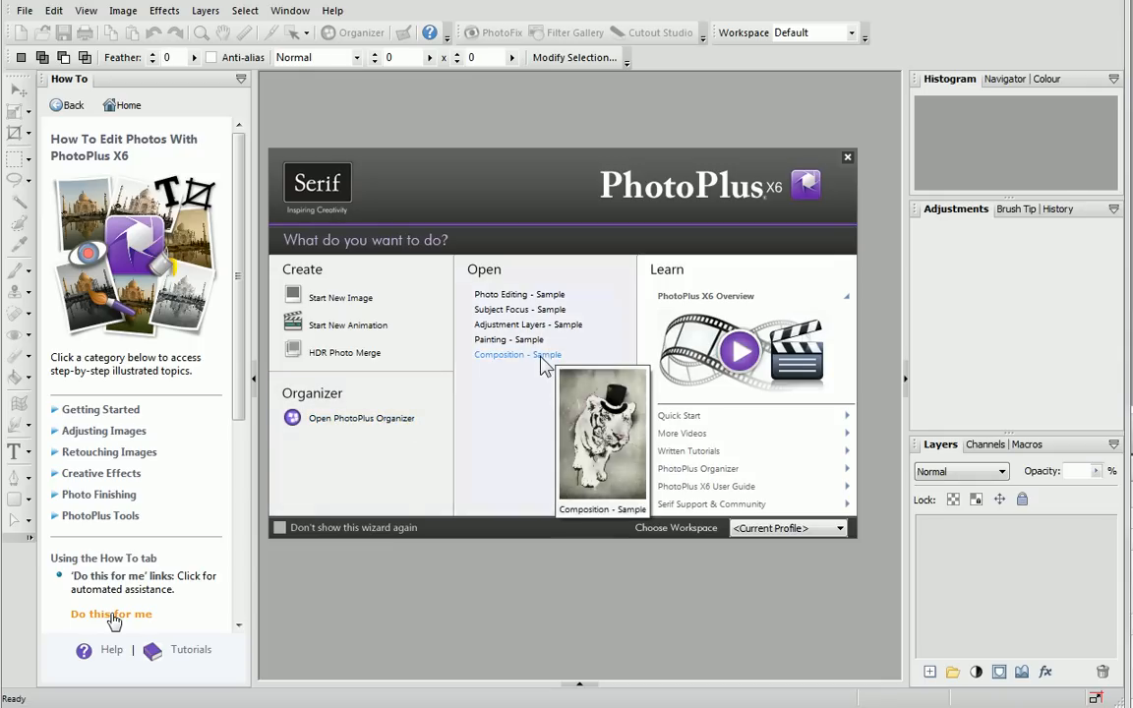
pyautogui.moveTo(598, 384)
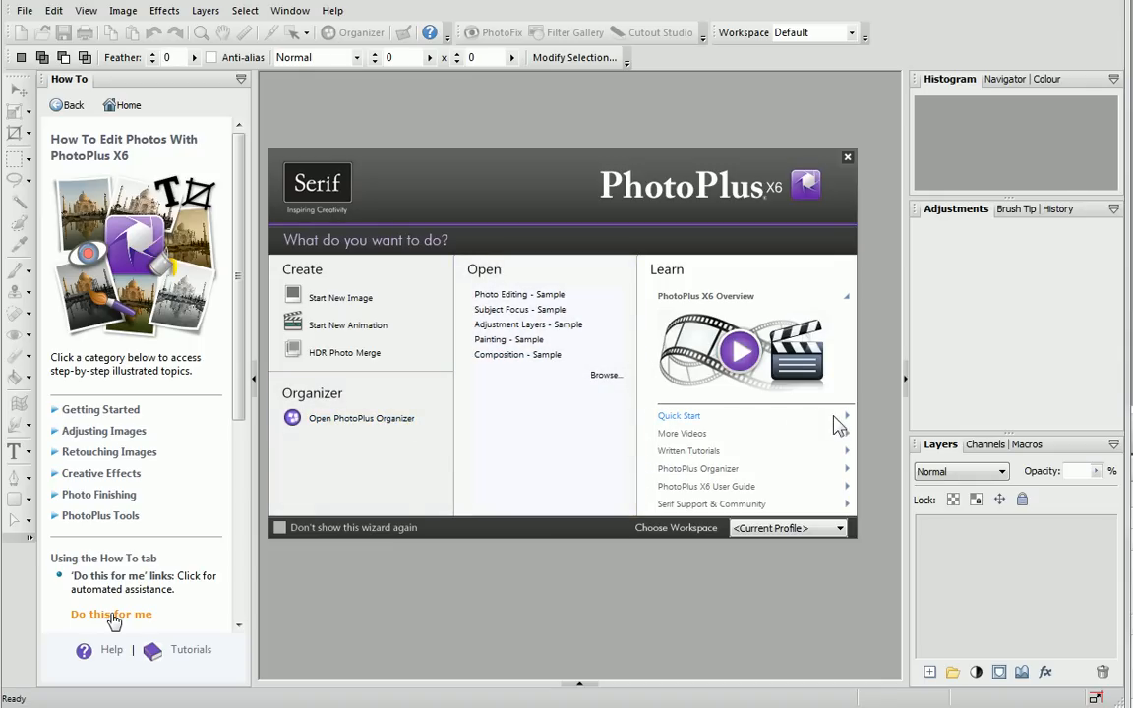
# Browse the startup wizard, then open the leopard photo PICT2.png from Pictures
pyautogui.click(681, 415)
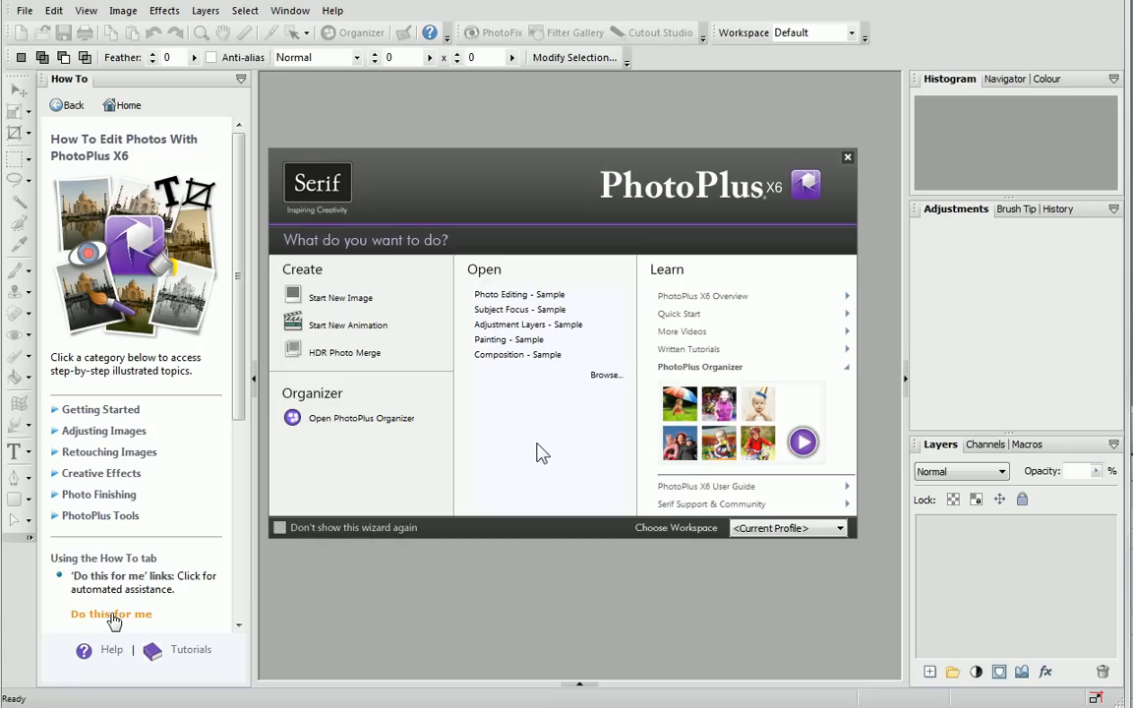
pyautogui.moveTo(606, 378)
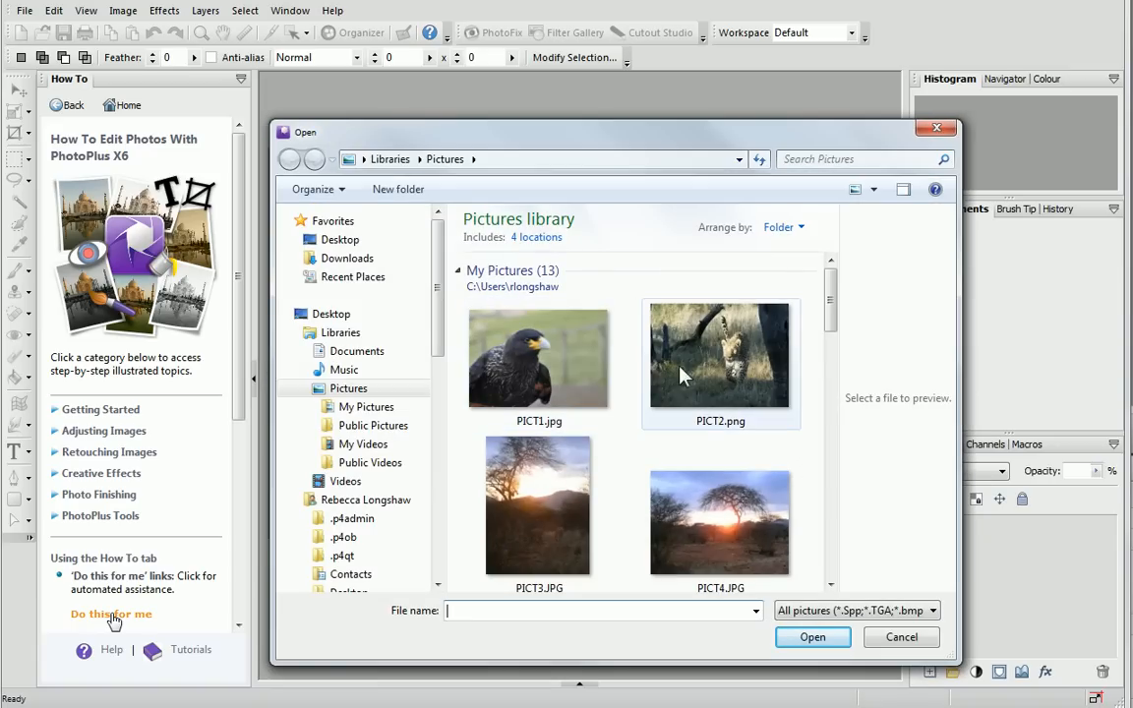
pyautogui.click(721, 356)
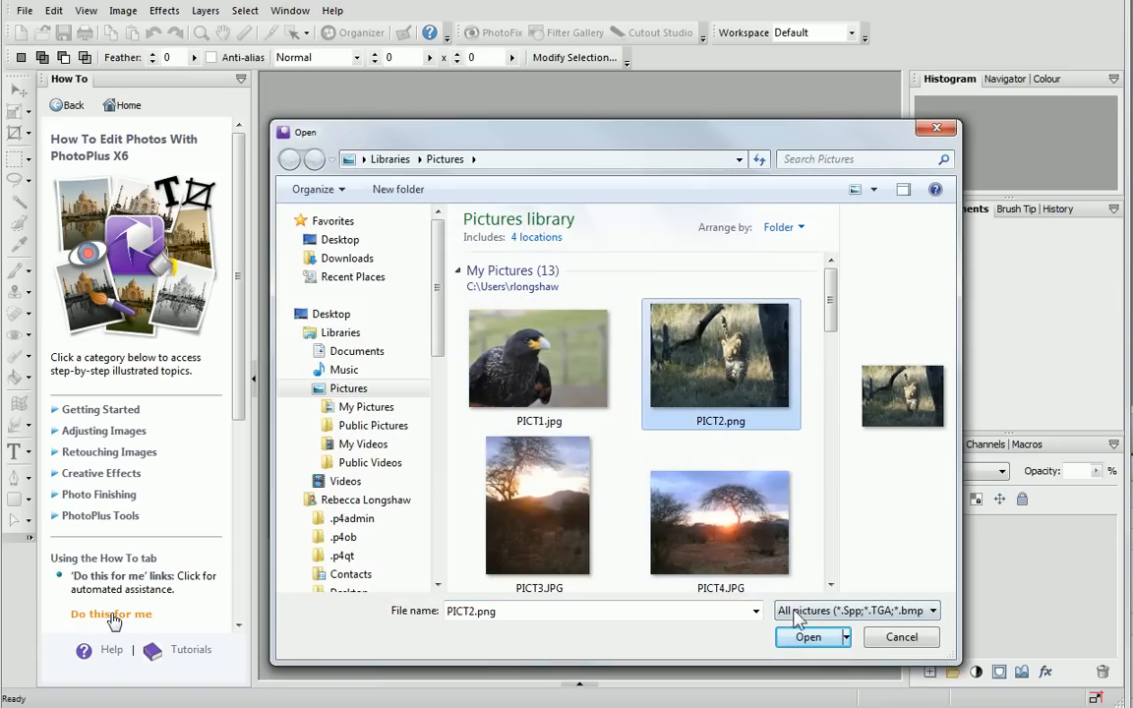
pyautogui.click(807, 637)
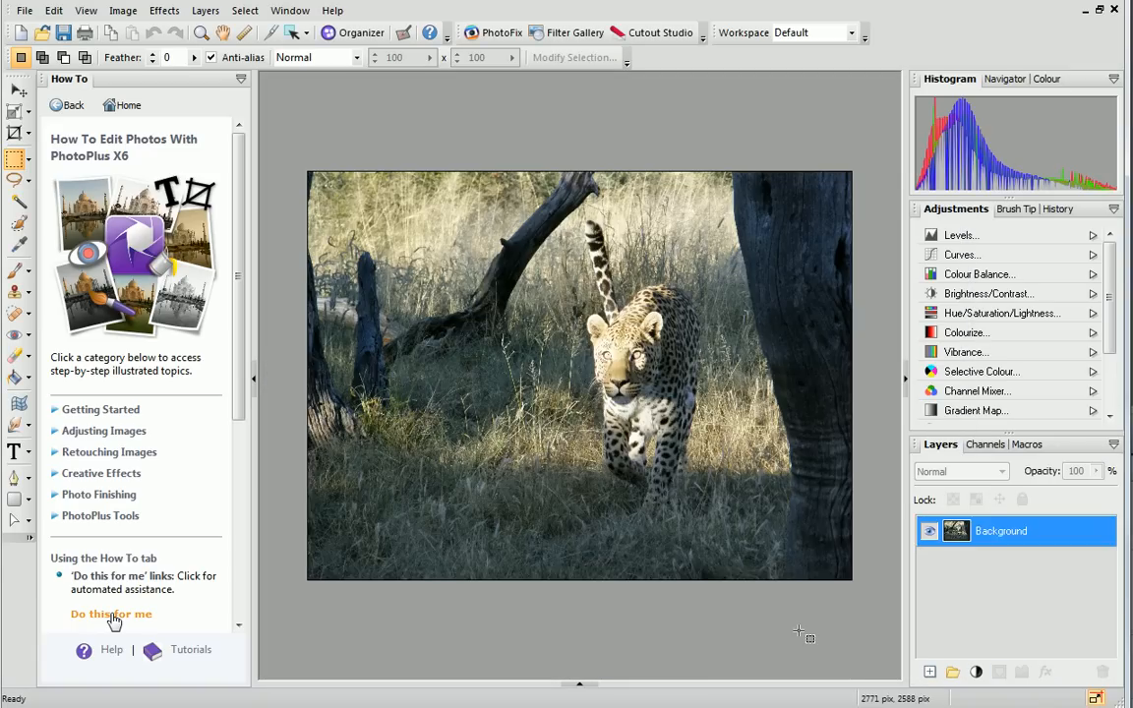
# Frame the leopard with a 7 × 5 in preset crop area using the Crop Tool
pyautogui.click(240, 78)
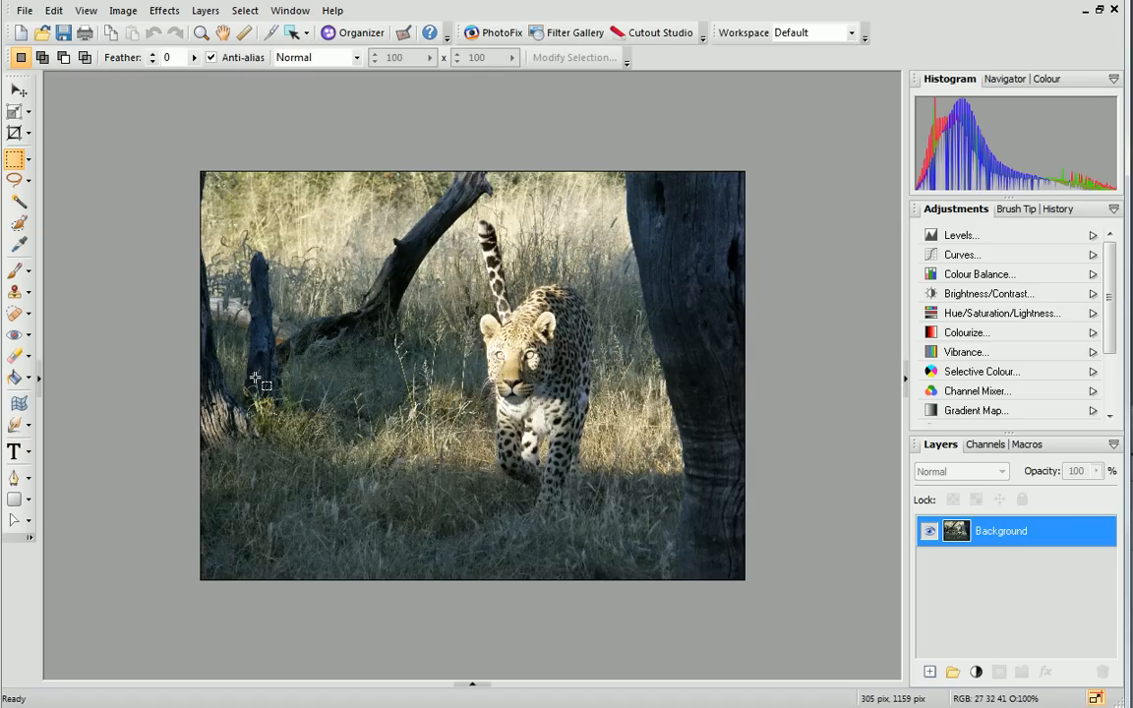
pyautogui.moveTo(67, 170)
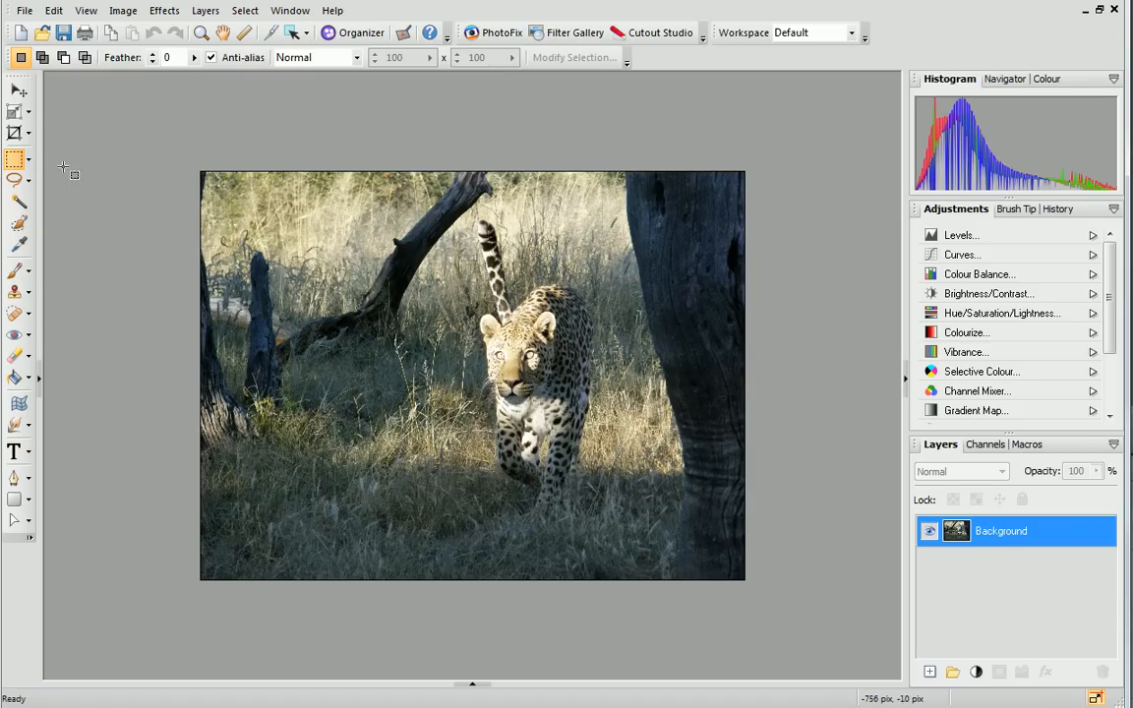
pyautogui.moveTo(22, 133)
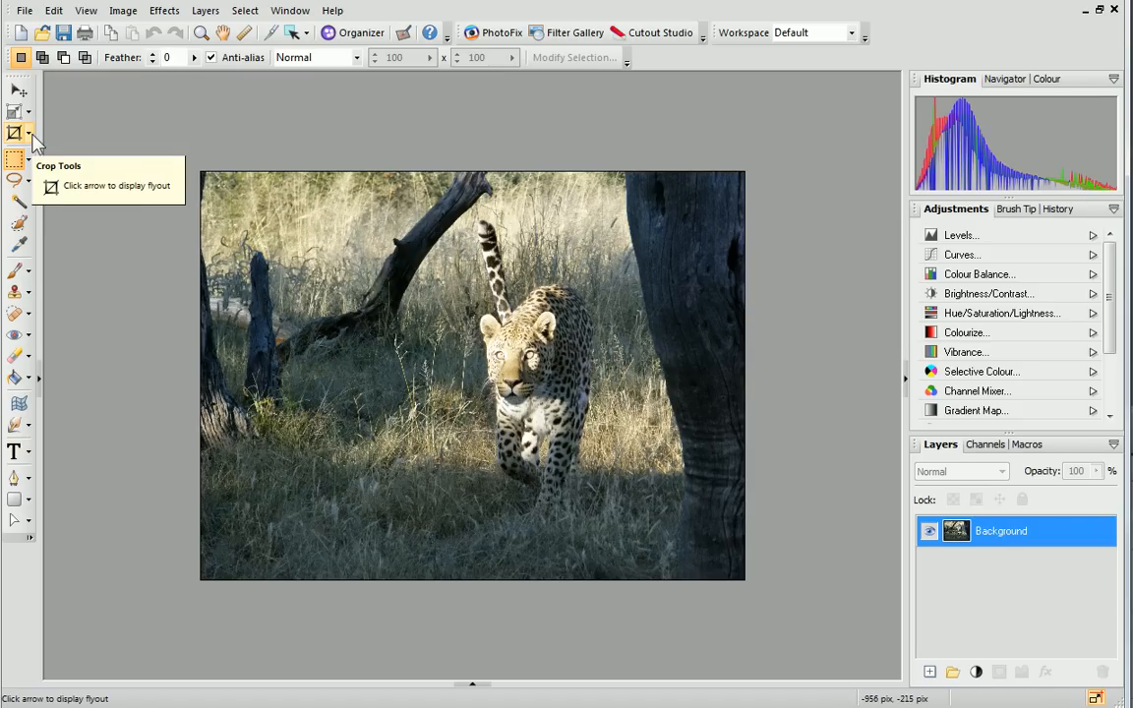
pyautogui.click(15, 134)
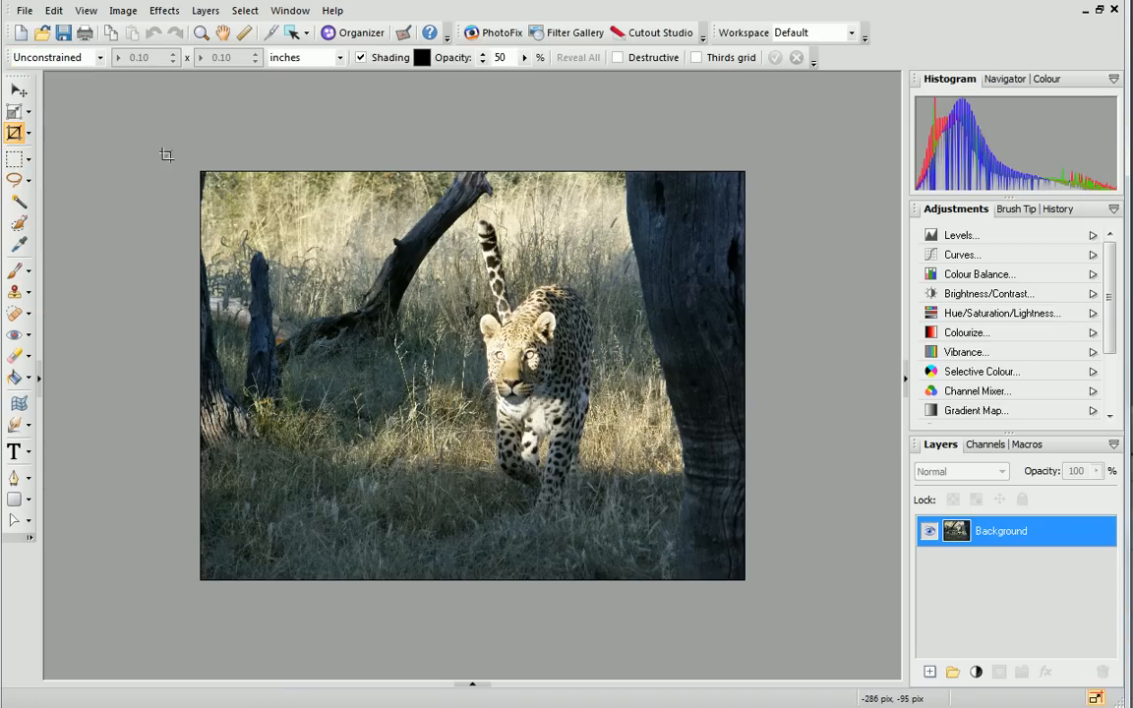
pyautogui.moveTo(732, 57)
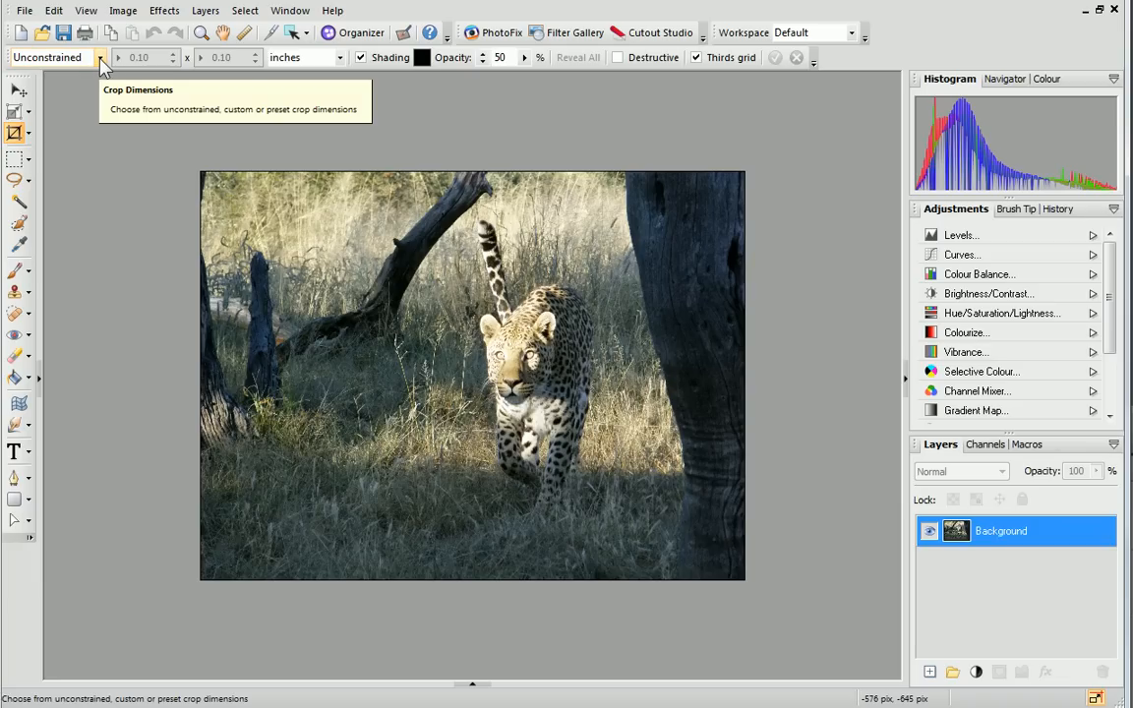
pyautogui.click(98, 55)
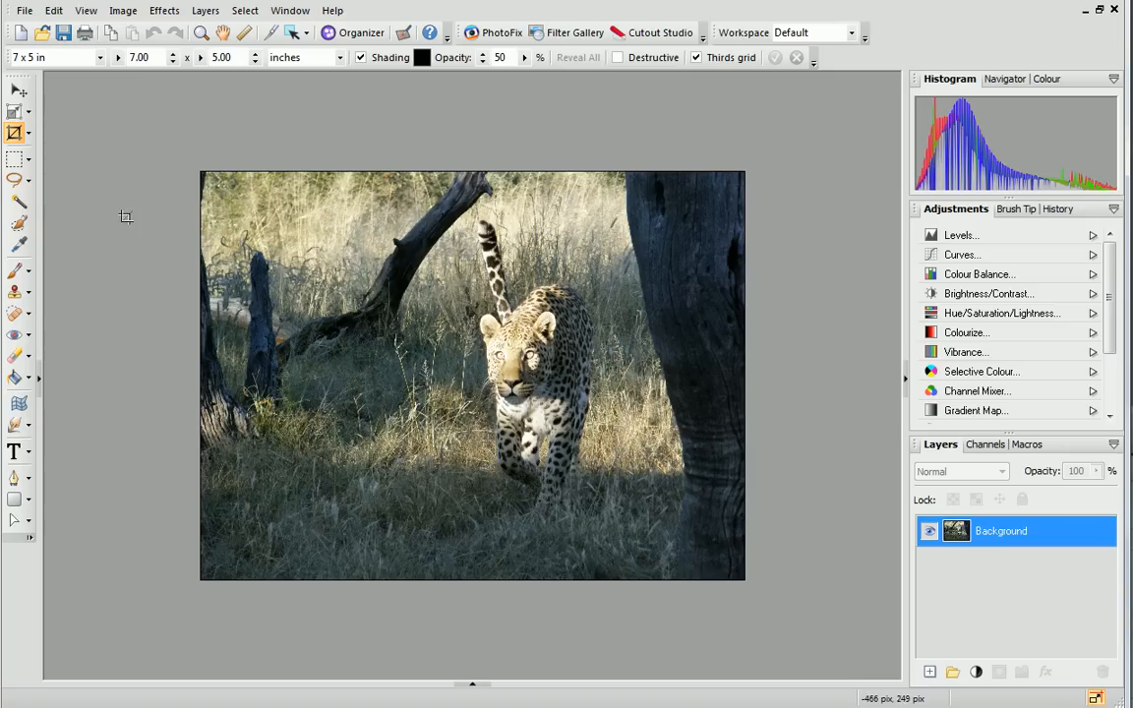
pyautogui.moveTo(212, 217); pyautogui.dragTo(512, 436)
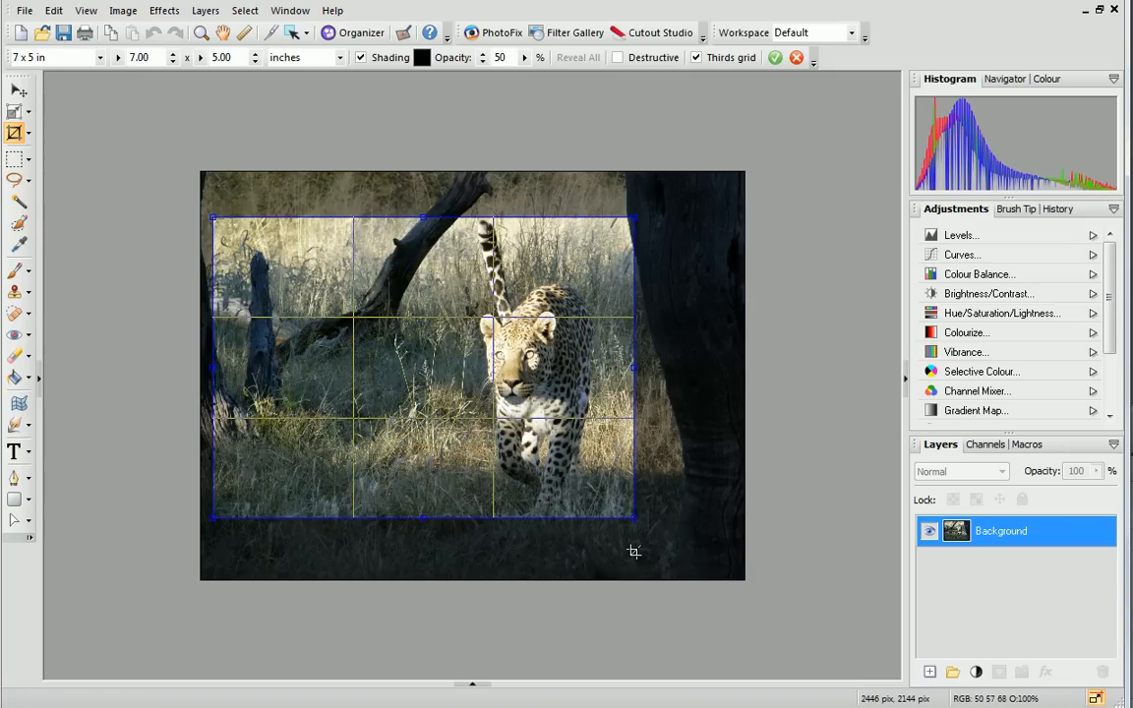
pyautogui.moveTo(423, 515); pyautogui.dragTo(422, 423)
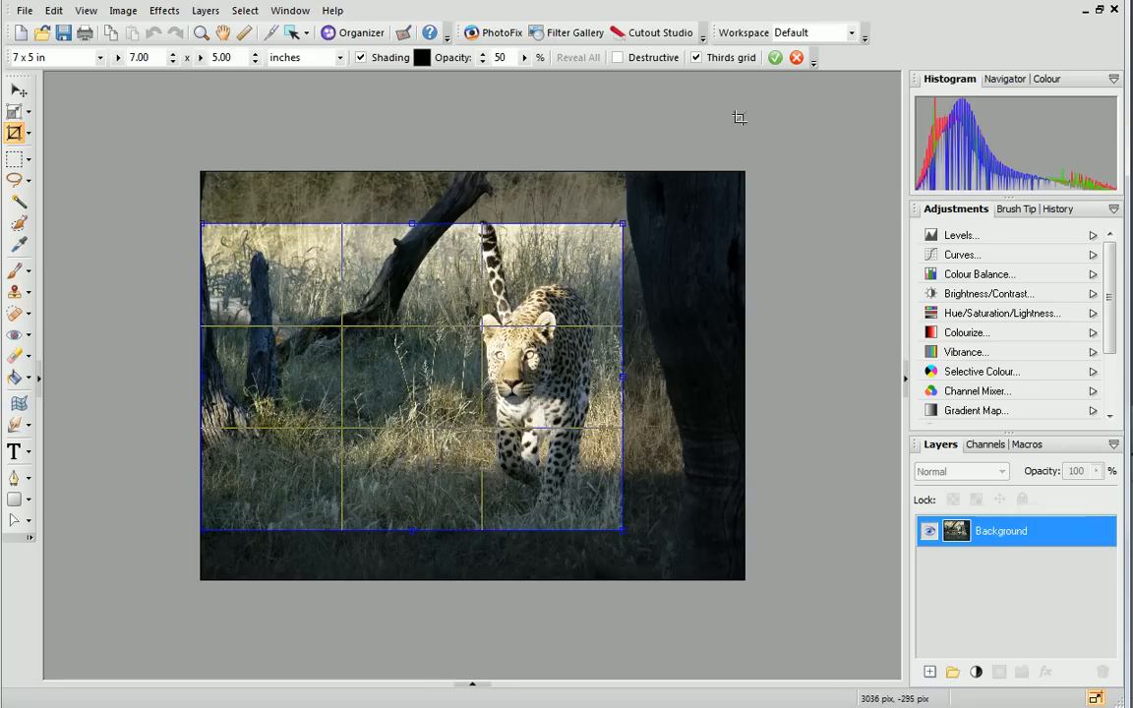
pyautogui.moveTo(775, 57)
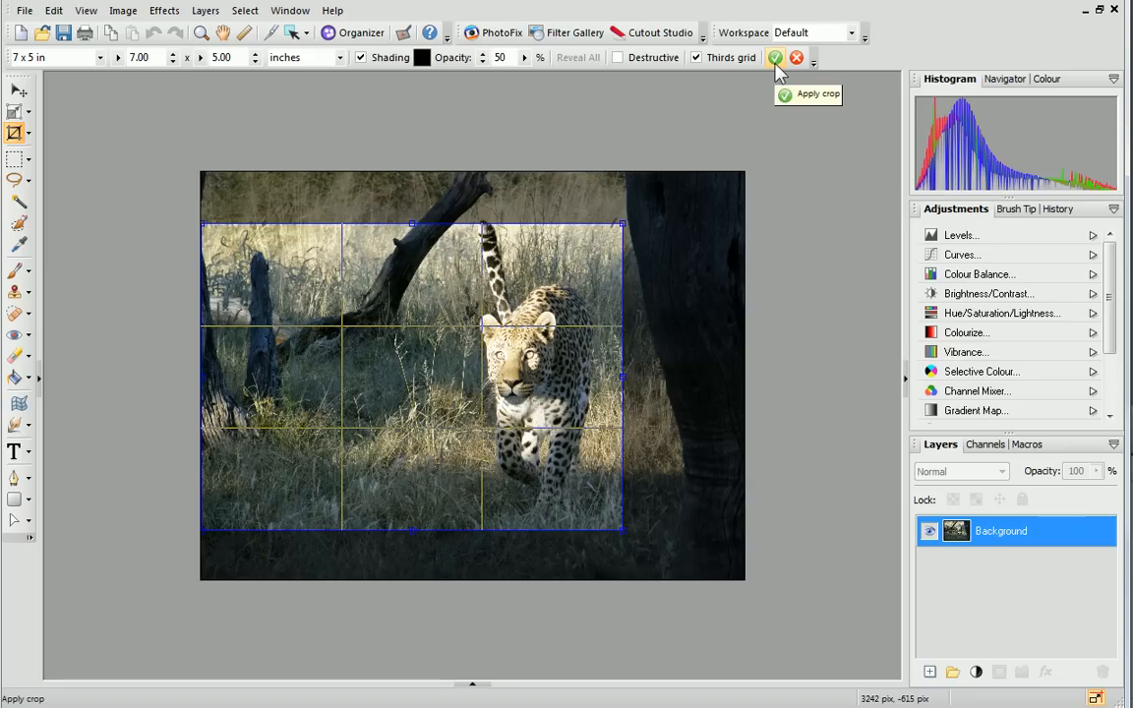
# Apply the 7 × 5 inch crop to the leopard photo and move on to the lakeside photo
pyautogui.click(776, 57)
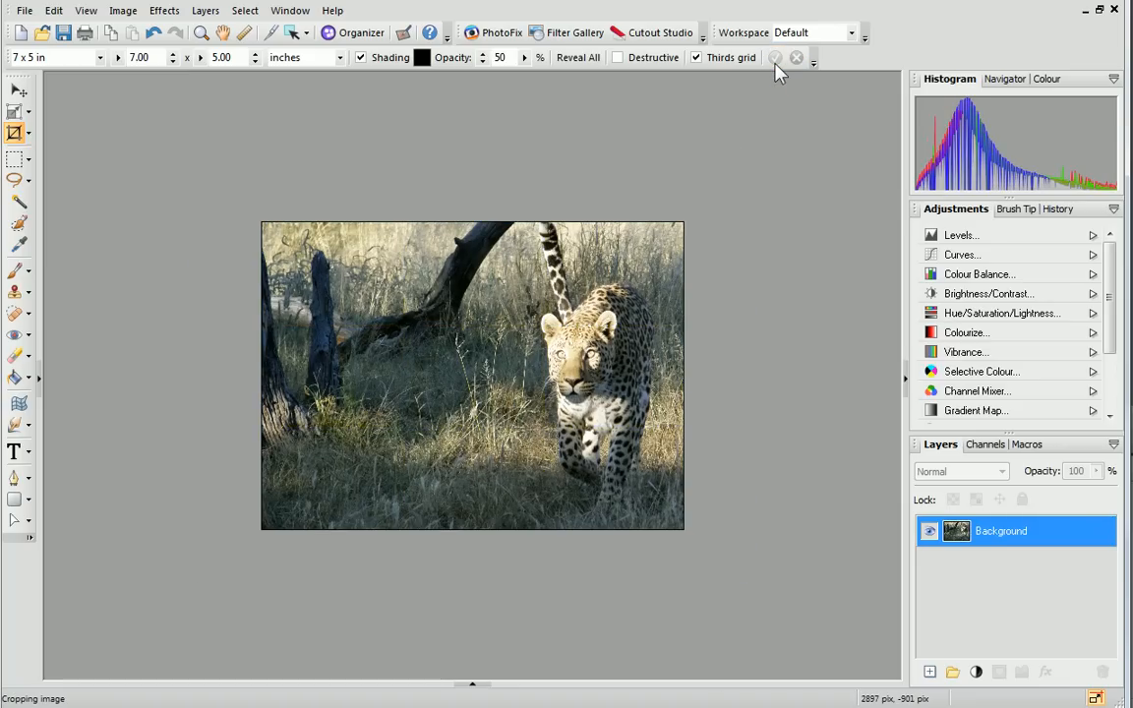
pyautogui.click(618, 57)
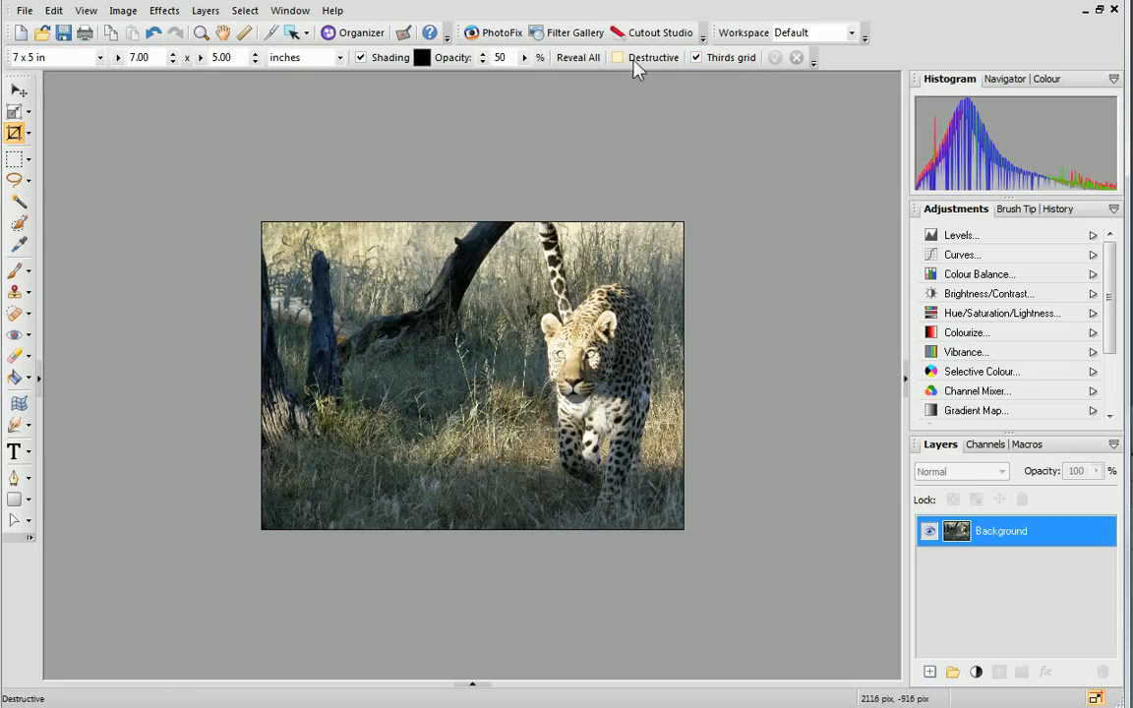
pyautogui.moveTo(626, 63)
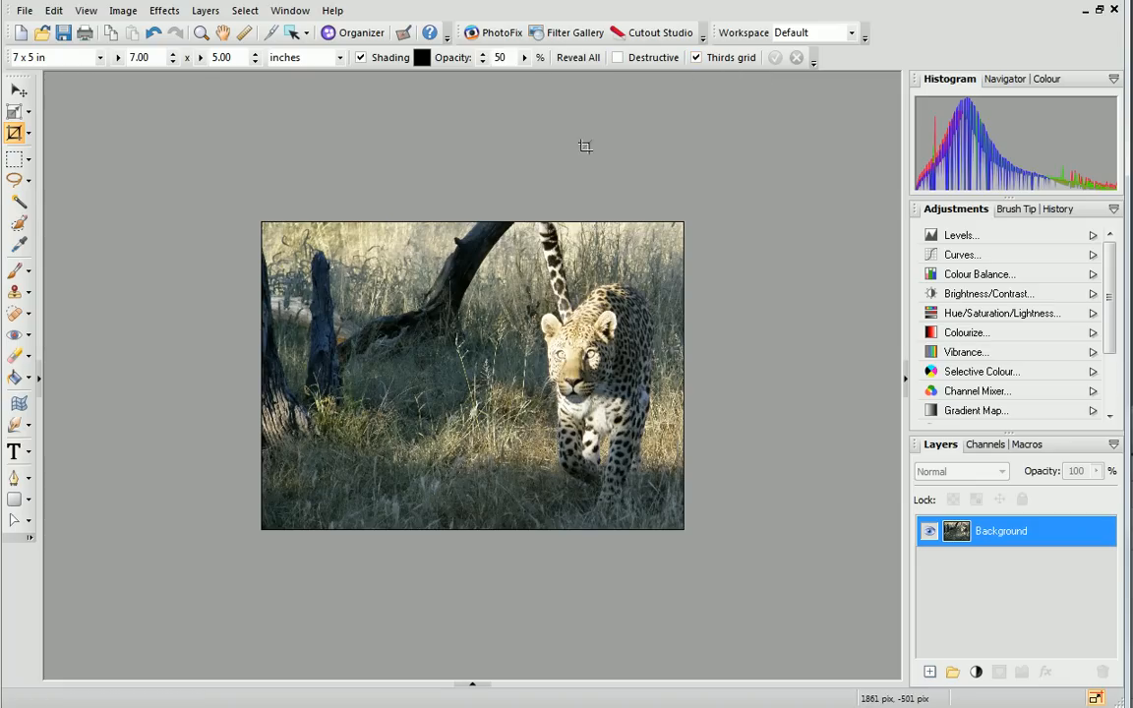
pyautogui.moveTo(382, 285)
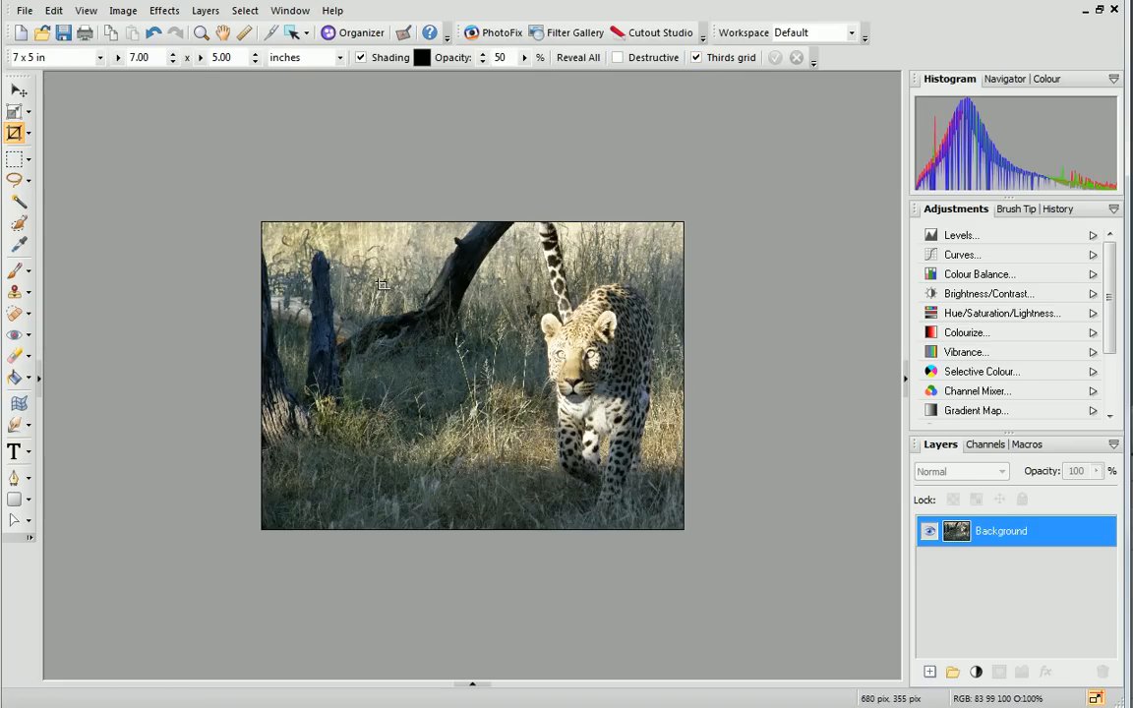
pyautogui.moveTo(384, 286); pyautogui.dragTo(705, 515)
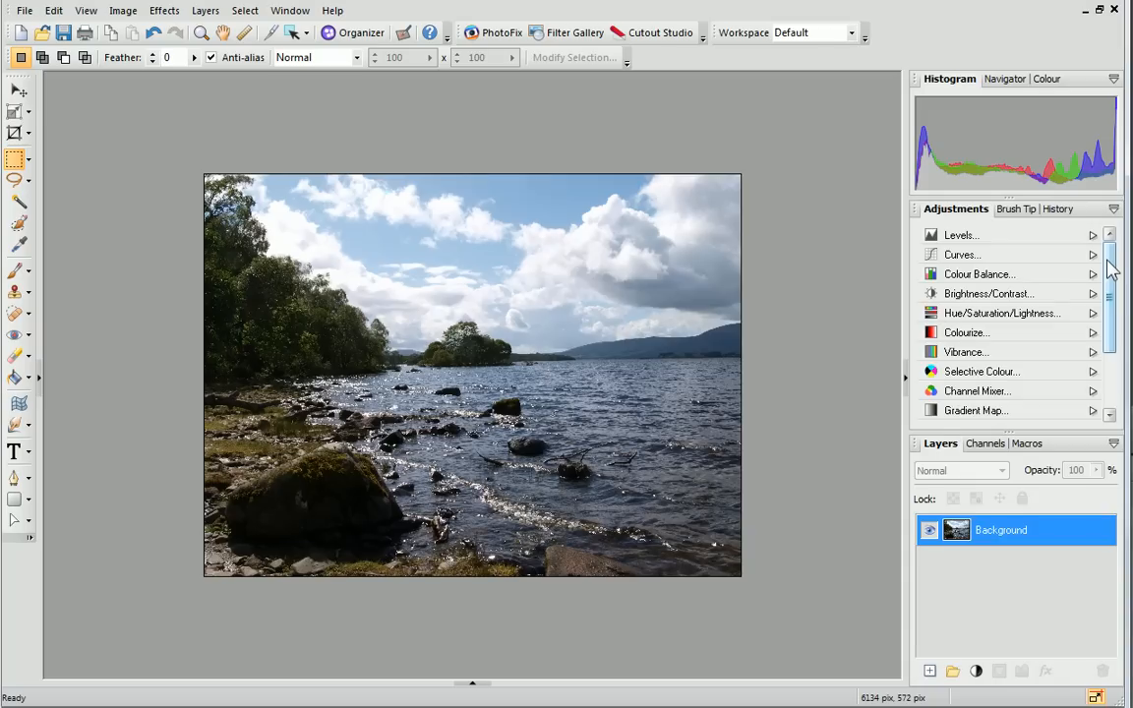
# Adjust the lake photo to brightness 16 and contrast -29, then select the Background layer
pyautogui.scroll(-3)
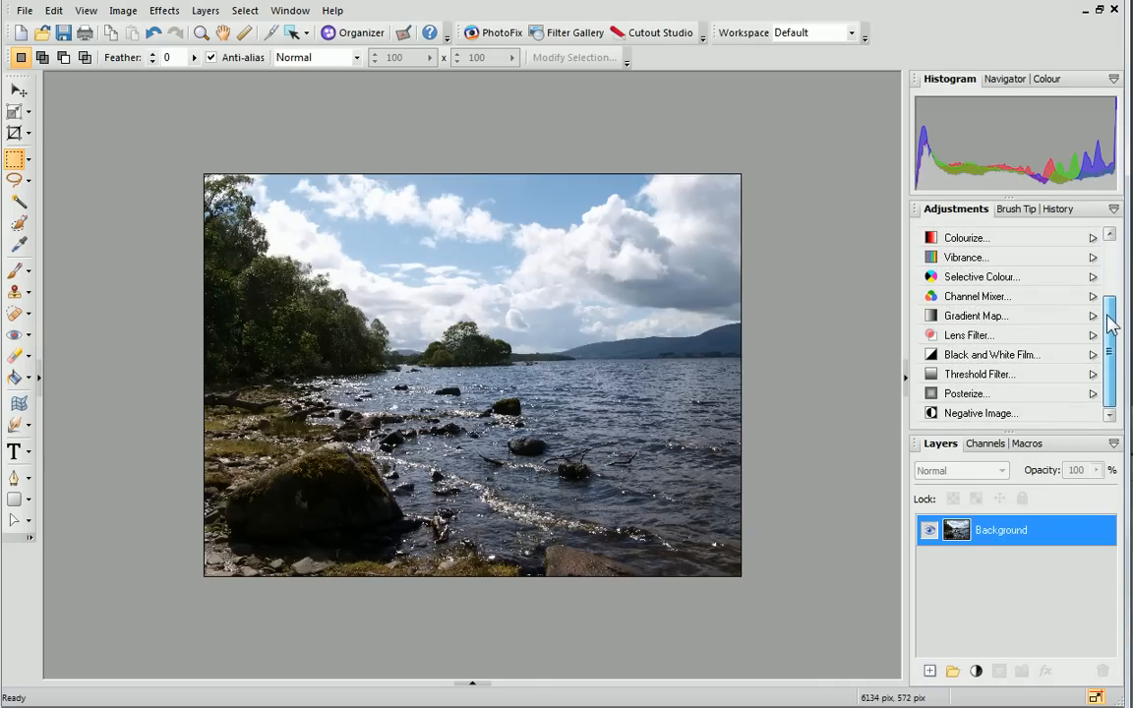
pyautogui.scroll(3)
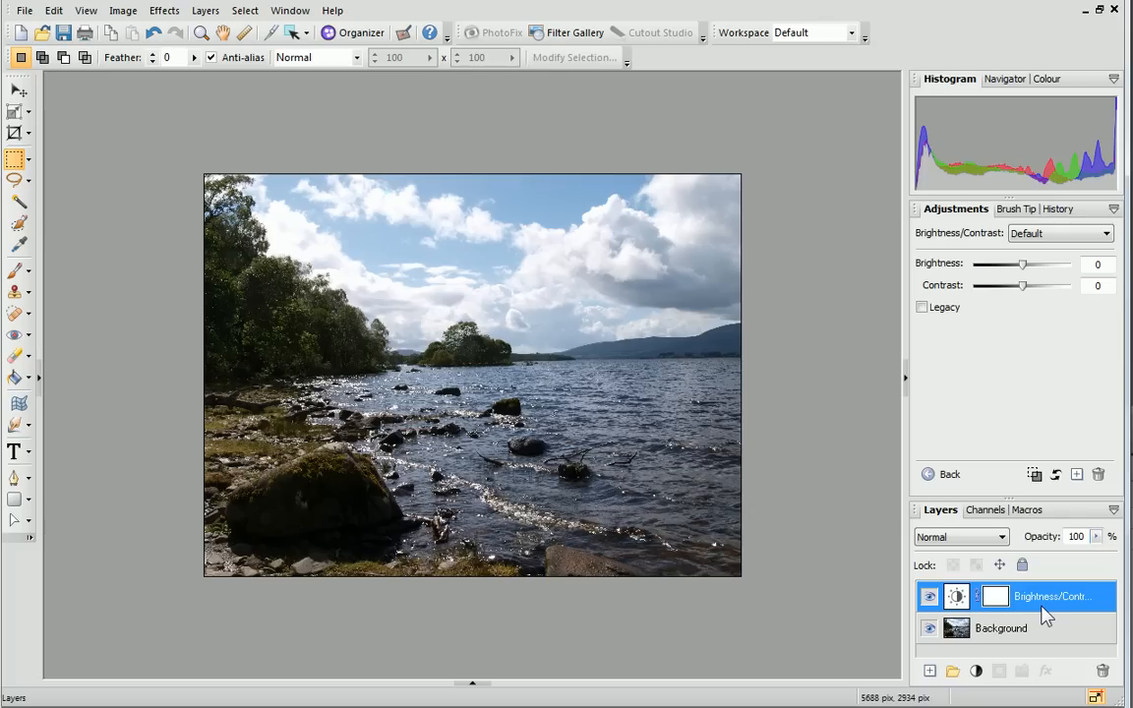
pyautogui.moveTo(1027, 283)
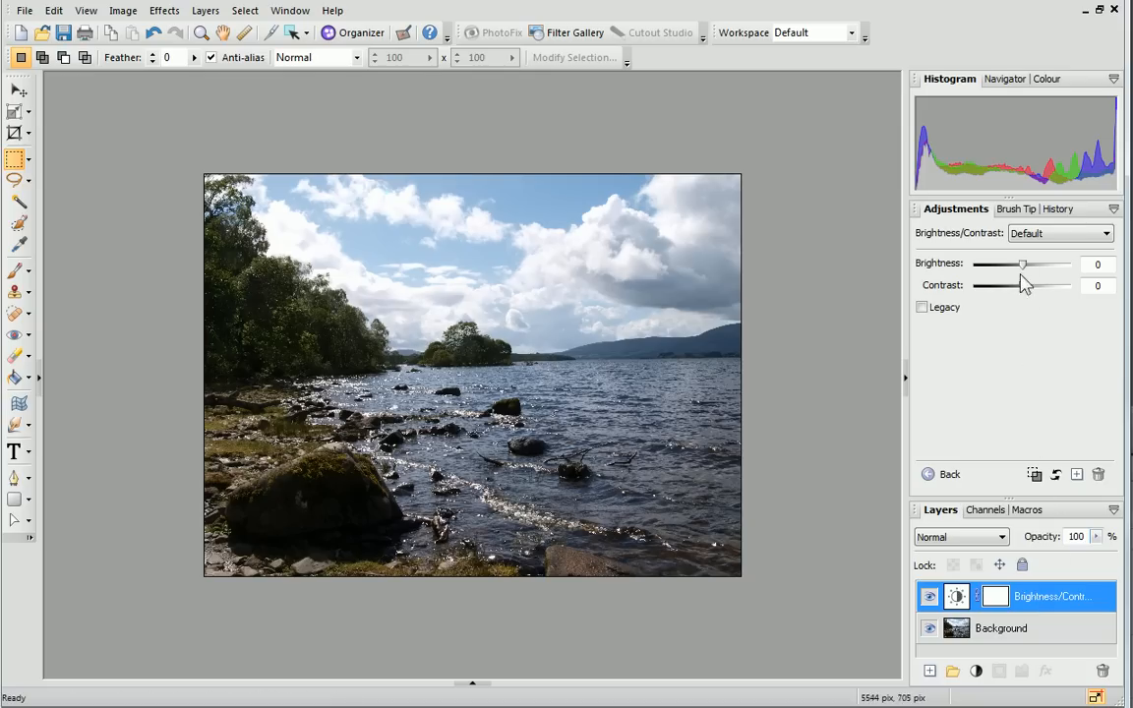
pyautogui.moveTo(1027, 264); pyautogui.dragTo(1003, 263)
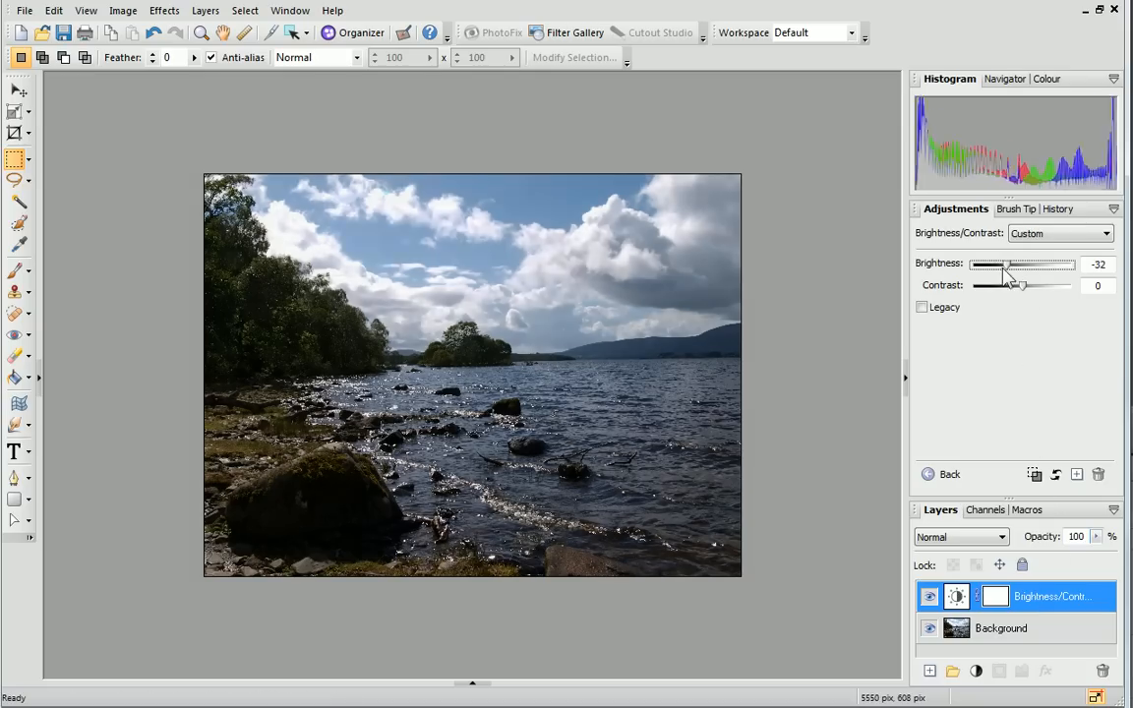
pyautogui.moveTo(996, 272); pyautogui.dragTo(1031, 272)
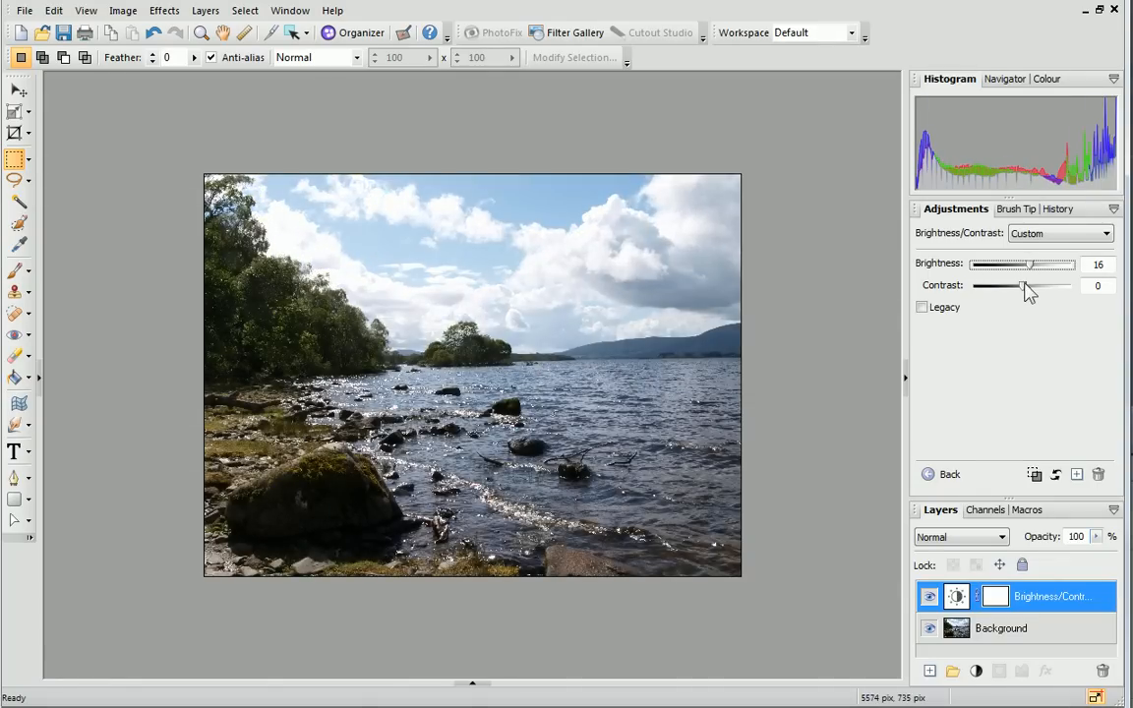
pyautogui.moveTo(1005, 285); pyautogui.dragTo(1031, 285)
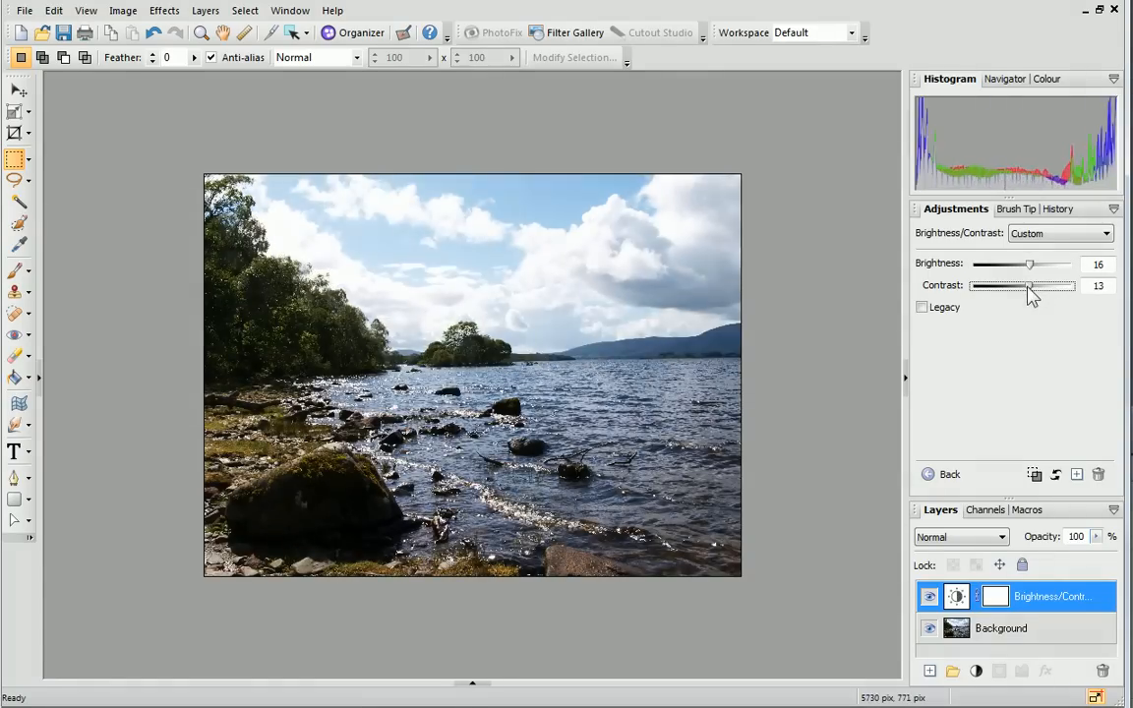
pyautogui.moveTo(1033, 285); pyautogui.dragTo(993, 285)
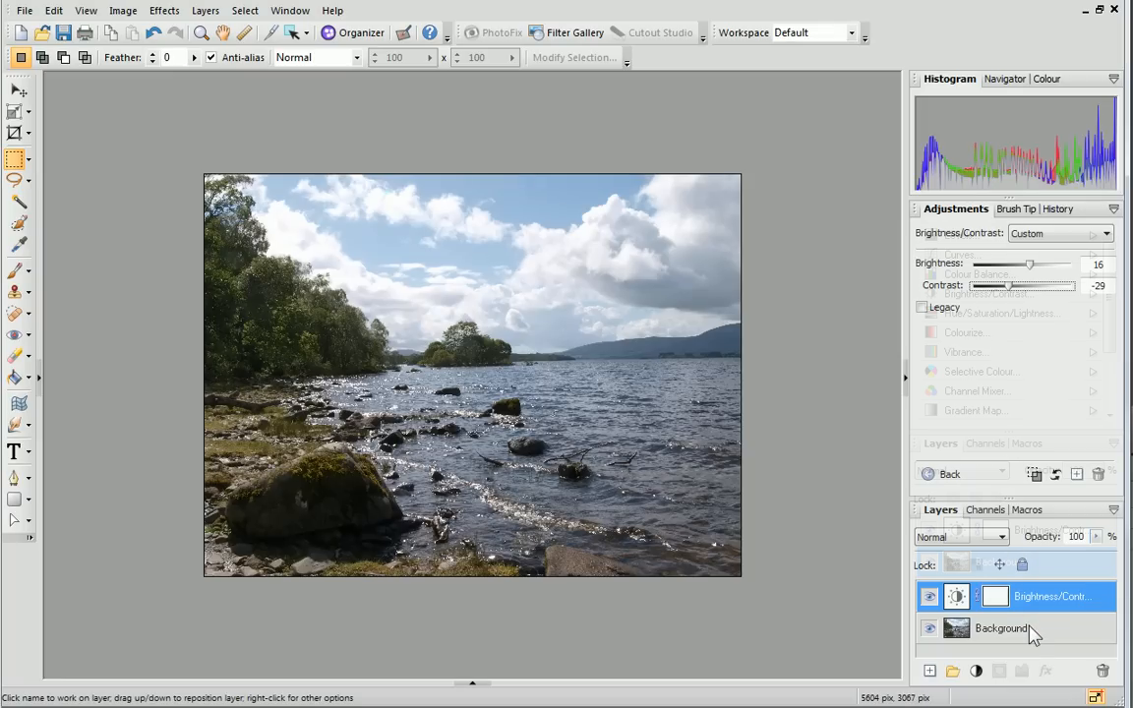
pyautogui.click(1000, 628)
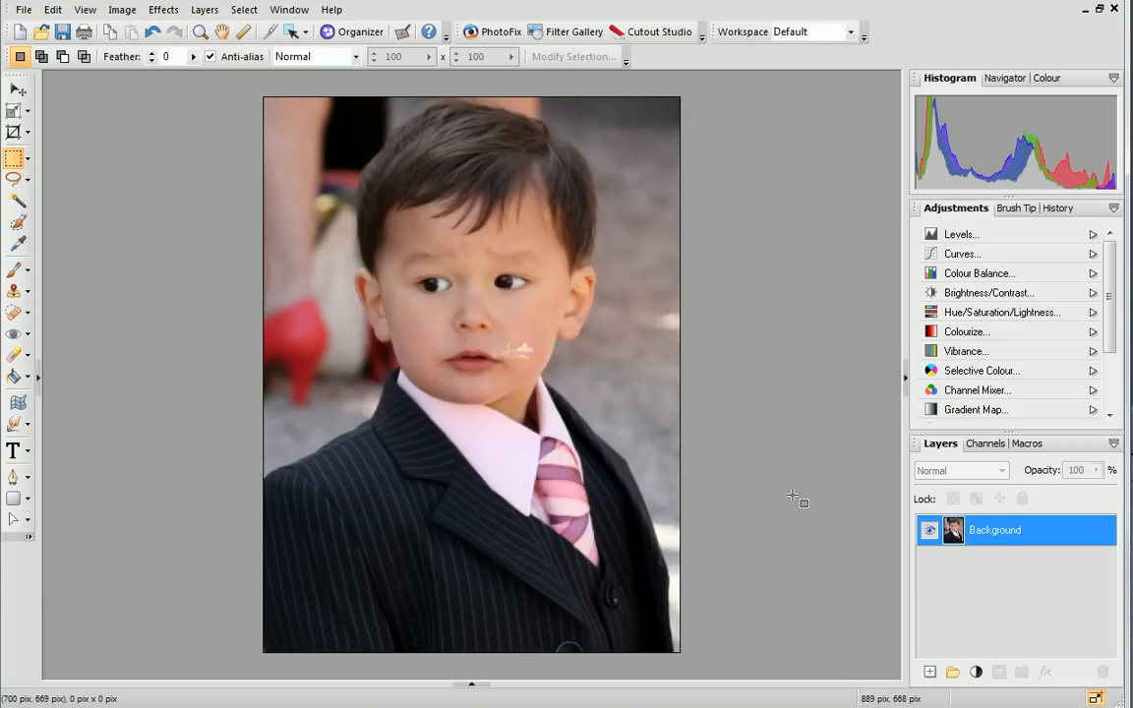
pyautogui.moveTo(590, 407)
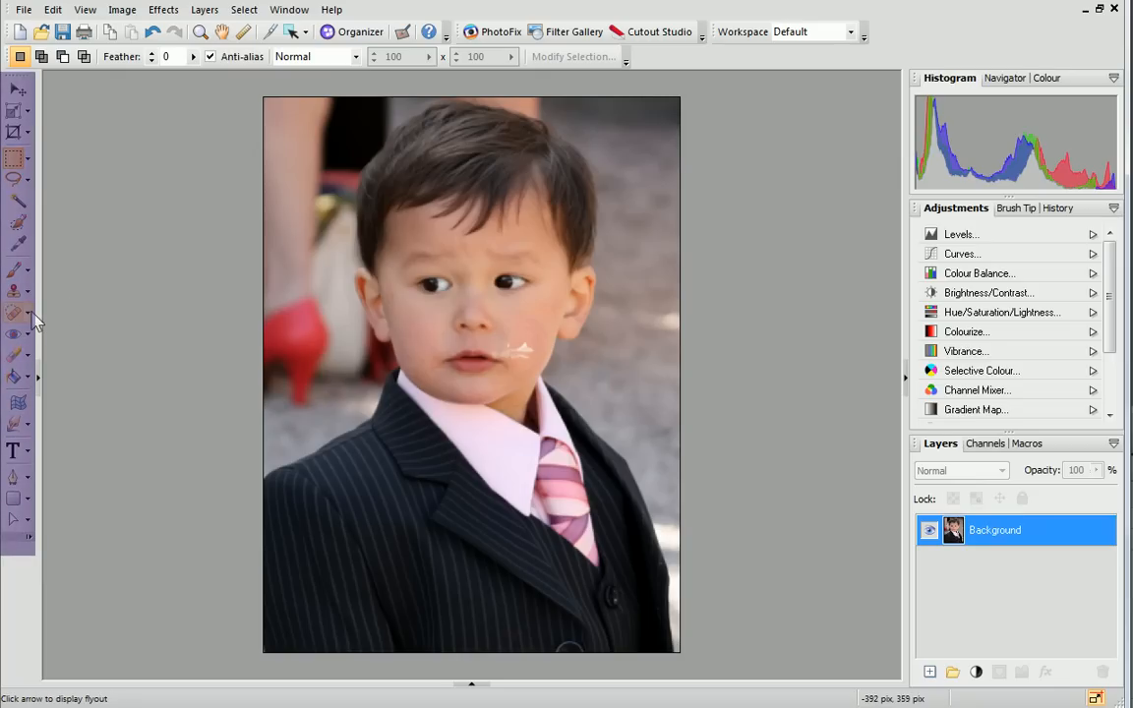
pyautogui.moveTo(16, 311)
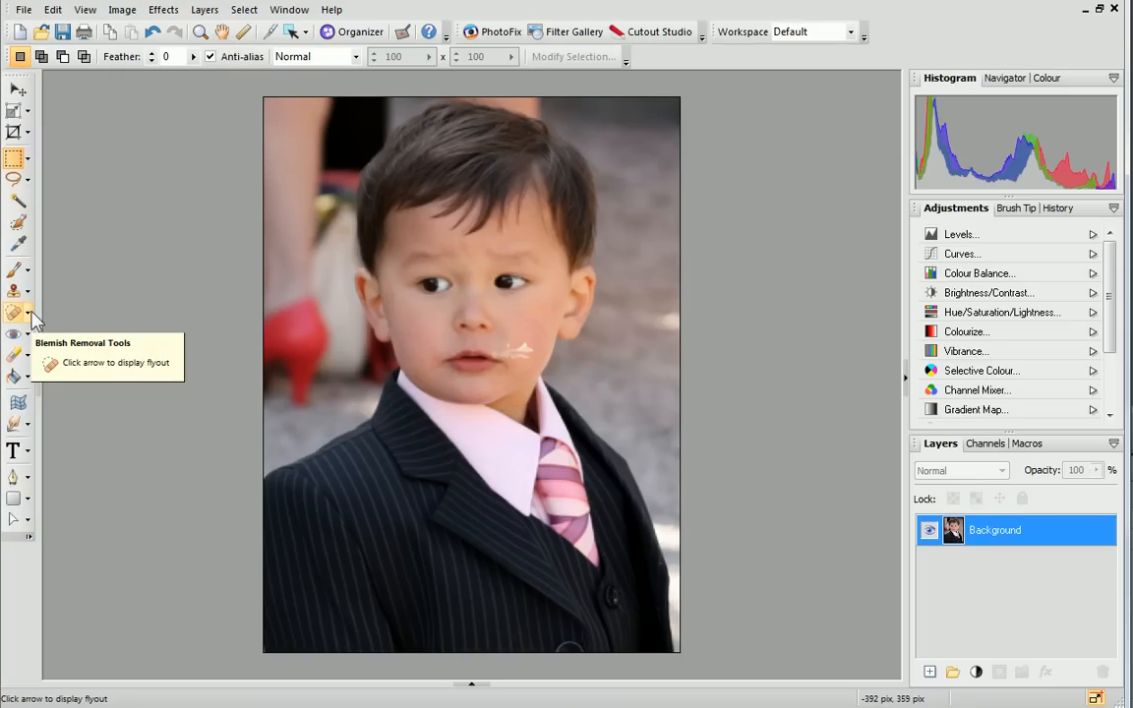
# Choose the Blemish Remover to fix the white mark on the boy's cheek
pyautogui.click(31, 319)
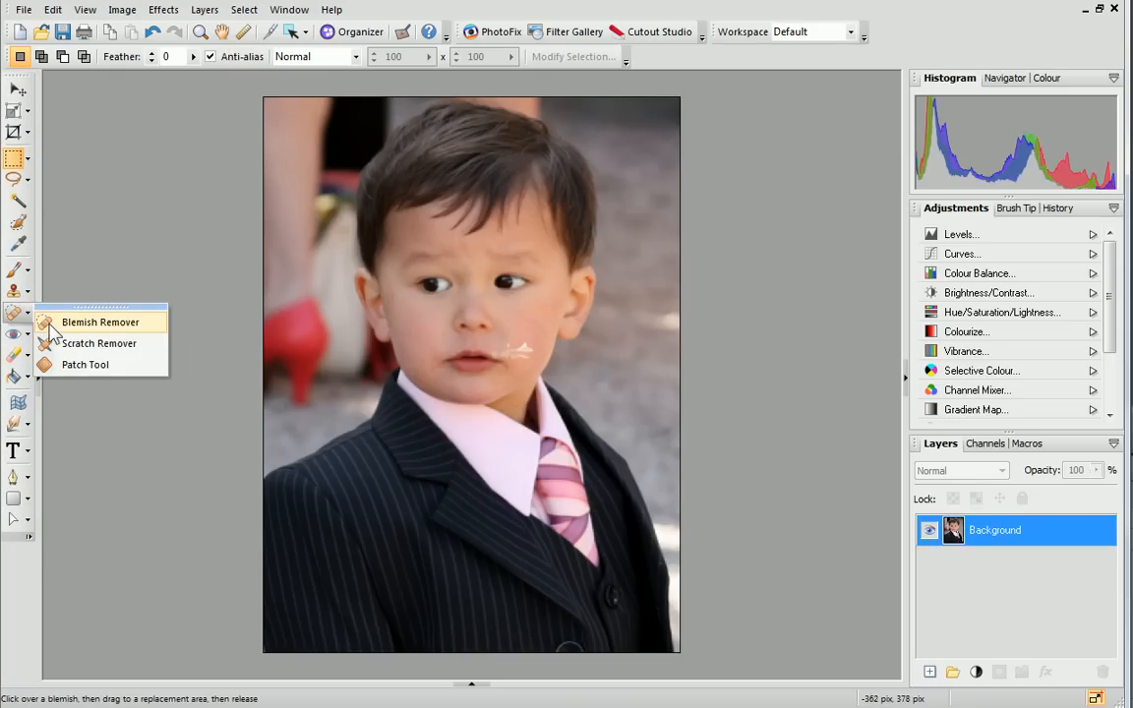
pyautogui.moveTo(55, 334)
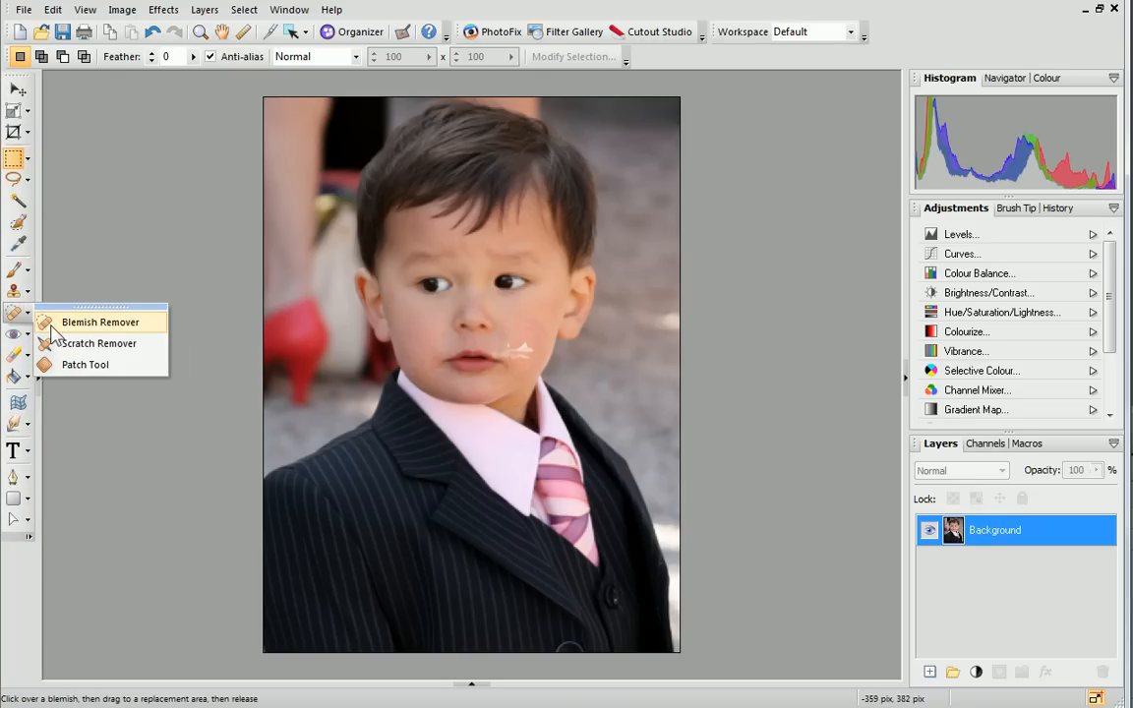
pyautogui.click(99, 323)
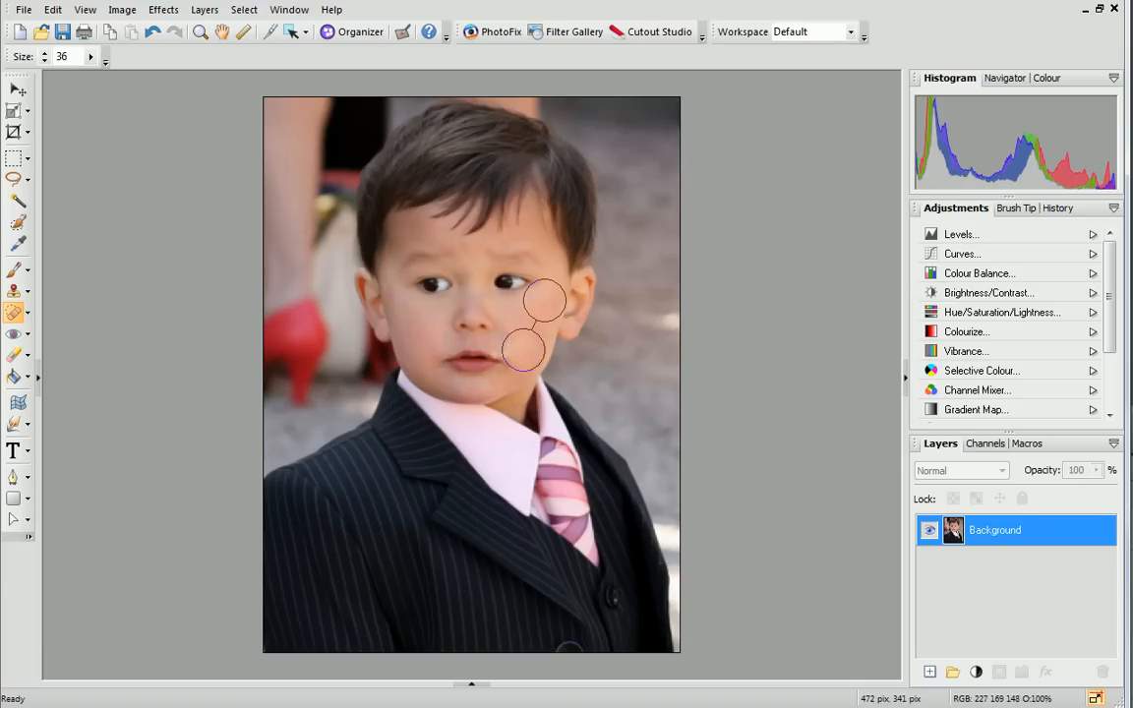
pyautogui.moveTo(547, 311)
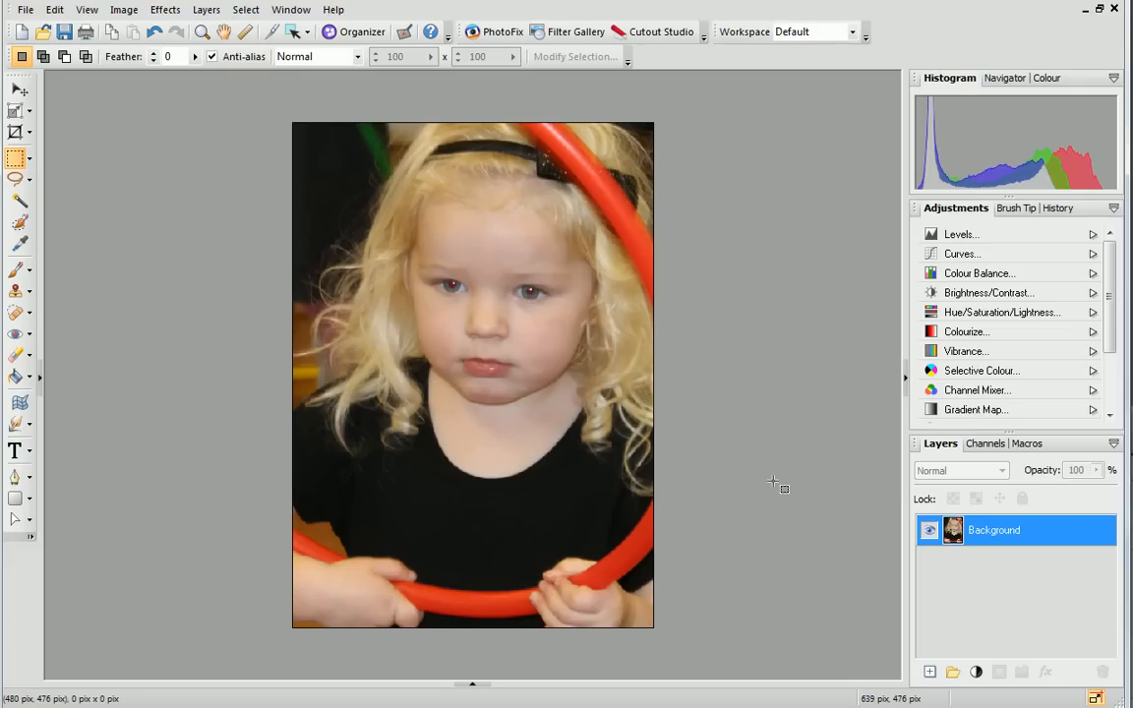
pyautogui.moveTo(698, 381)
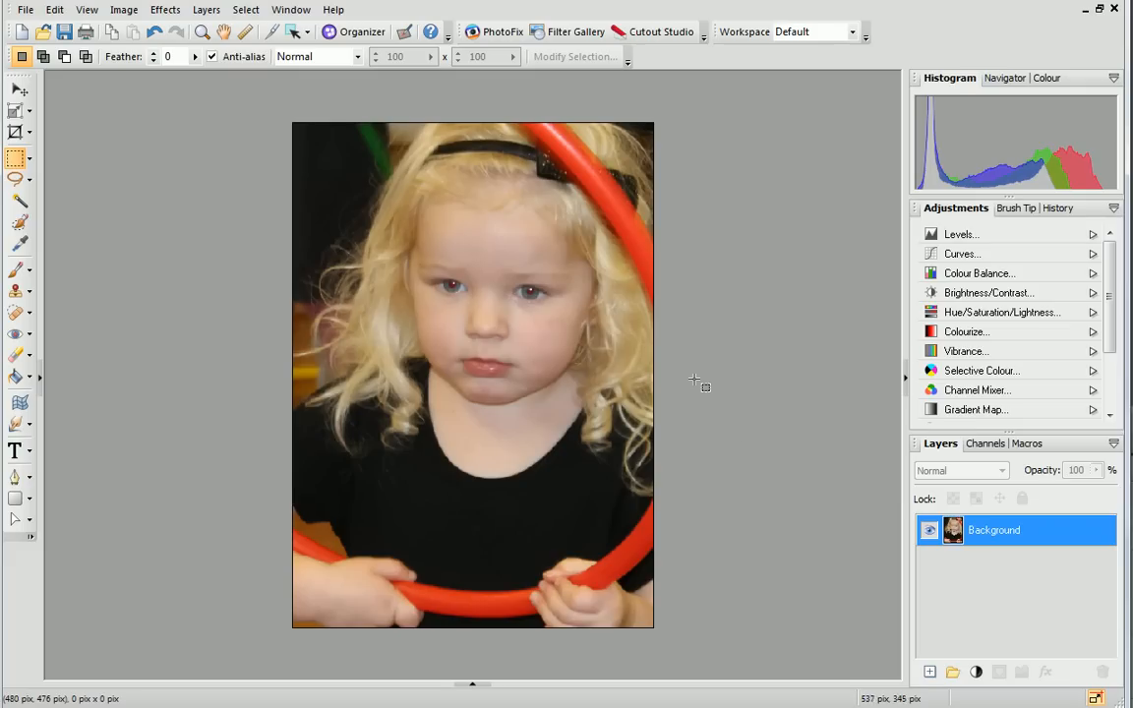
pyautogui.moveTo(504, 31)
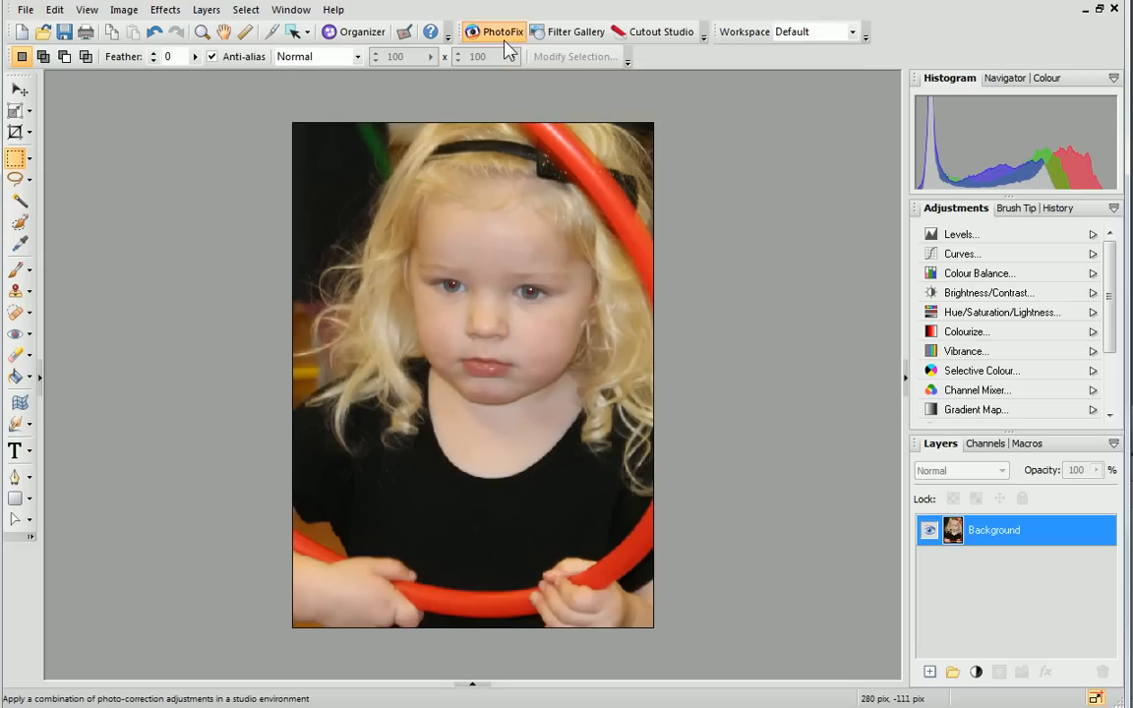
# Launch PhotoFix on the portrait of the girl with the red hoop
pyautogui.click(502, 31)
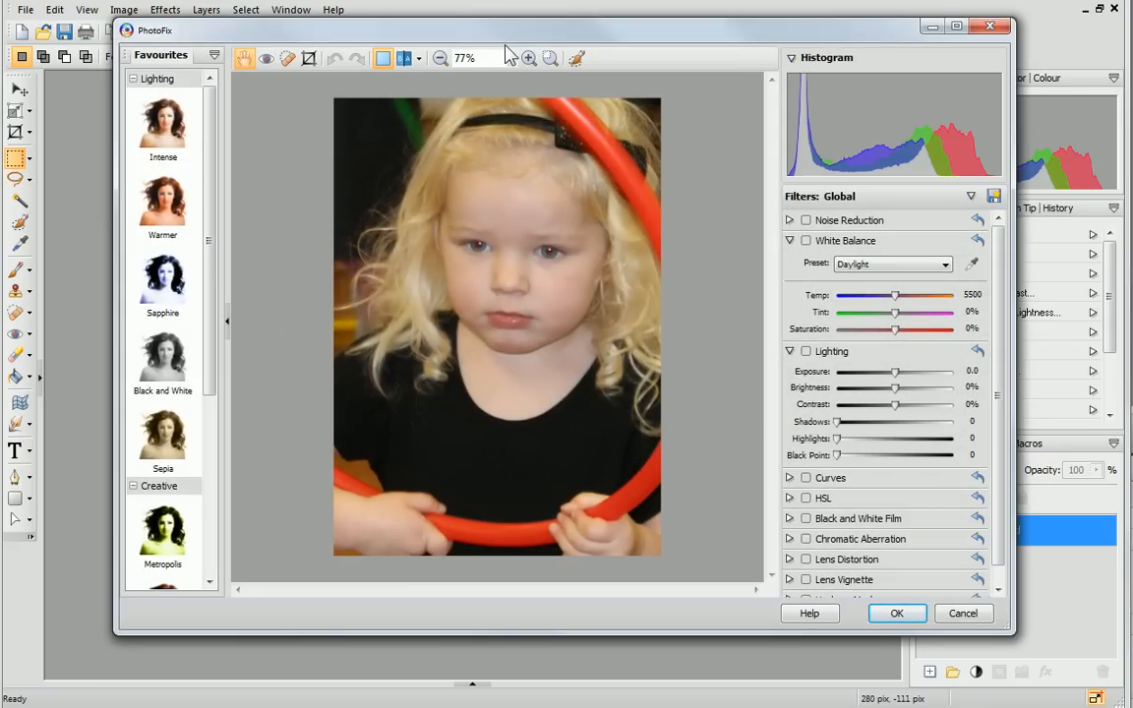
pyautogui.moveTo(504, 89)
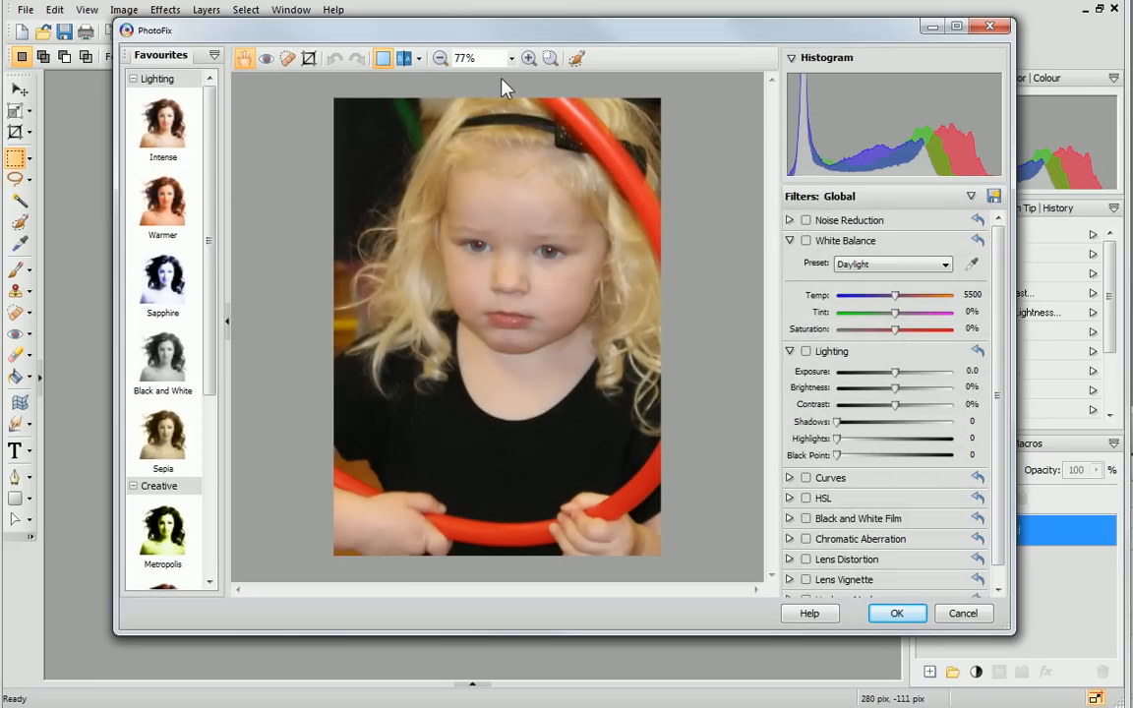
pyautogui.moveTo(551, 59)
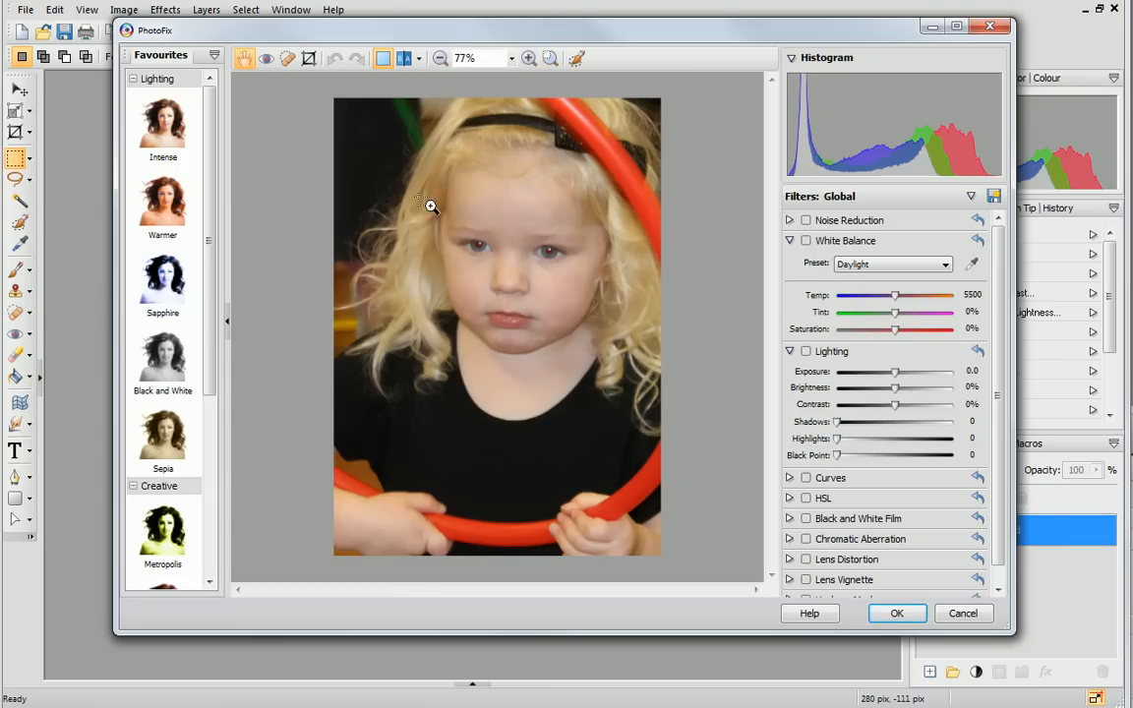
# Correct the red eye in both of the girl's eyes, accept and close PhotoFix
pyautogui.click(529, 59)
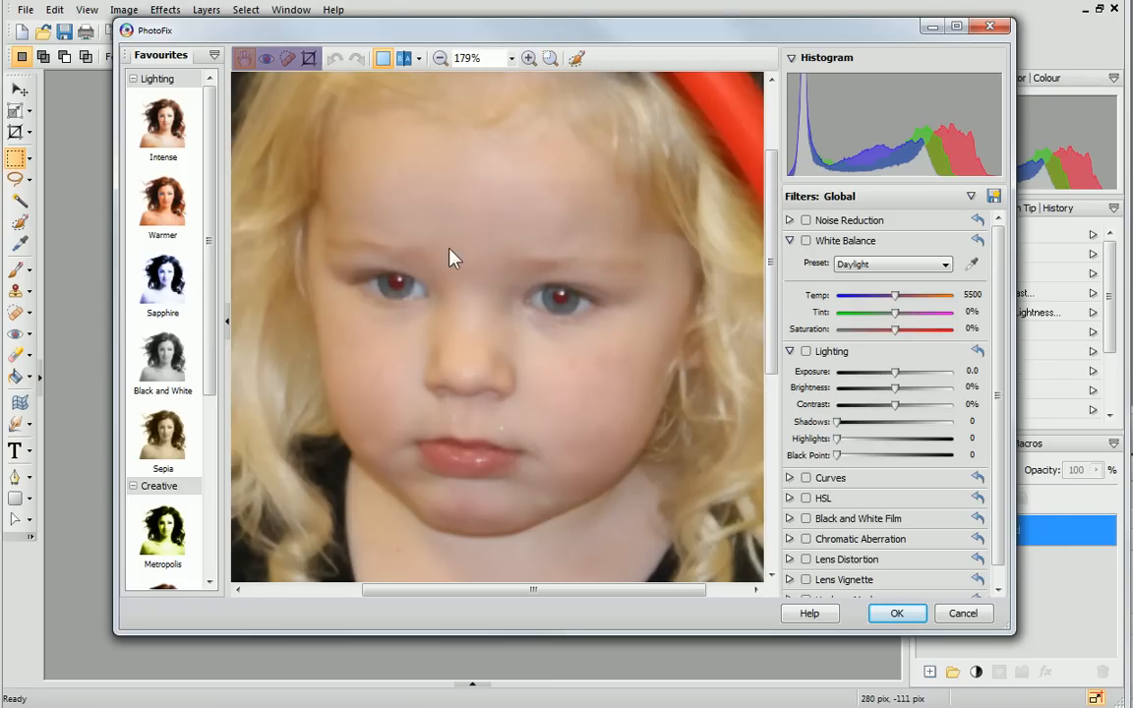
pyautogui.moveTo(268, 59)
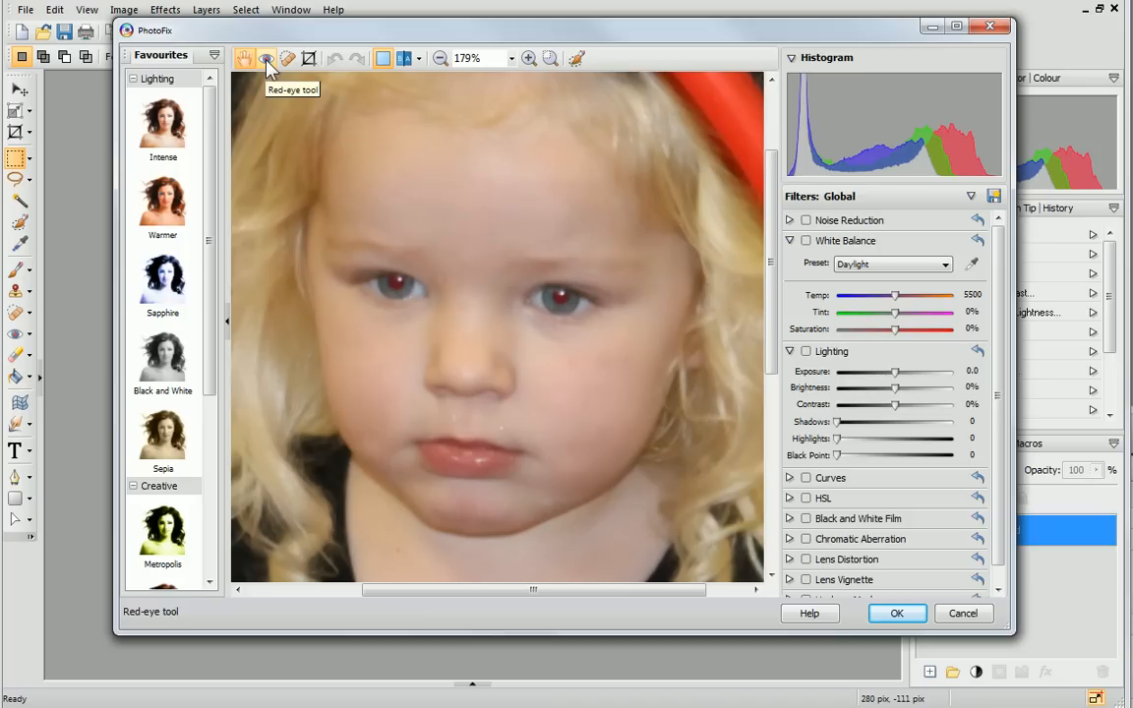
pyautogui.click(265, 59)
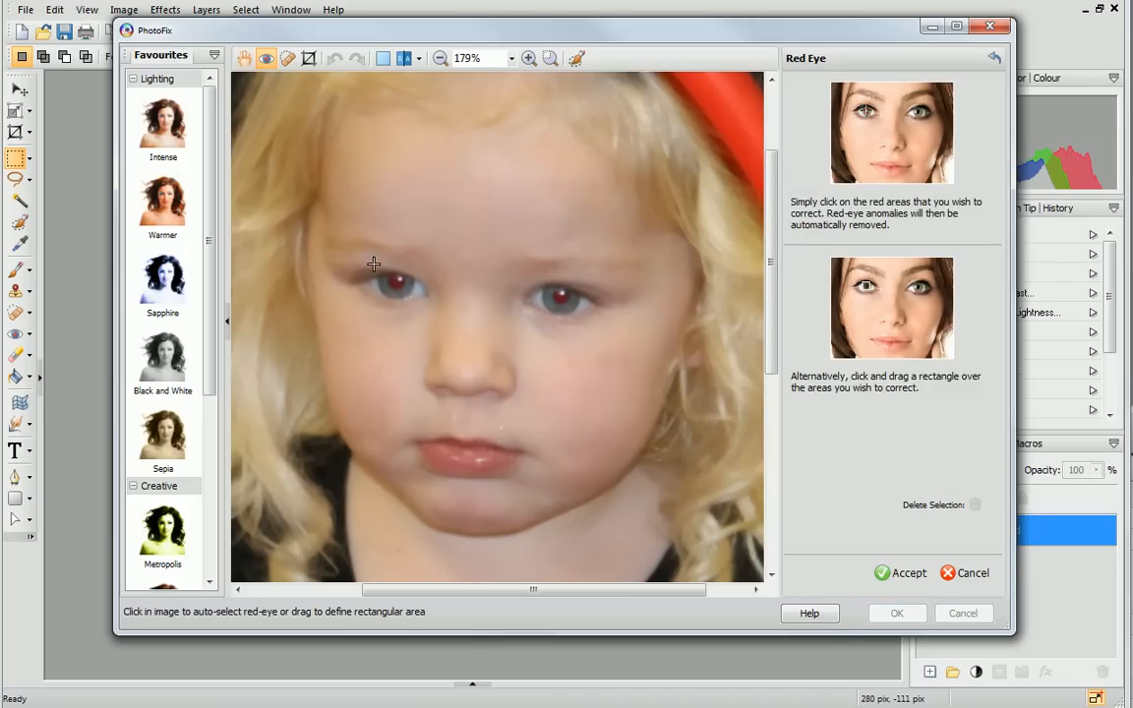
pyautogui.click(397, 285)
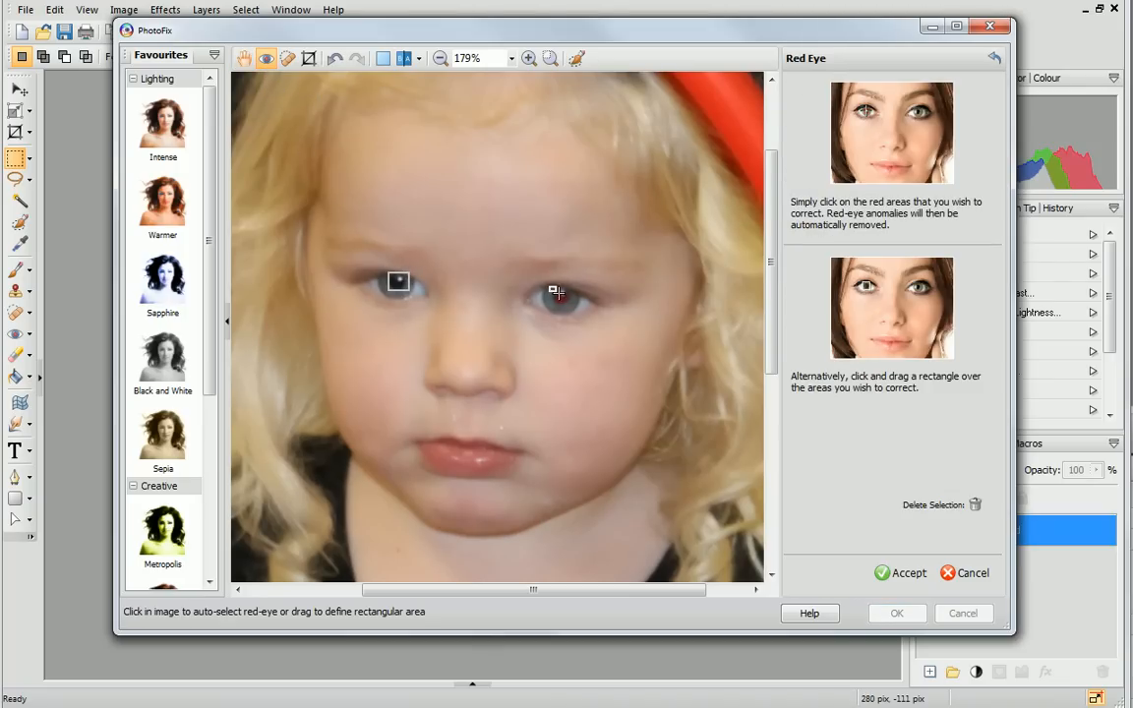
pyautogui.click(559, 297)
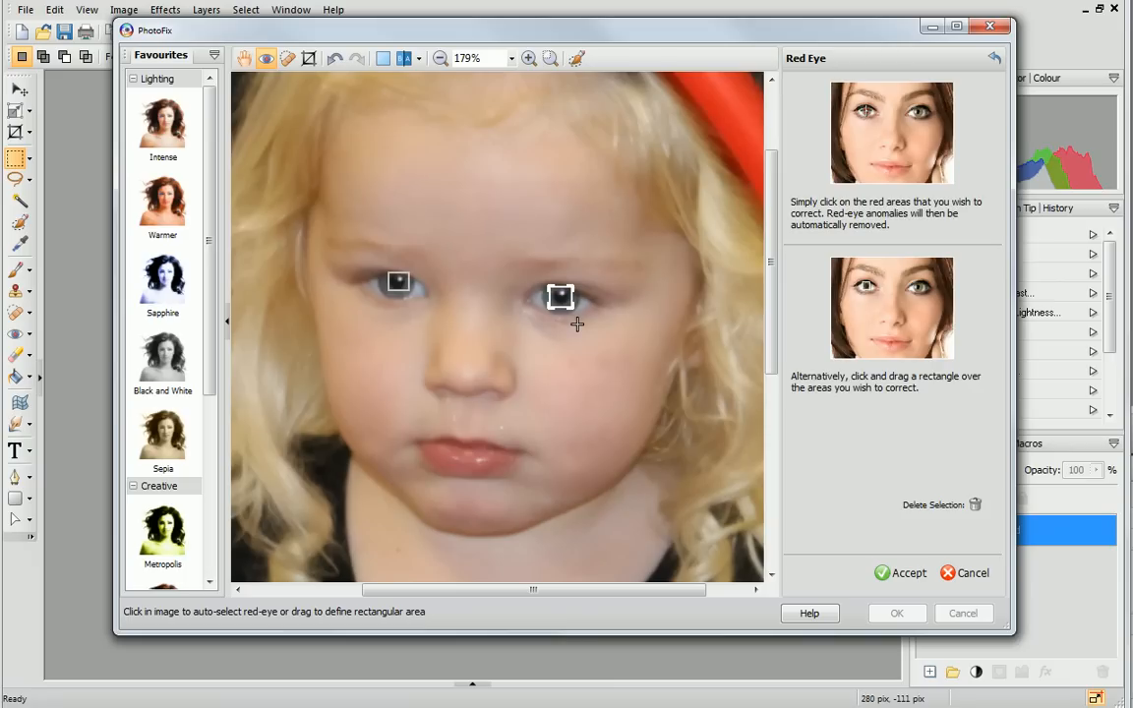
pyautogui.moveTo(899, 572)
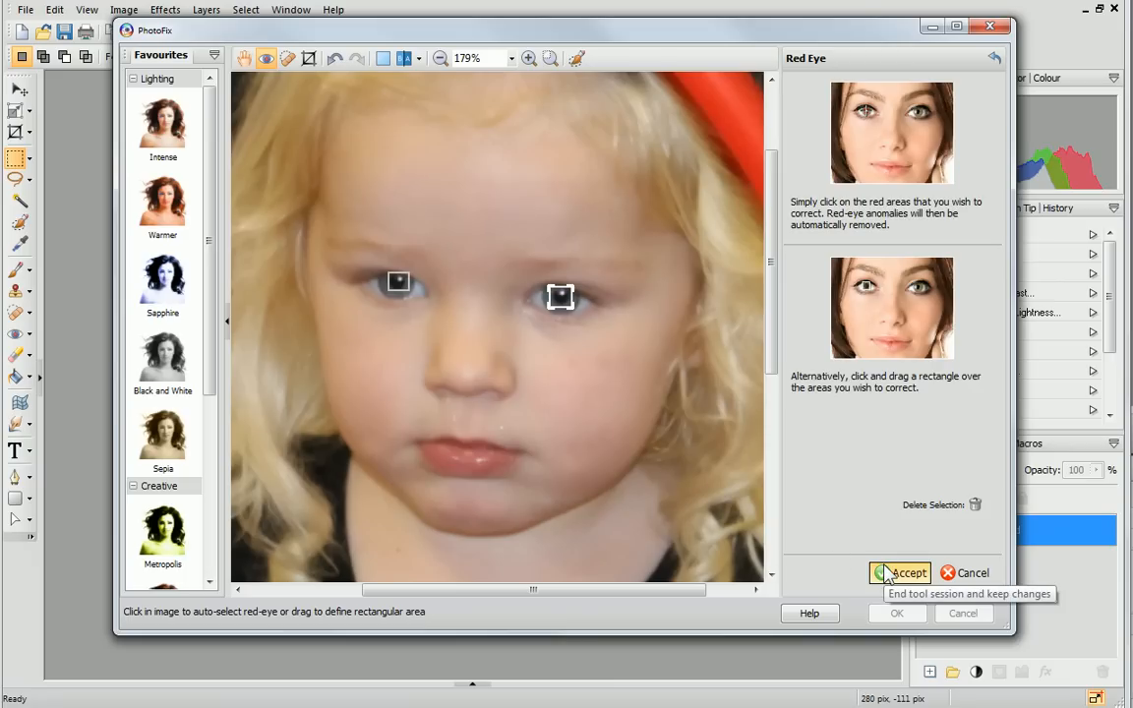
pyautogui.click(902, 573)
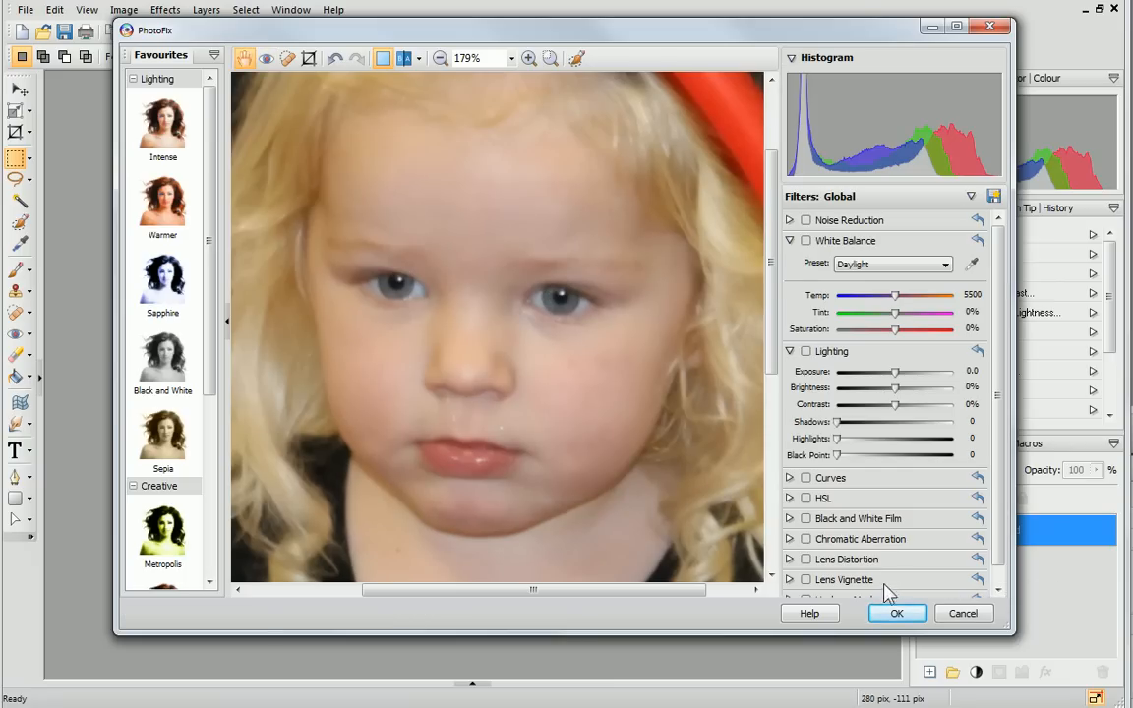
pyautogui.click(897, 613)
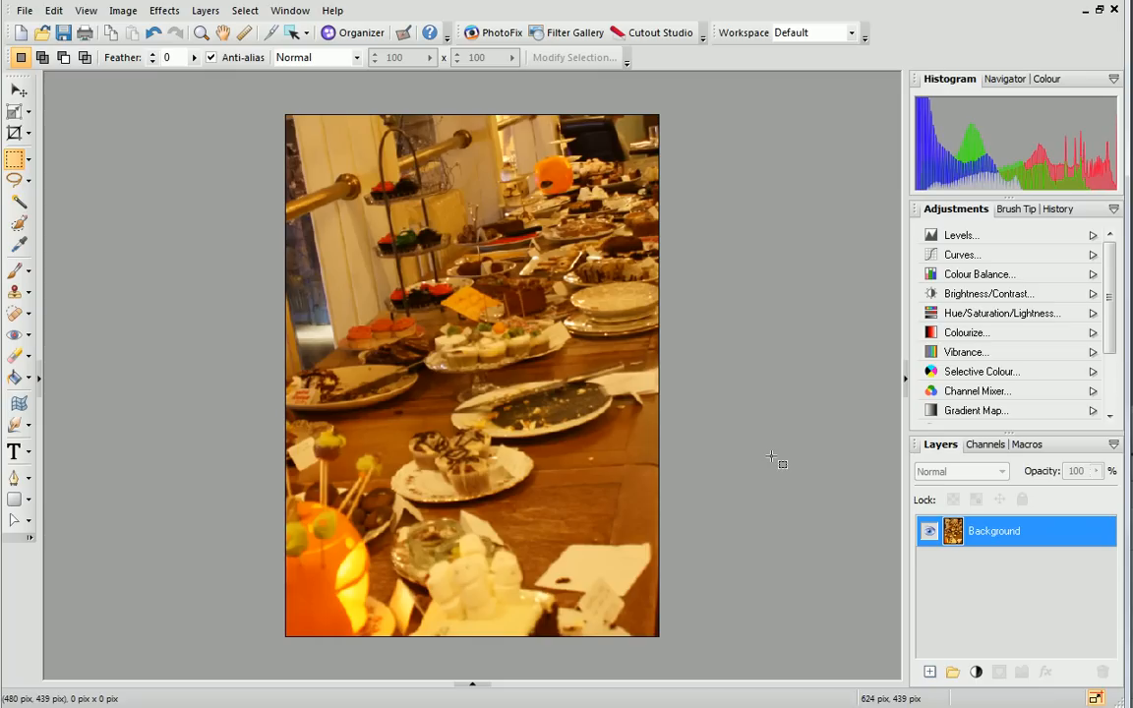
pyautogui.moveTo(657, 346)
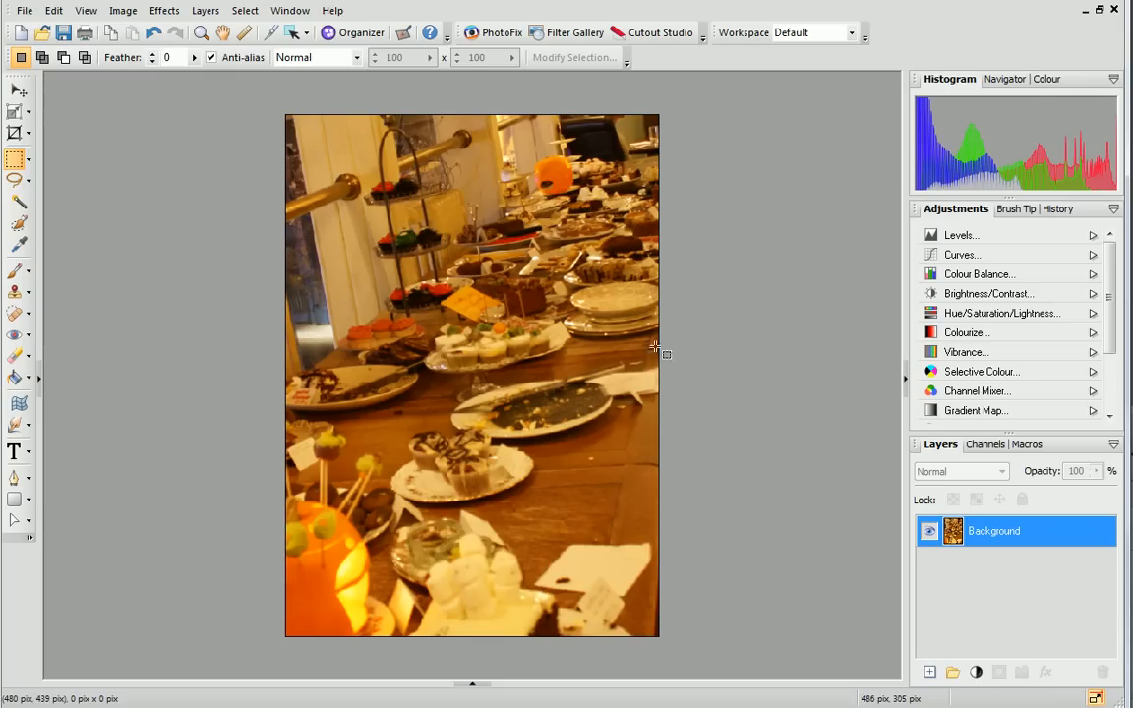
pyautogui.moveTo(502, 32)
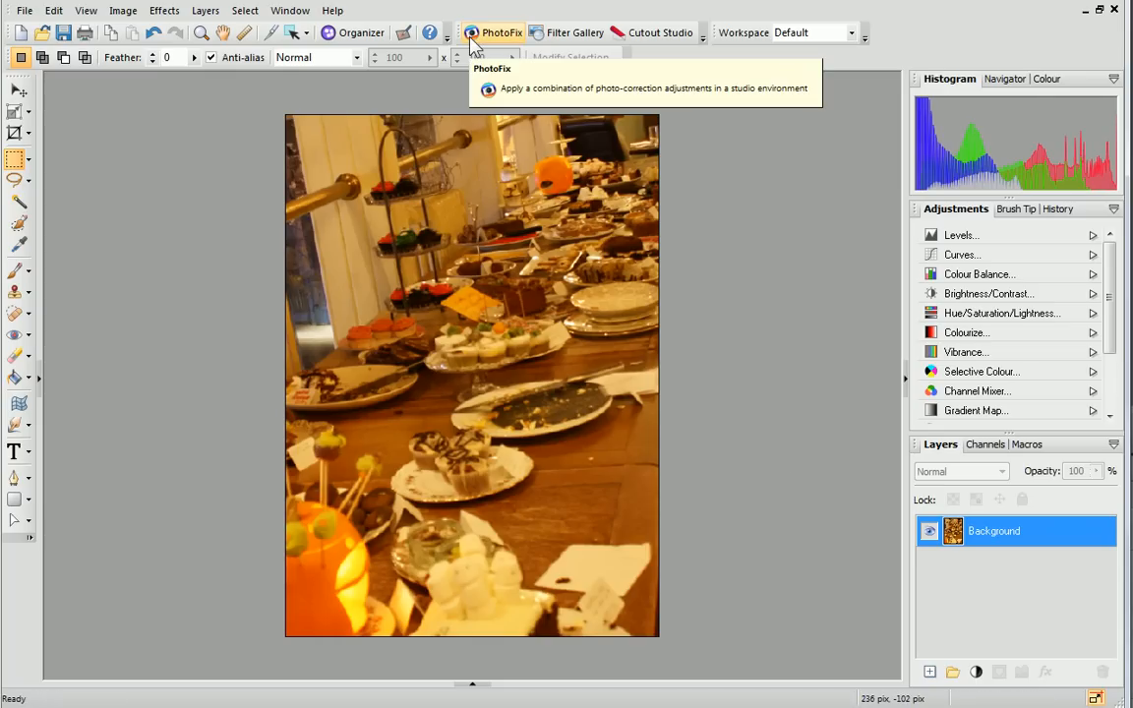
# In PhotoFix, give the buffet photo a cooler white balance preset and reduced saturation, then apply
pyautogui.click(502, 32)
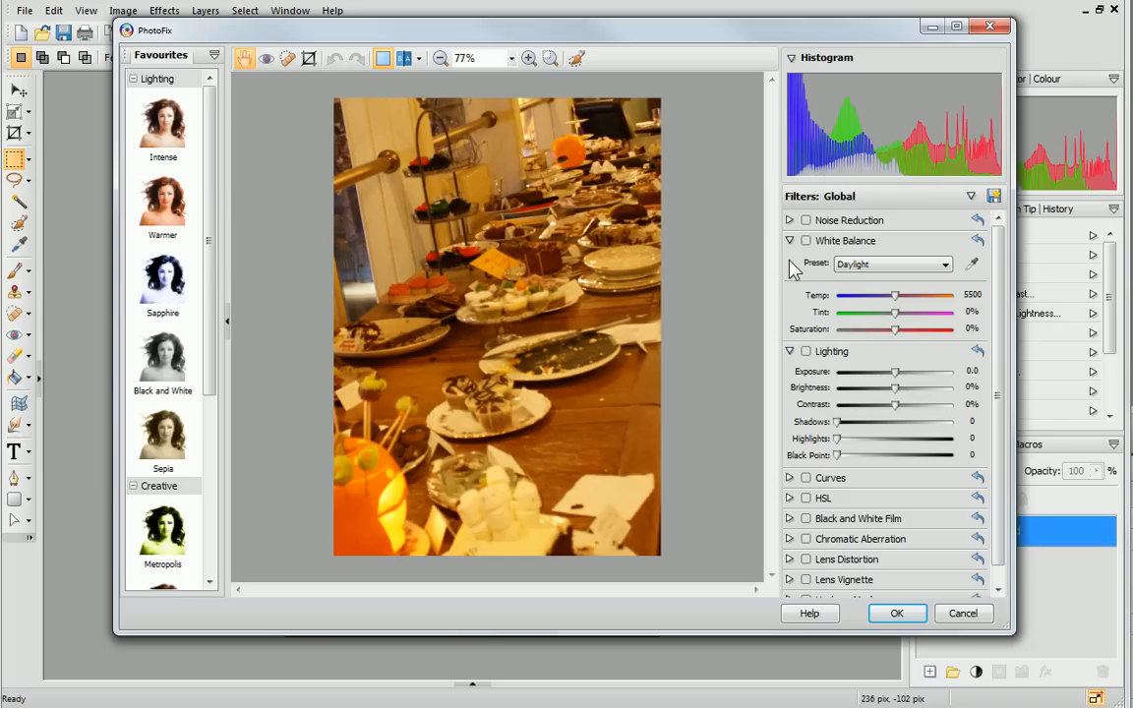
pyautogui.moveTo(948, 280)
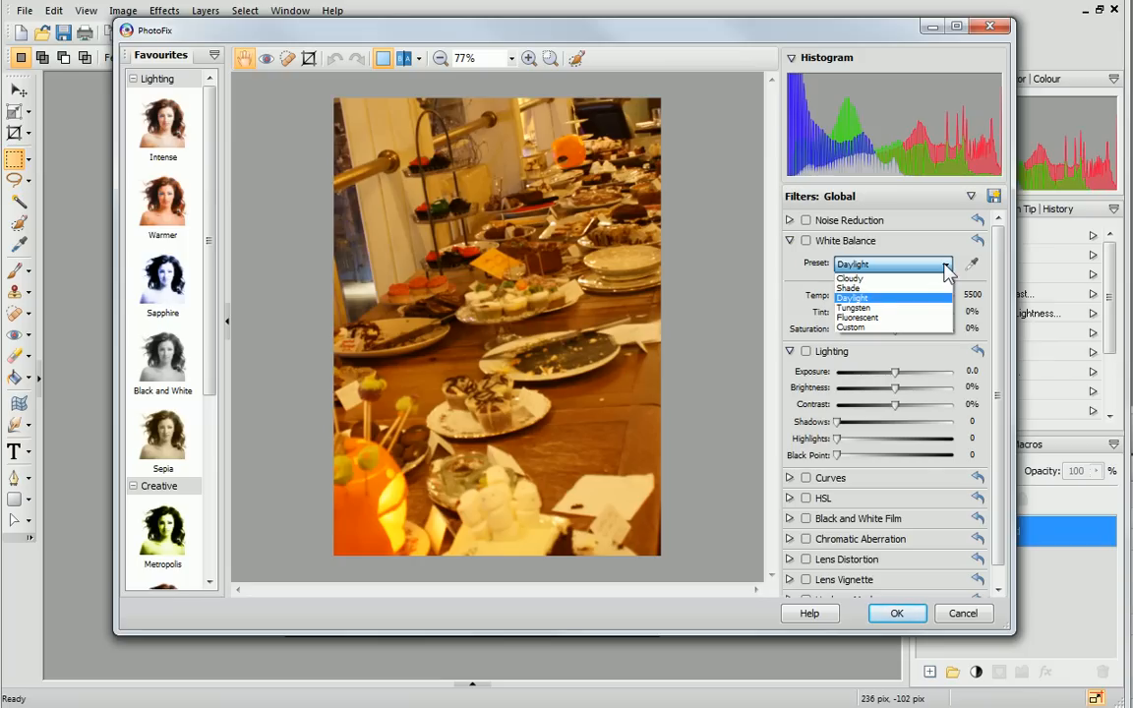
pyautogui.click(854, 307)
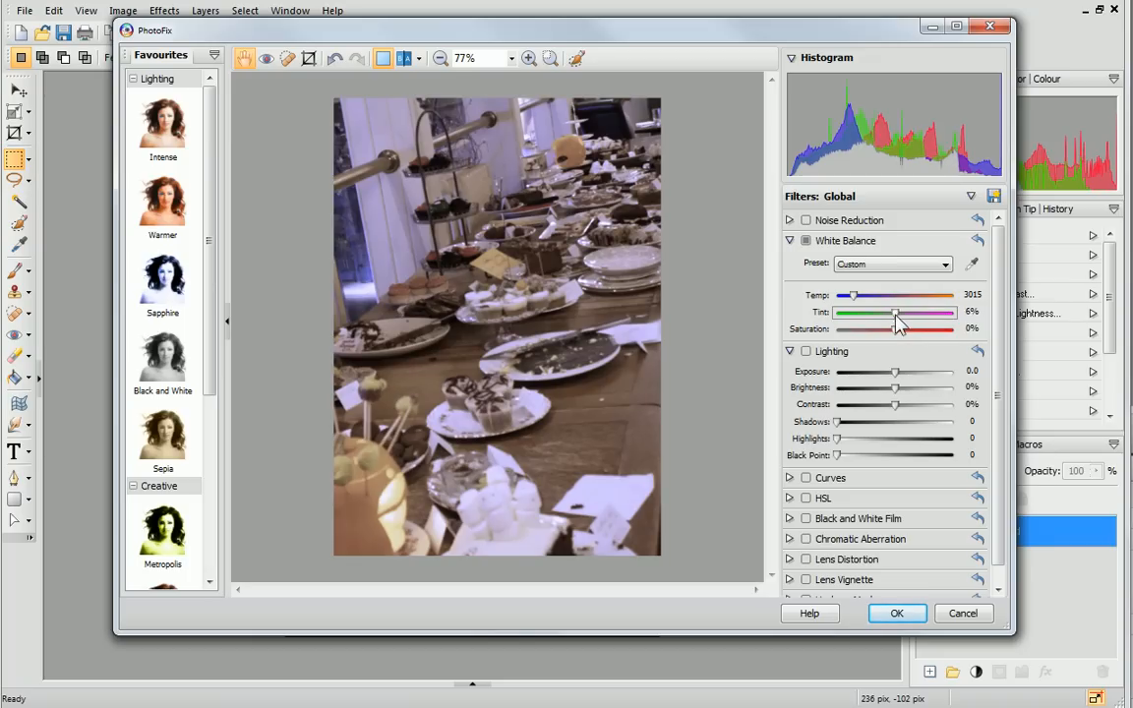
pyautogui.moveTo(897, 315); pyautogui.dragTo(894, 315)
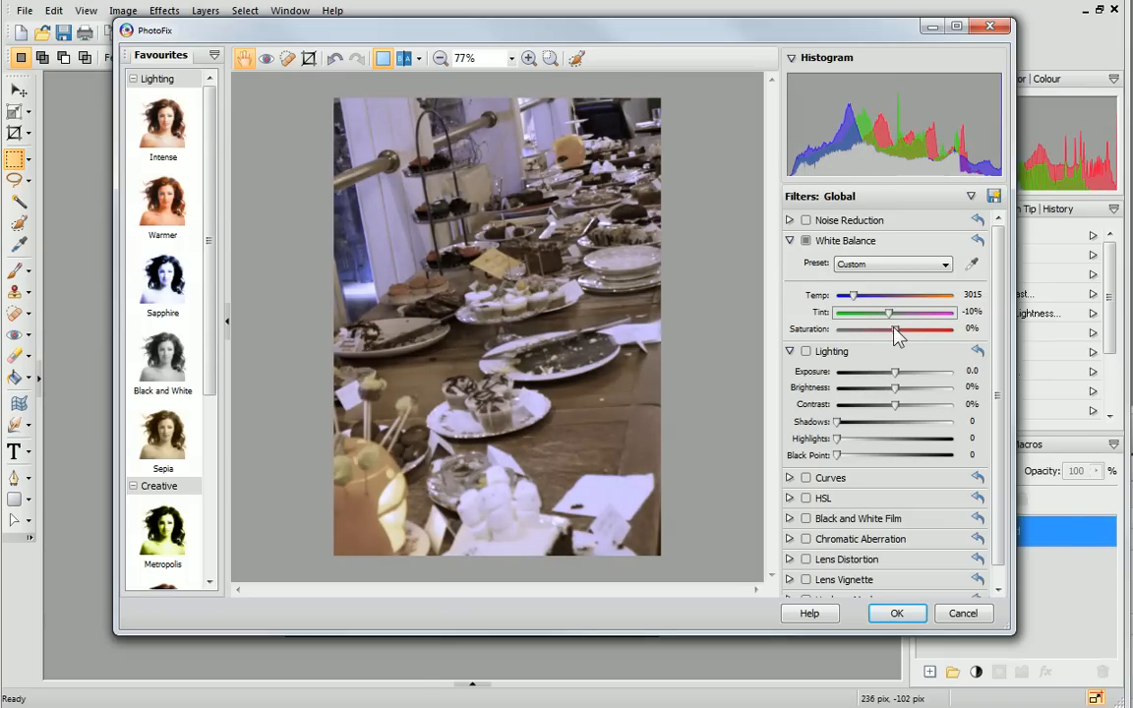
pyautogui.moveTo(915, 330); pyautogui.dragTo(878, 330)
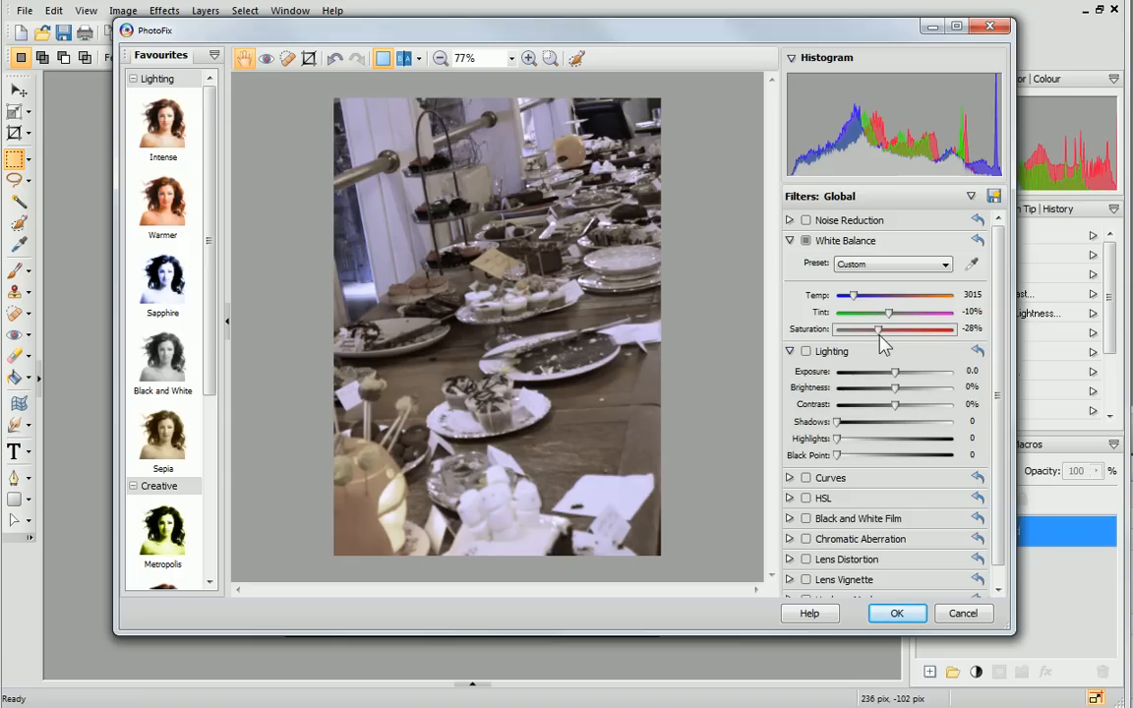
pyautogui.moveTo(889, 473)
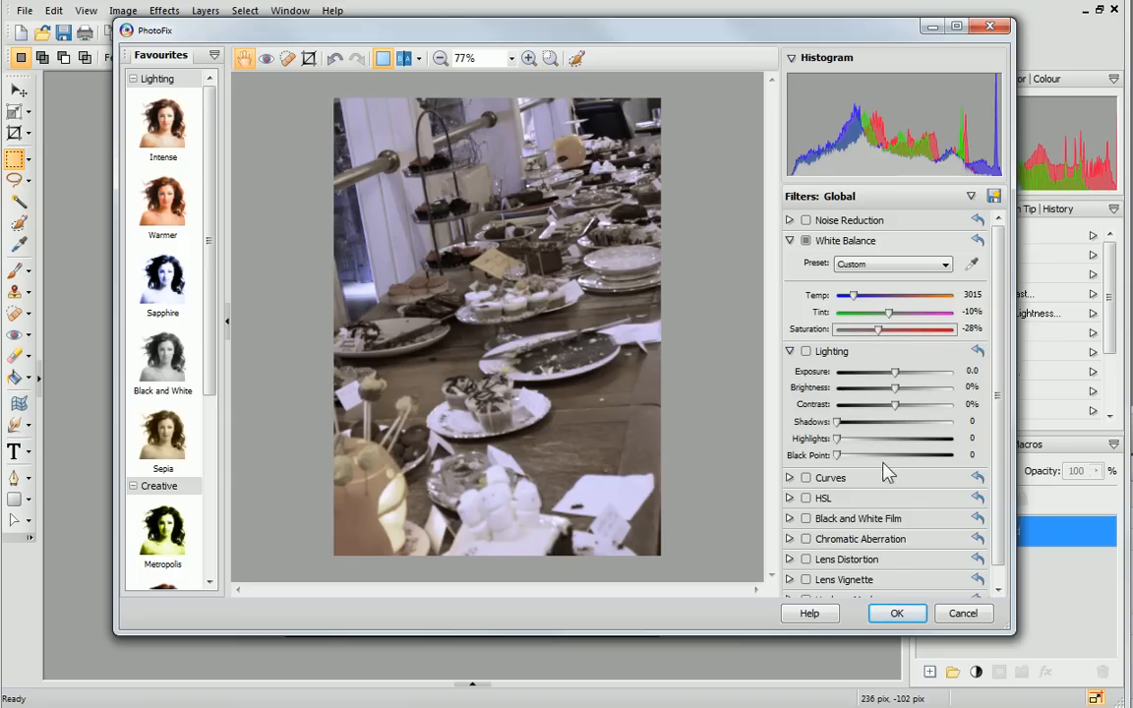
pyautogui.click(897, 614)
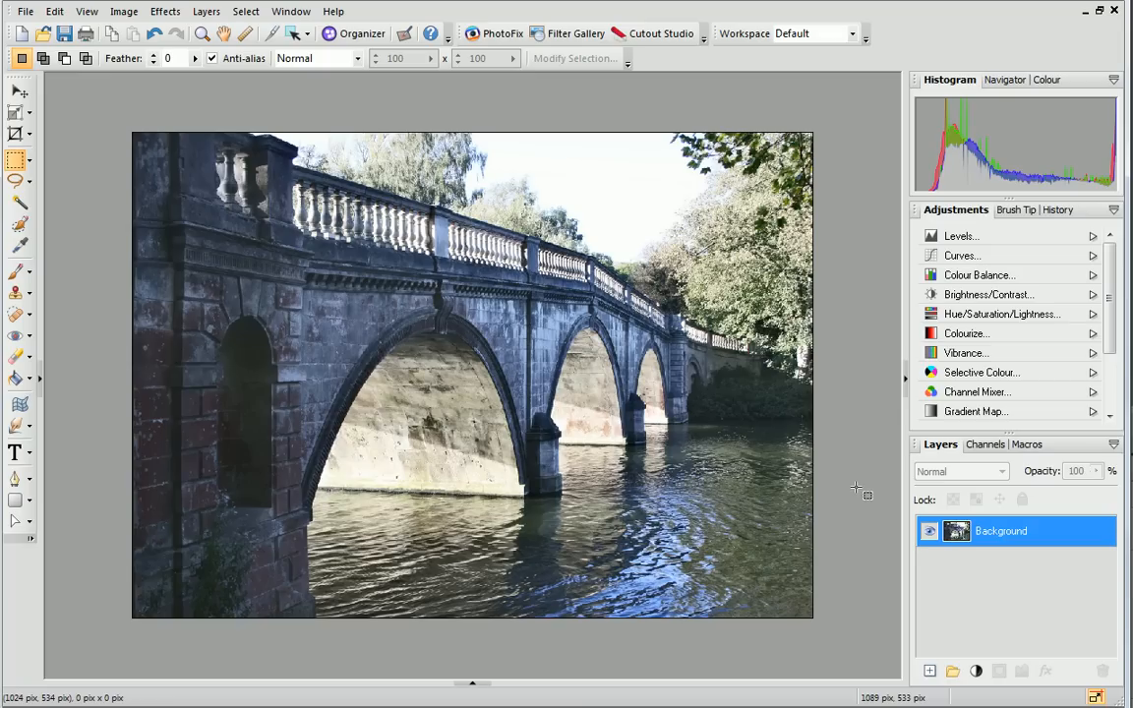
pyautogui.moveTo(575, 31)
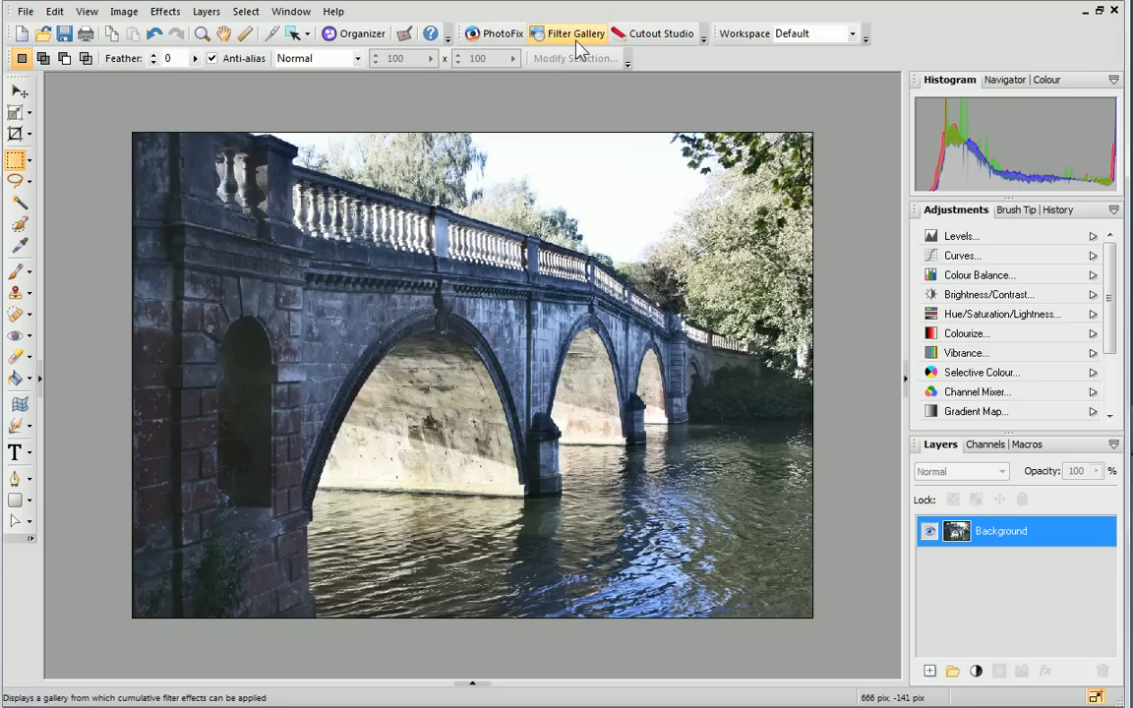
pyautogui.moveTo(575, 33)
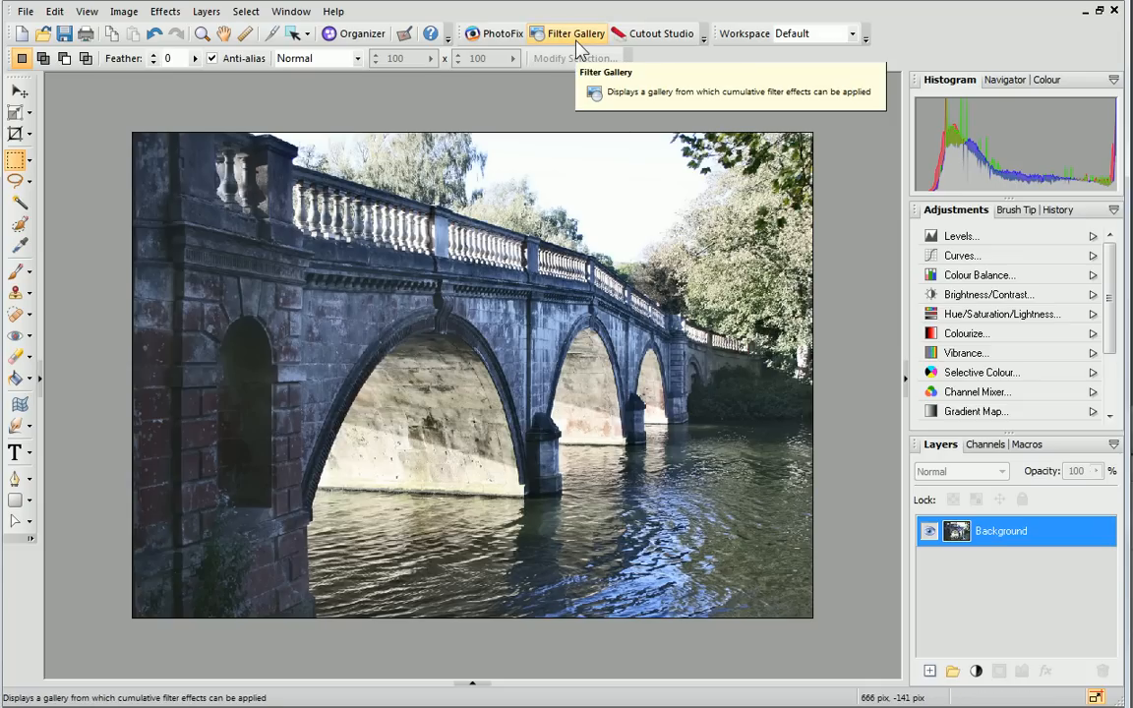
# Launch the Filter Gallery on the stone bridge photo
pyautogui.click(575, 31)
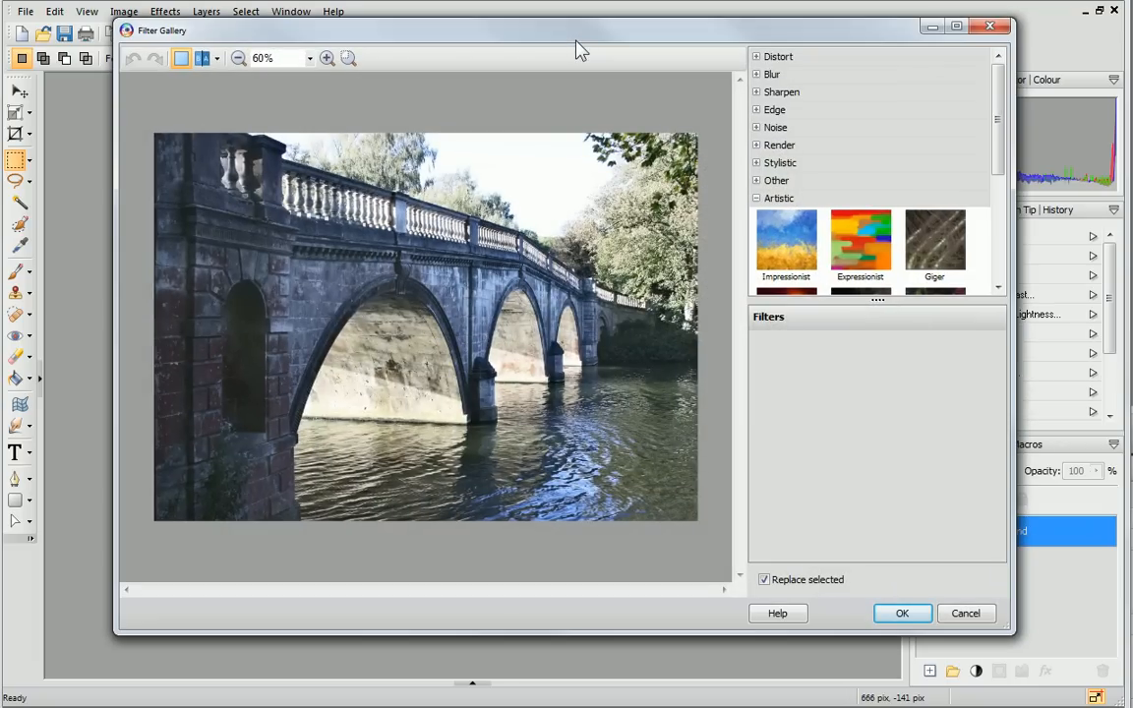
pyautogui.moveTo(825, 65)
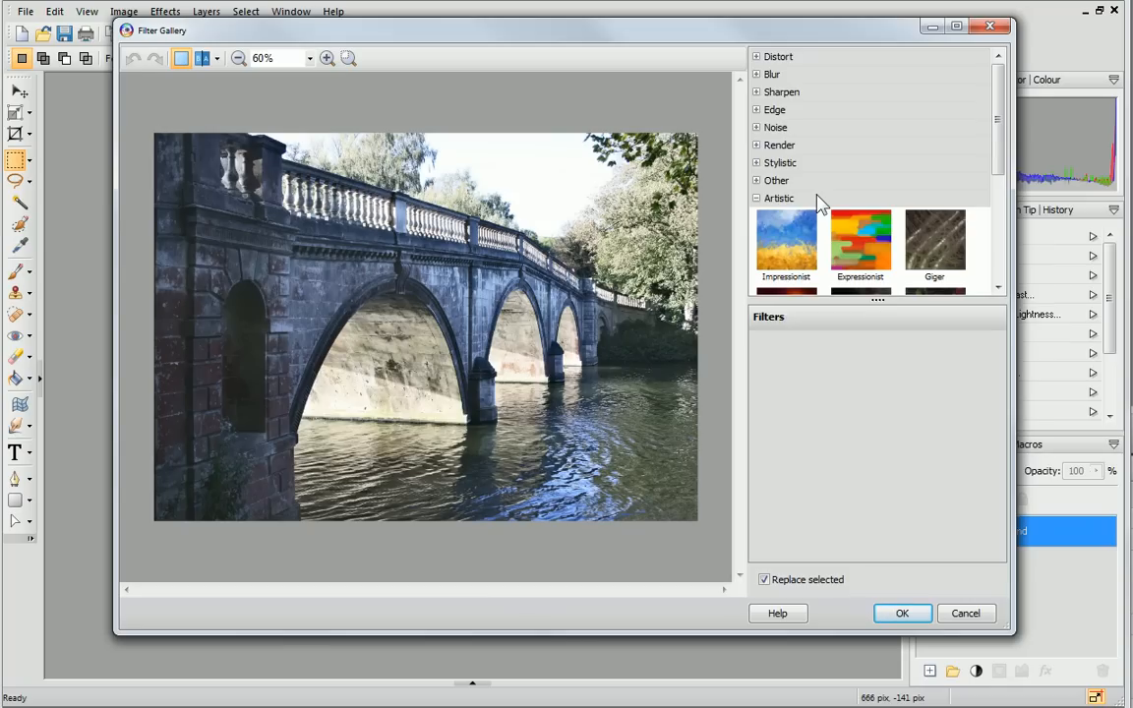
pyautogui.moveTo(763, 209)
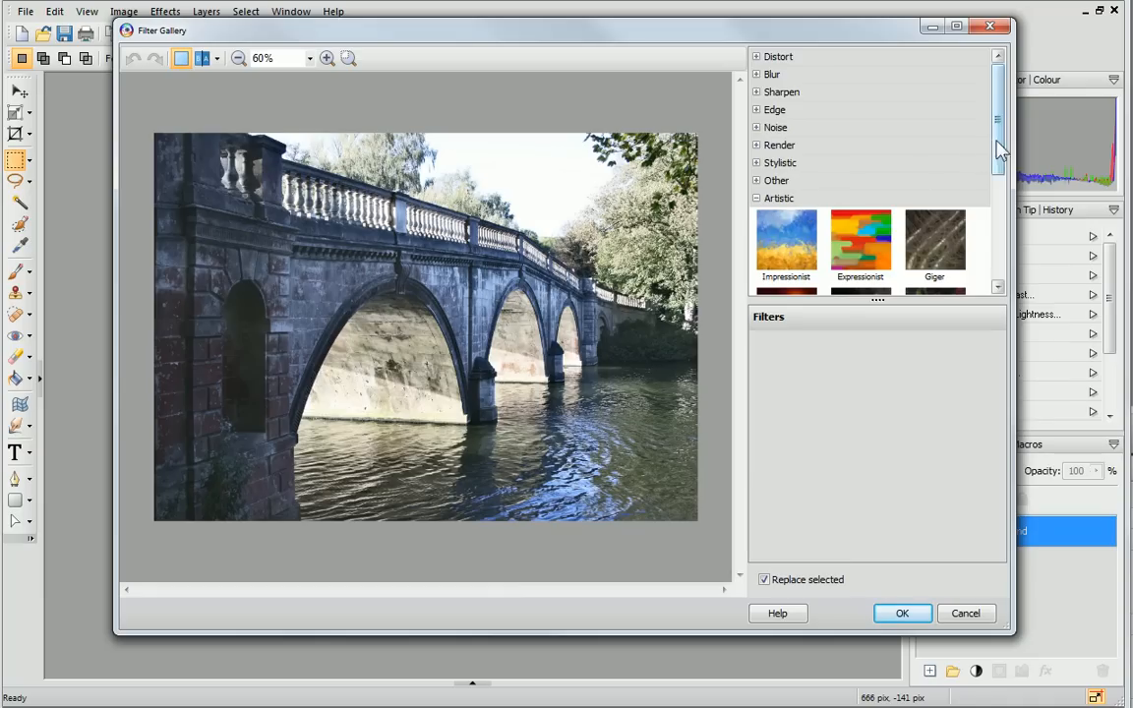
# Apply an Oil painting filter with scale 12 and accuracy 76 to the bridge photo, checking the split preview
pyautogui.scroll(-3)
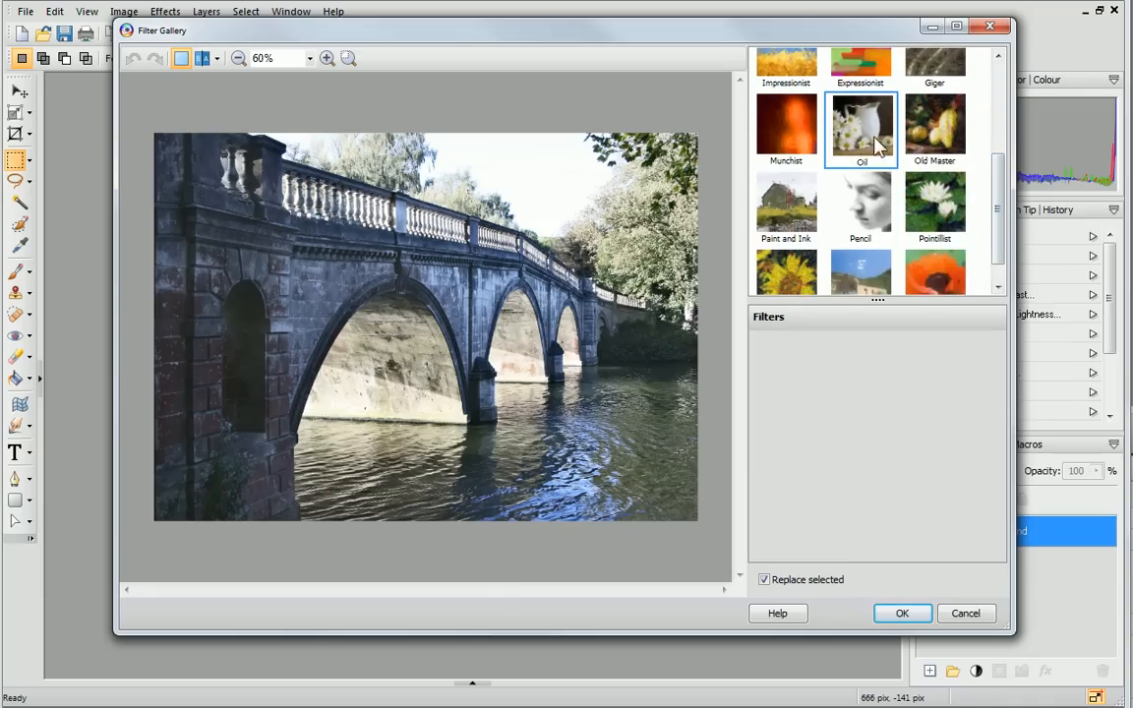
pyautogui.click(862, 130)
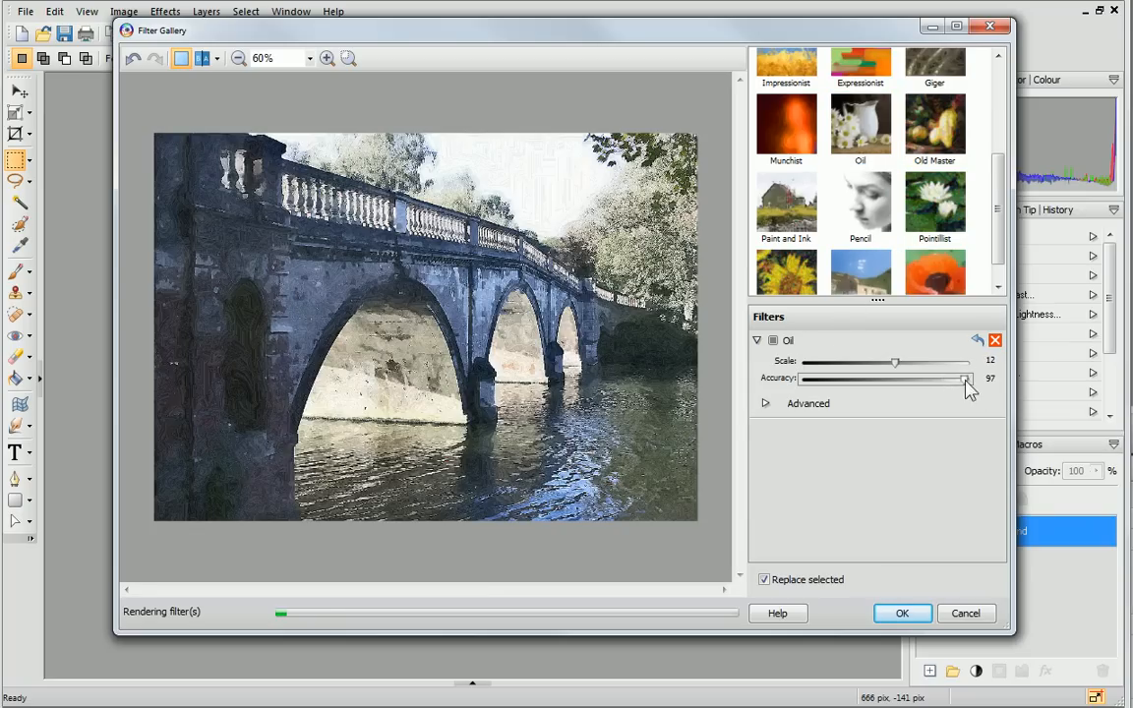
pyautogui.moveTo(964, 378); pyautogui.dragTo(929, 377)
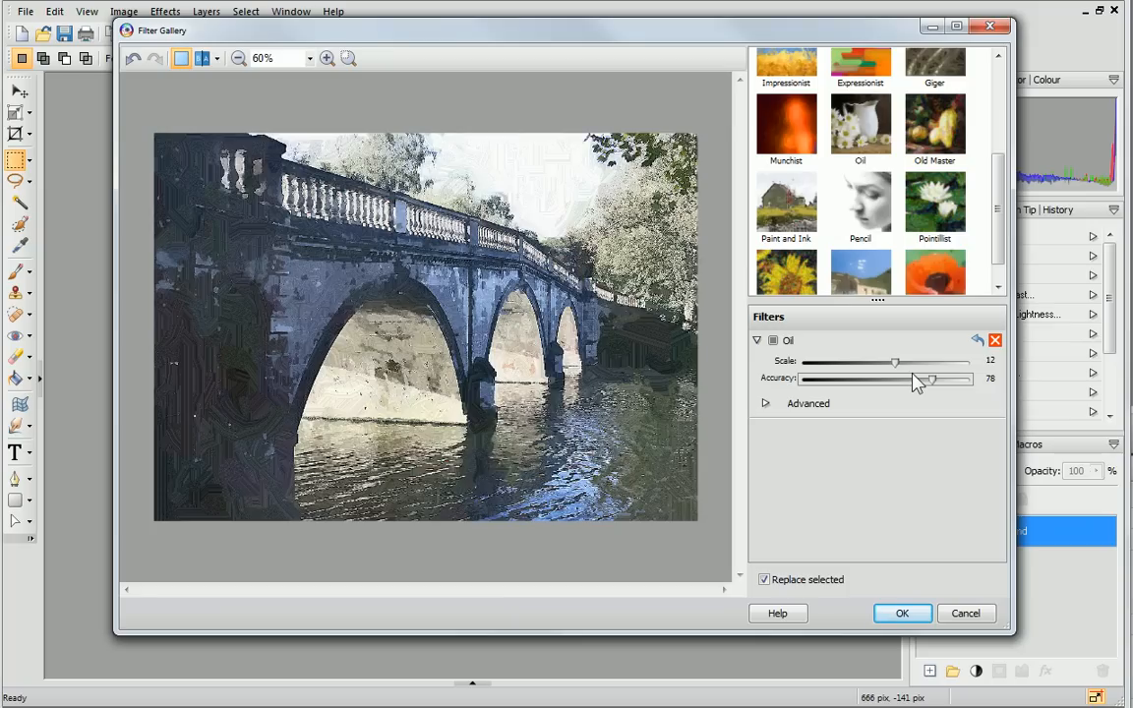
pyautogui.moveTo(311, 134)
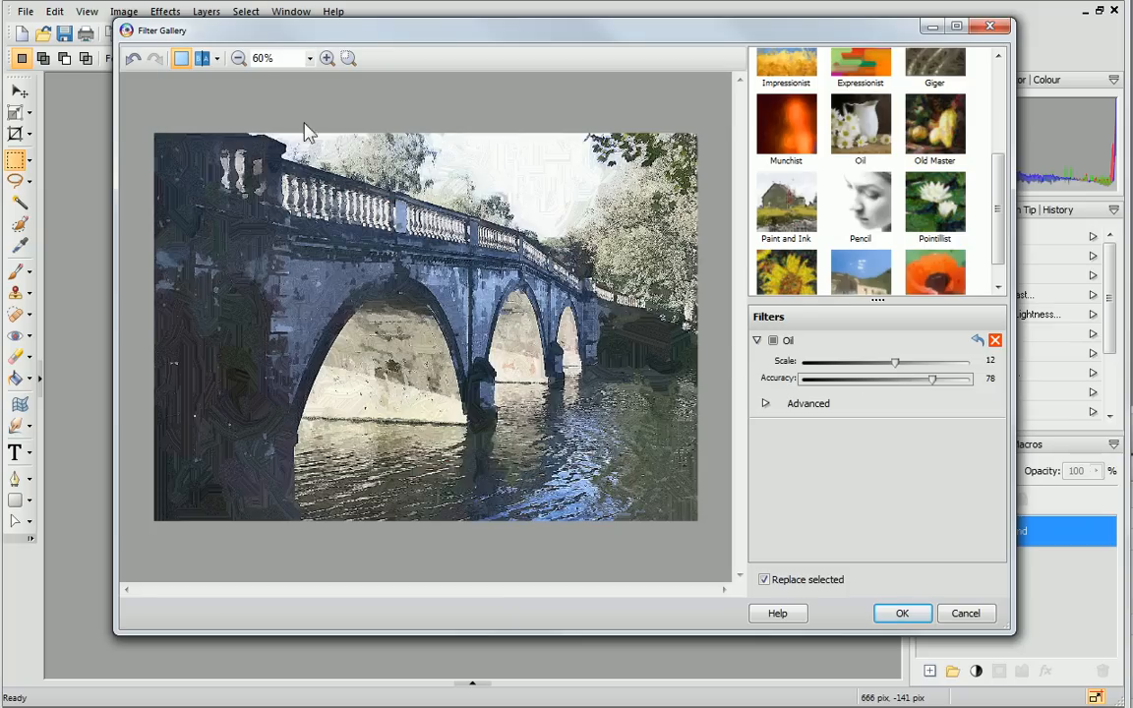
pyautogui.moveTo(201, 59)
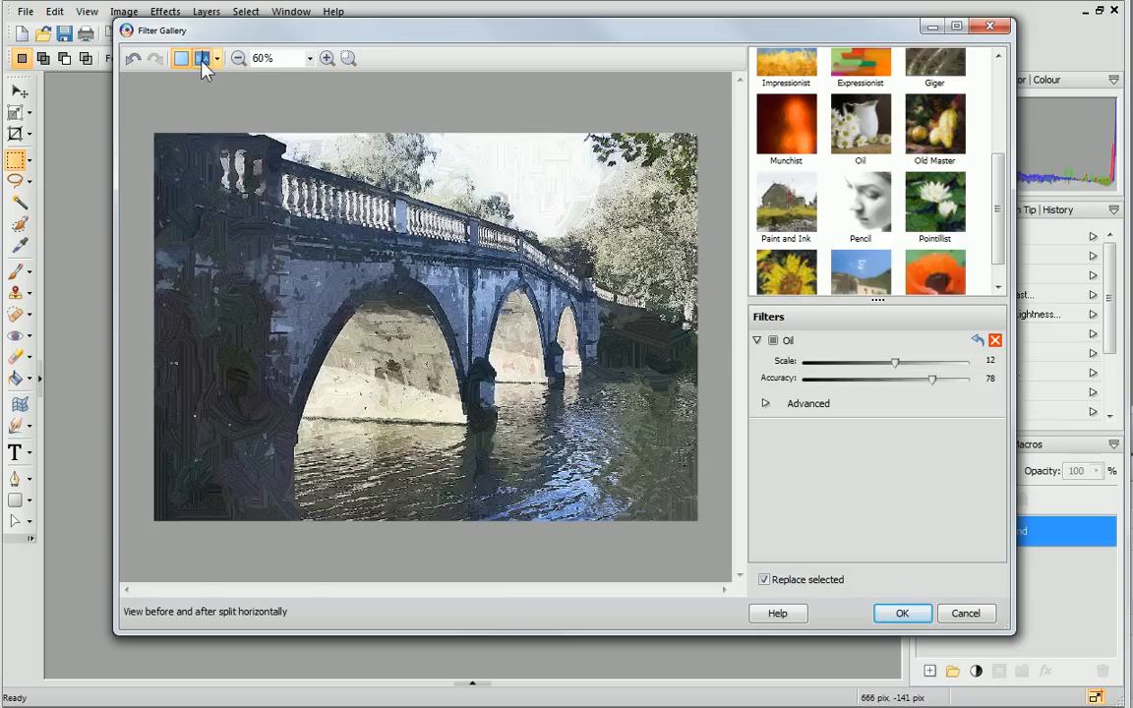
pyautogui.click(200, 59)
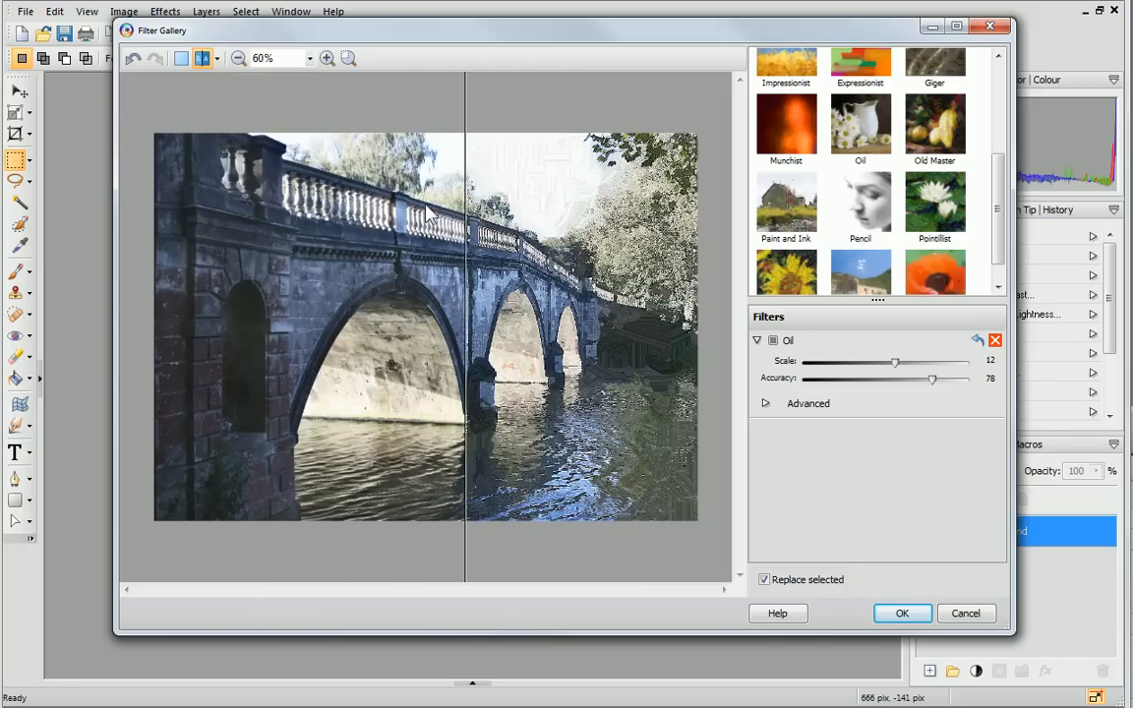
pyautogui.click(181, 57)
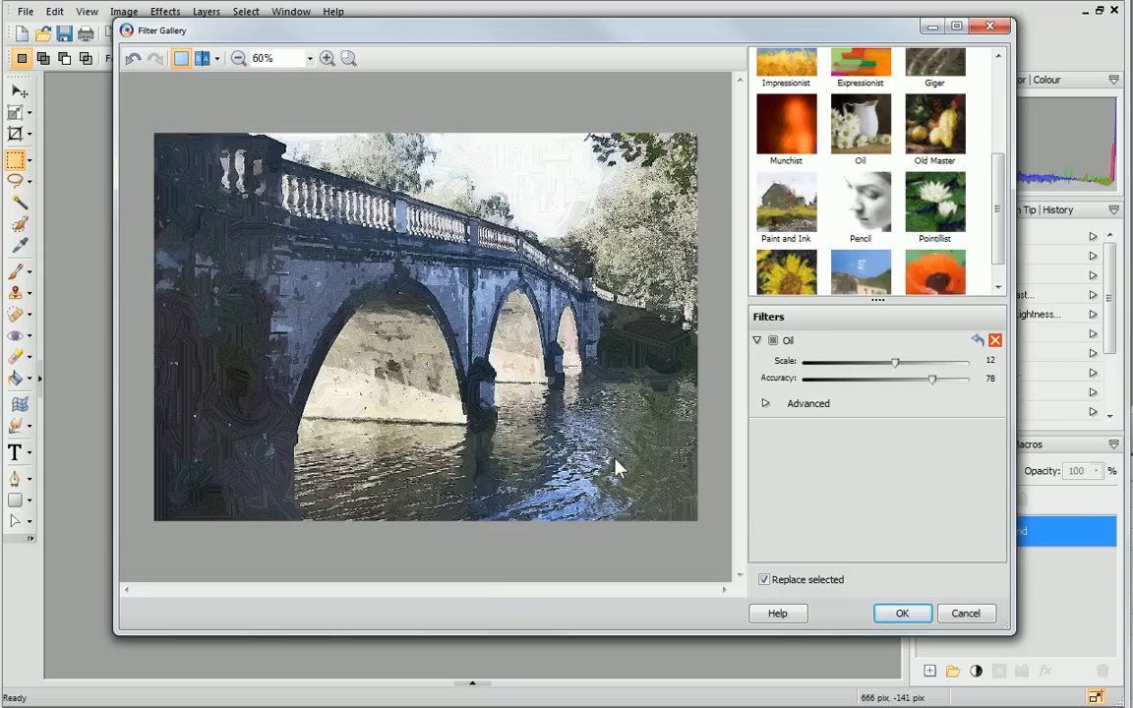
pyautogui.moveTo(901, 614)
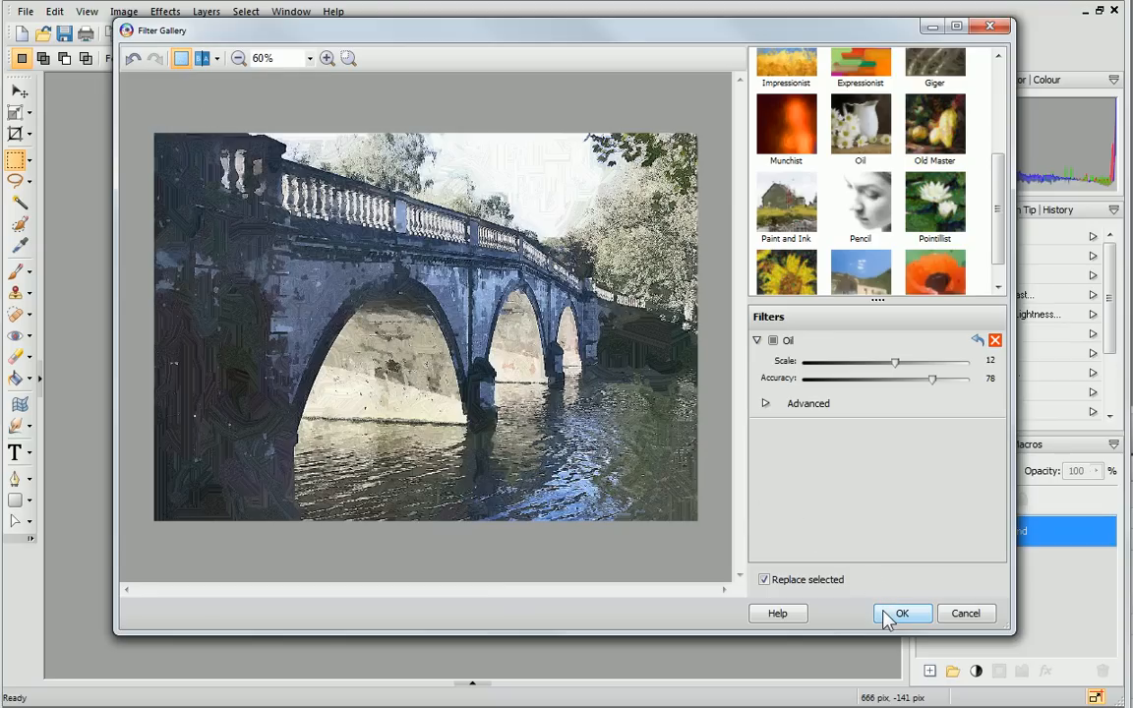
pyautogui.click(901, 613)
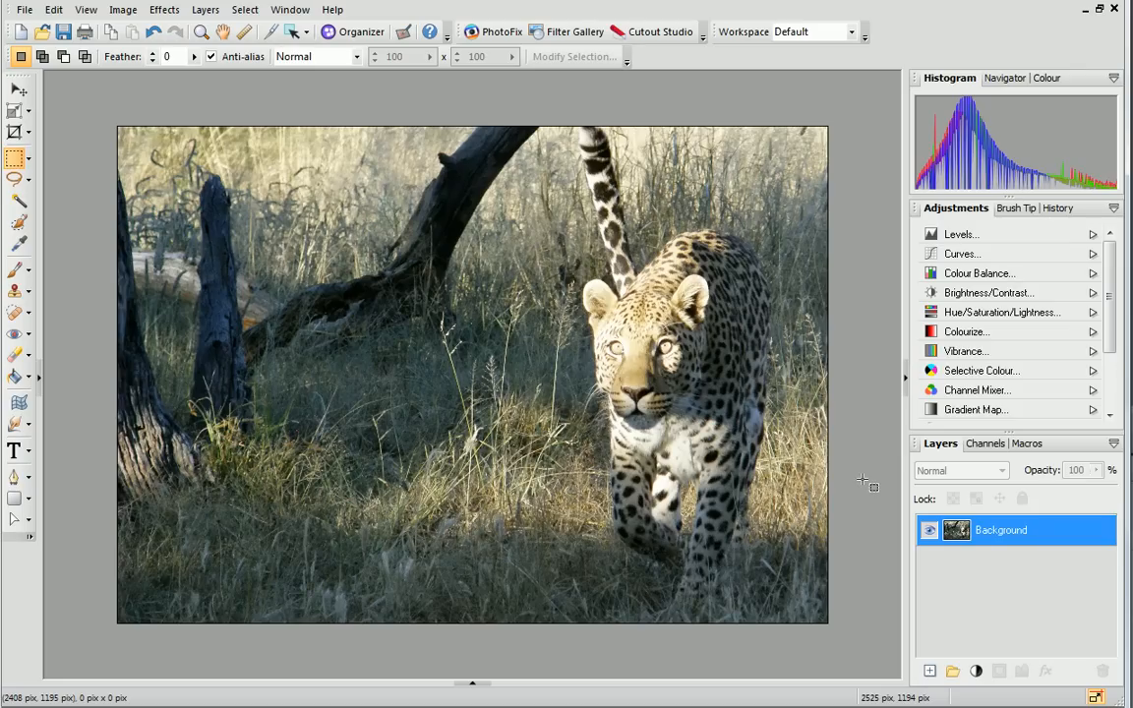
pyautogui.moveTo(366, 293)
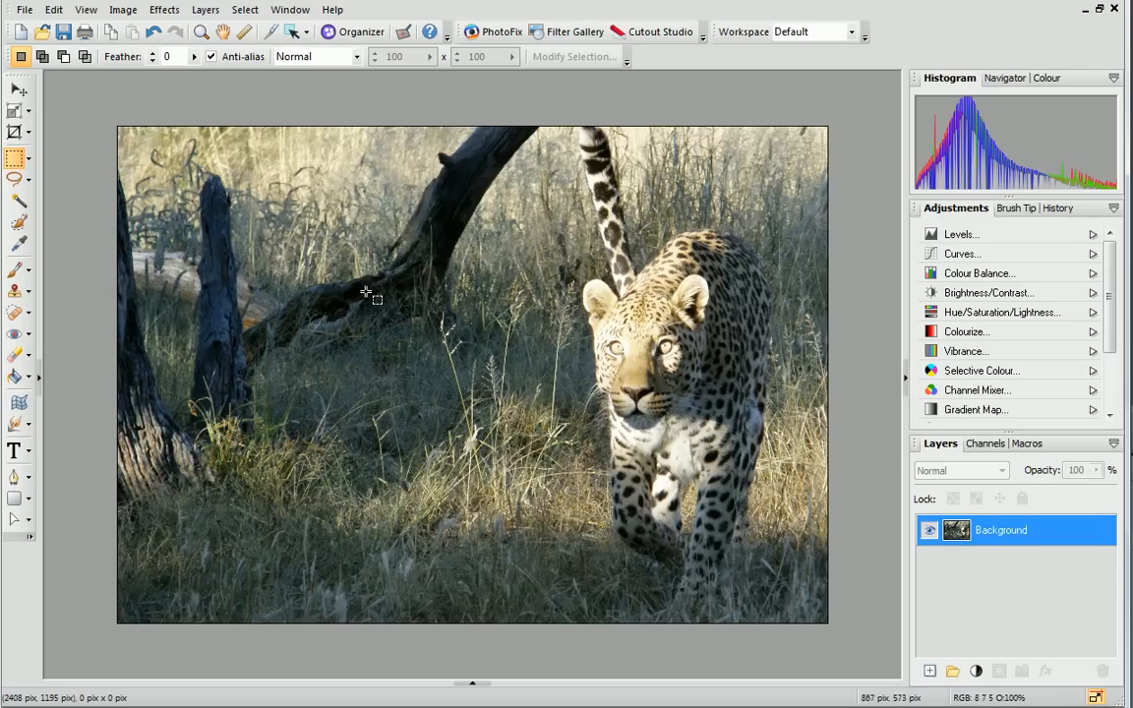
# Bring up the Export Optimizer for the leopard photo, previewing as a 7.2 MB PNG
pyautogui.click(24, 8)
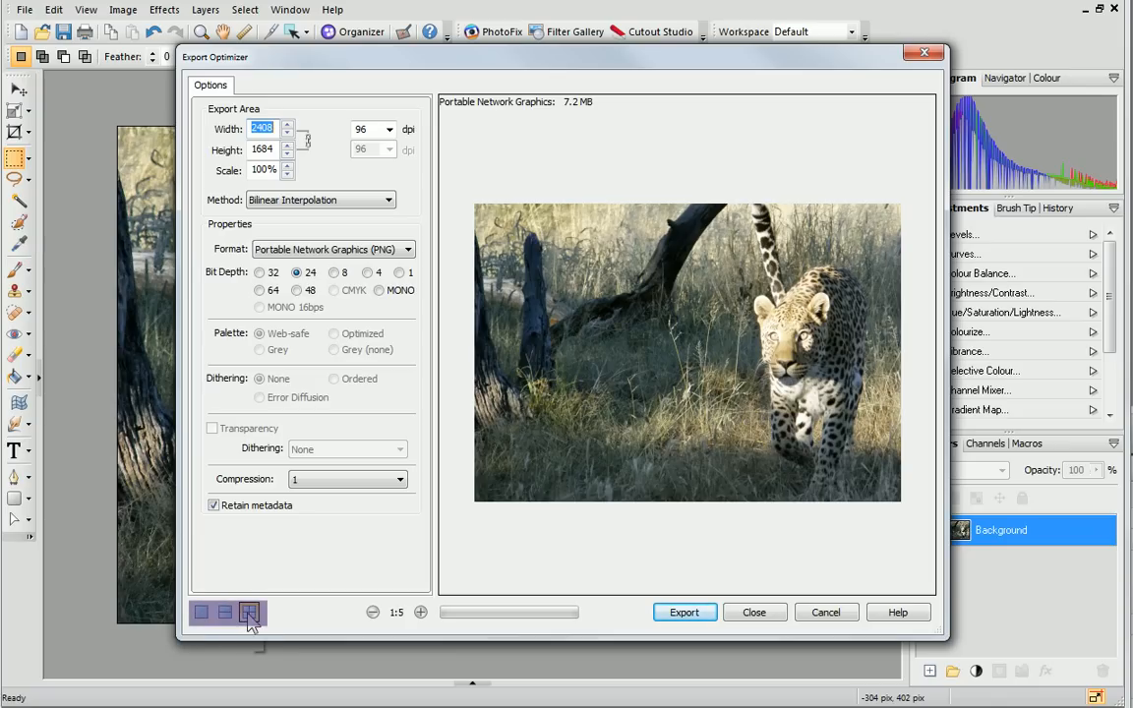
# Switch the export format to JPEG at 95% quality (about 1.7 MB) and start the export
pyautogui.click(225, 612)
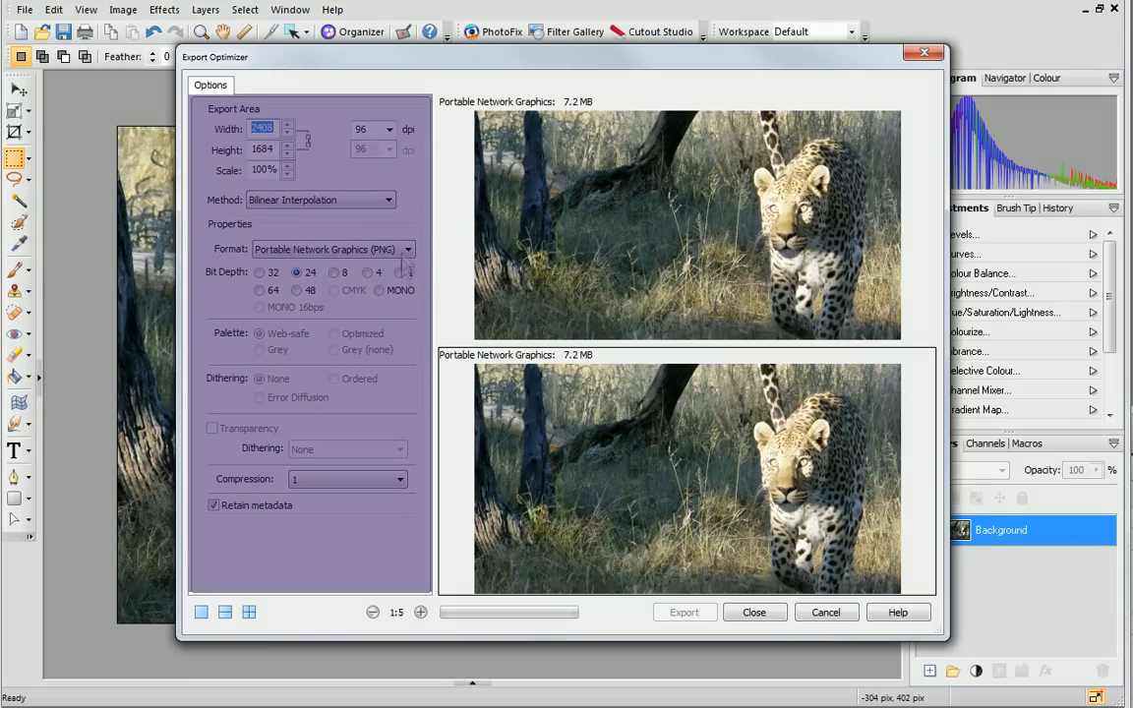
pyautogui.click(405, 248)
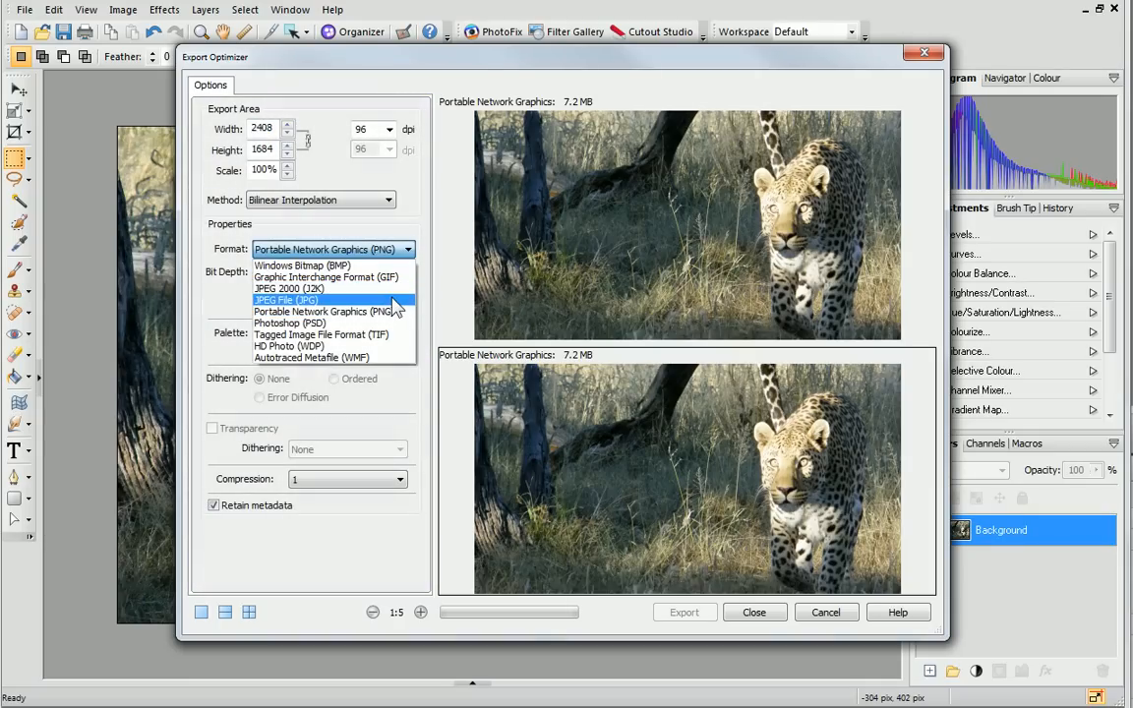
pyautogui.click(286, 299)
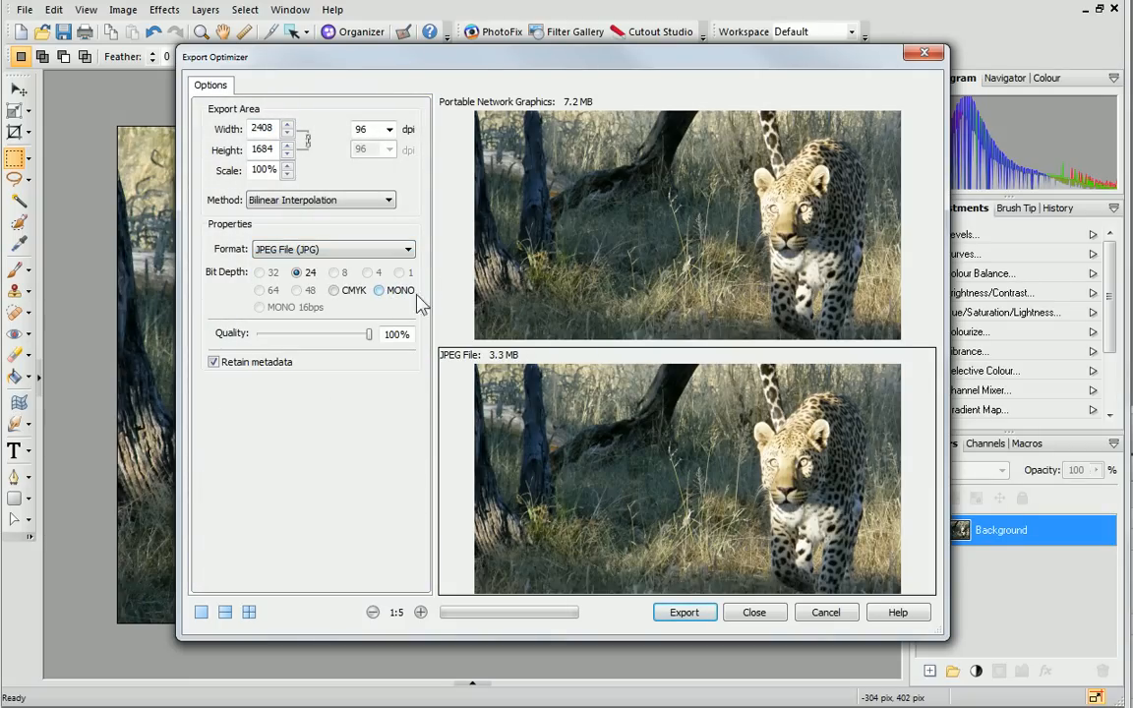
pyautogui.moveTo(539, 122)
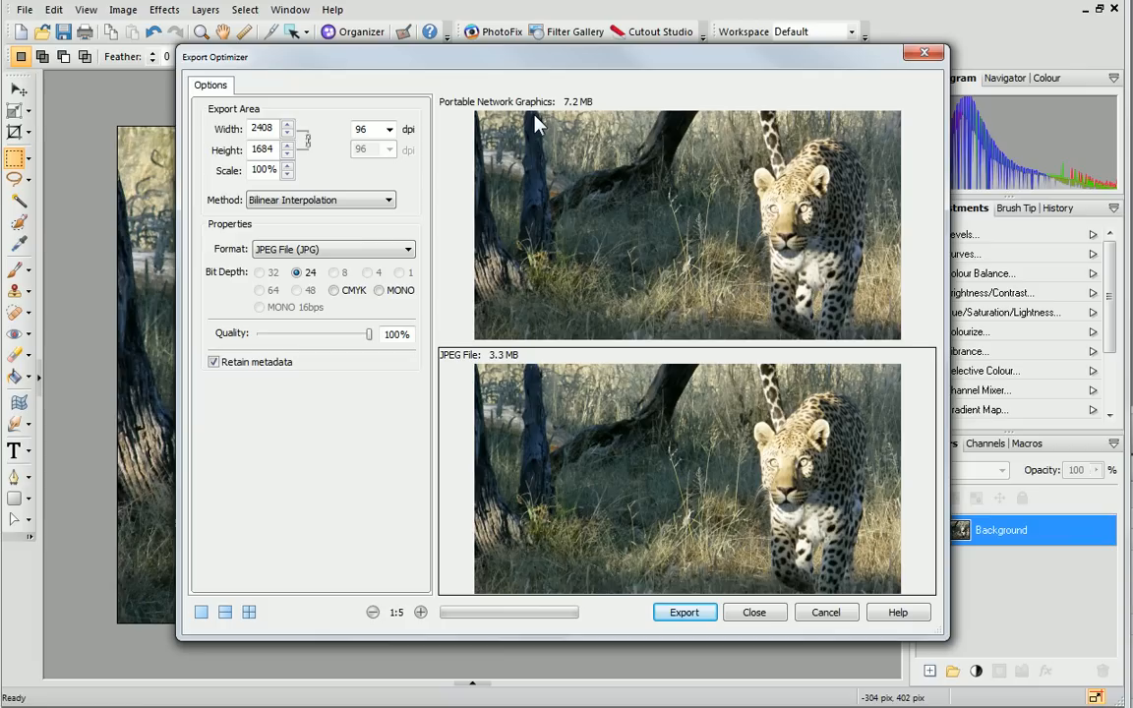
pyautogui.moveTo(496, 355)
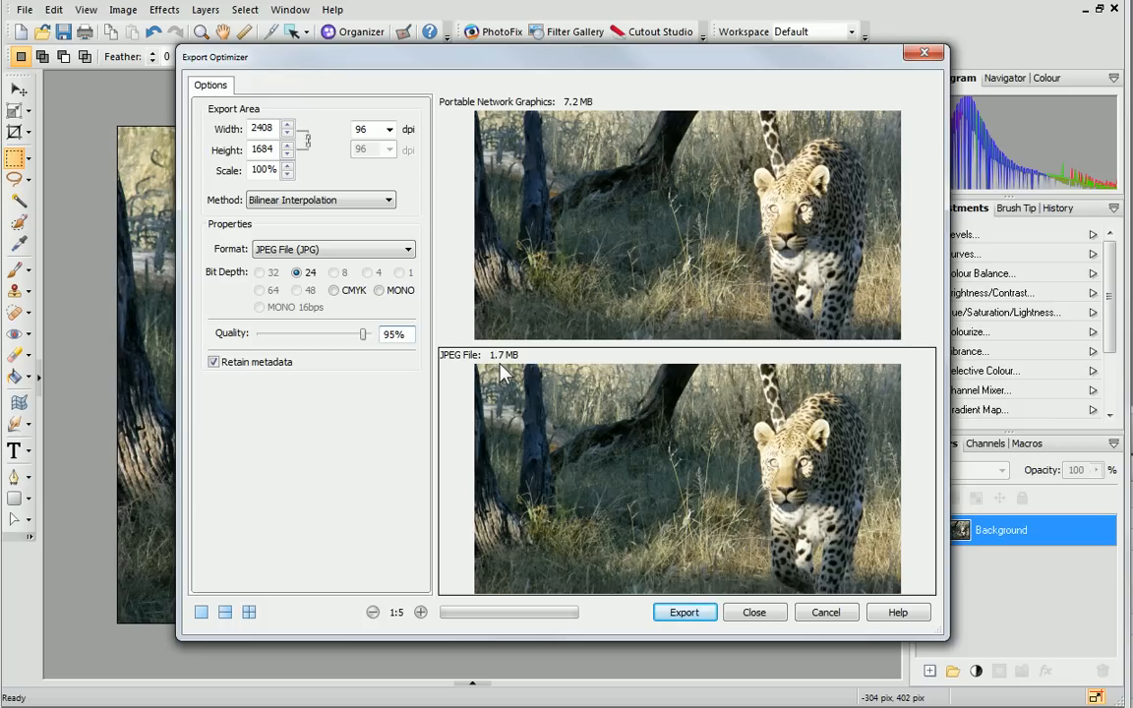
pyautogui.moveTo(553, 407)
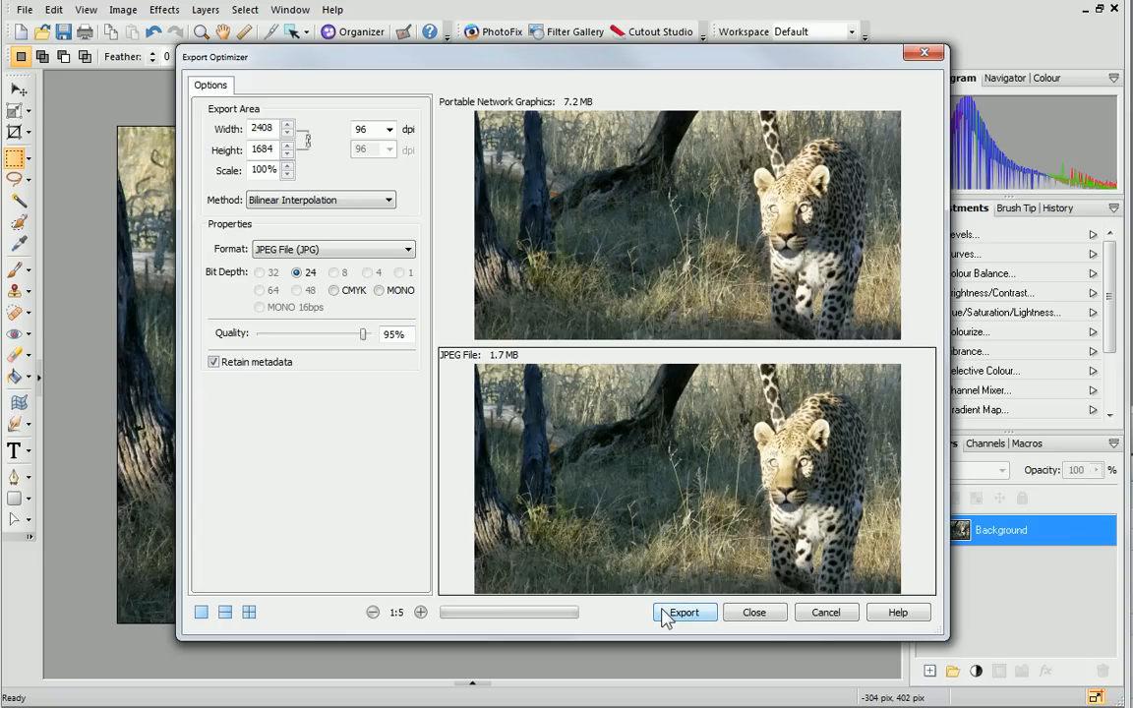
pyautogui.click(684, 612)
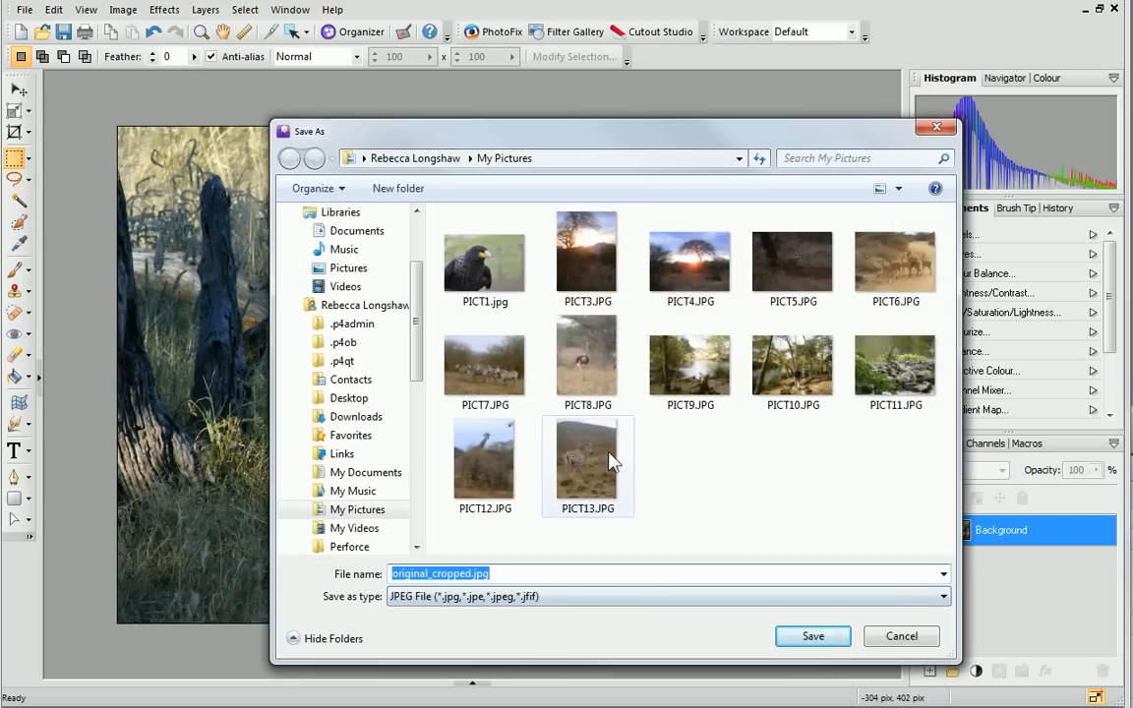
pyautogui.moveTo(504, 167)
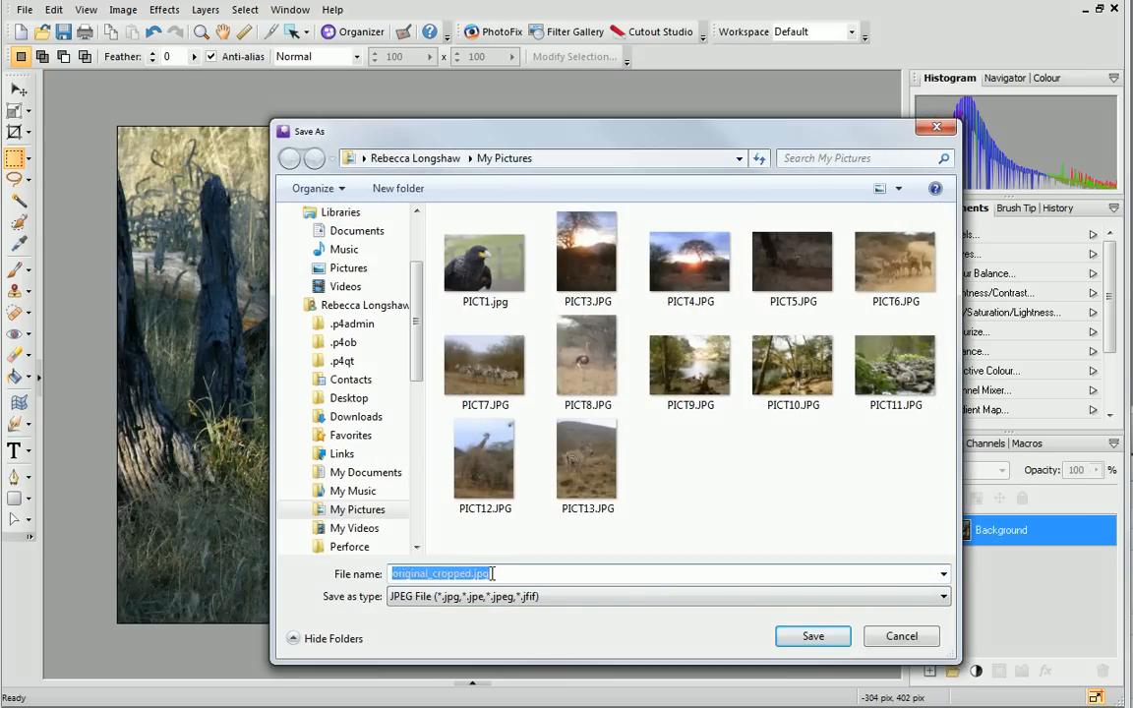
# Save the exported JPEG under the name 'leopard' in My Pictures
pyautogui.write('leopa')
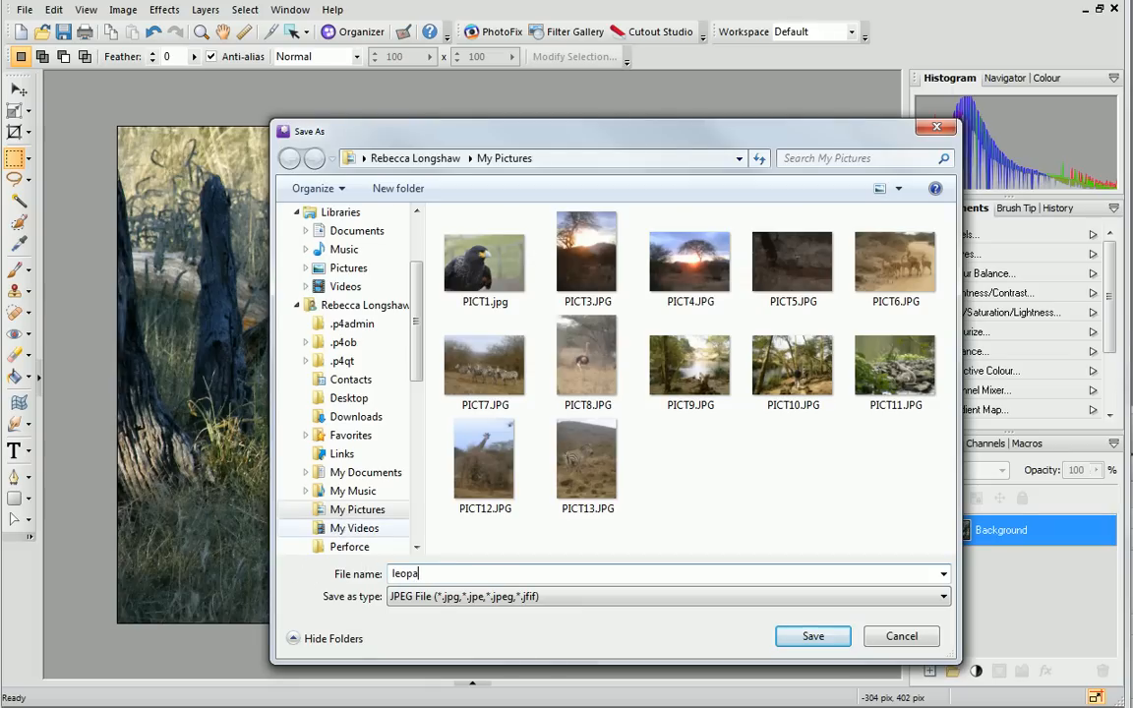
pyautogui.write('rd')
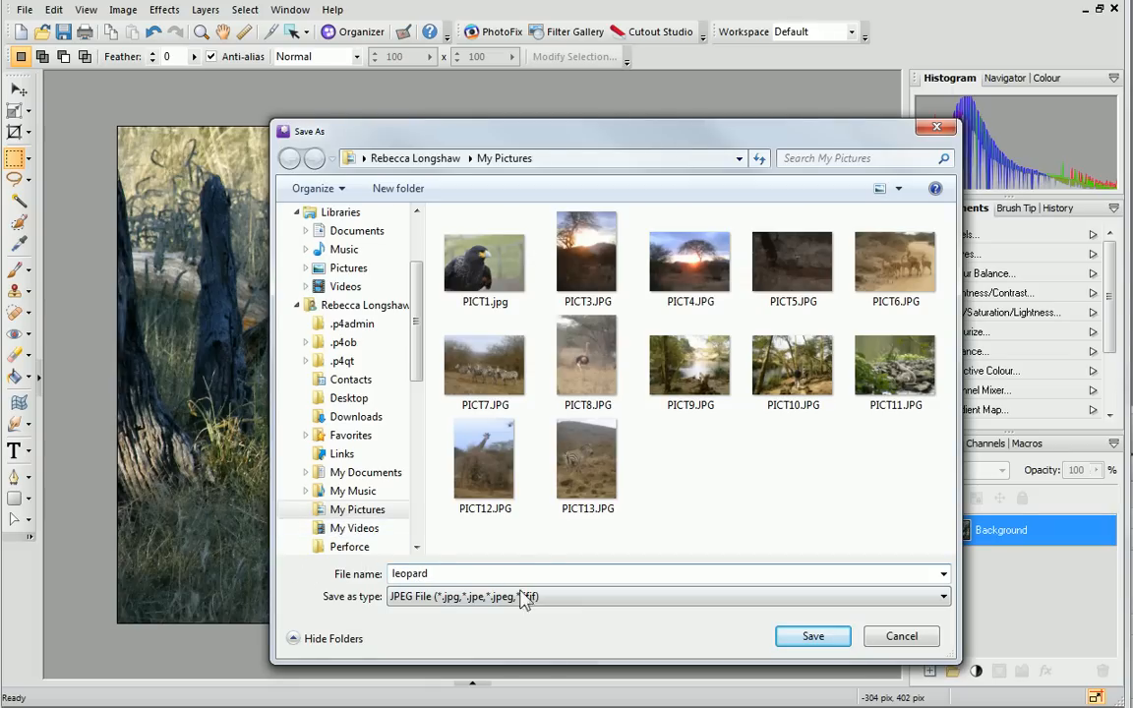
pyautogui.click(813, 636)
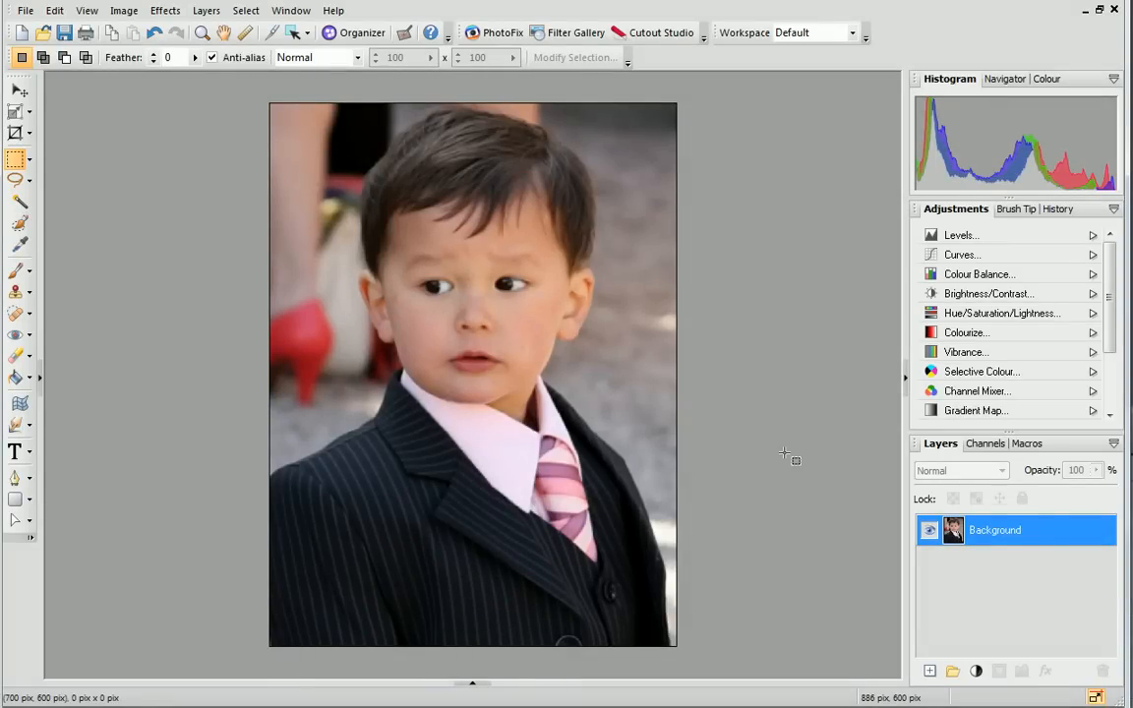
pyautogui.moveTo(147, 110)
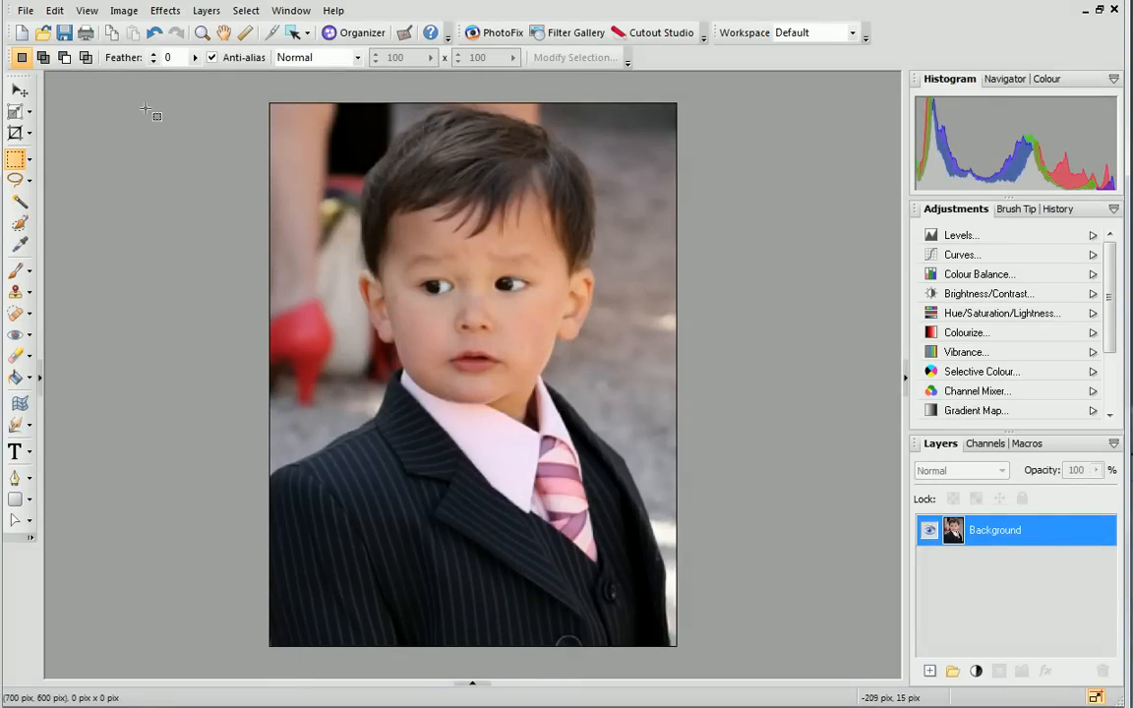
pyautogui.moveTo(86, 31)
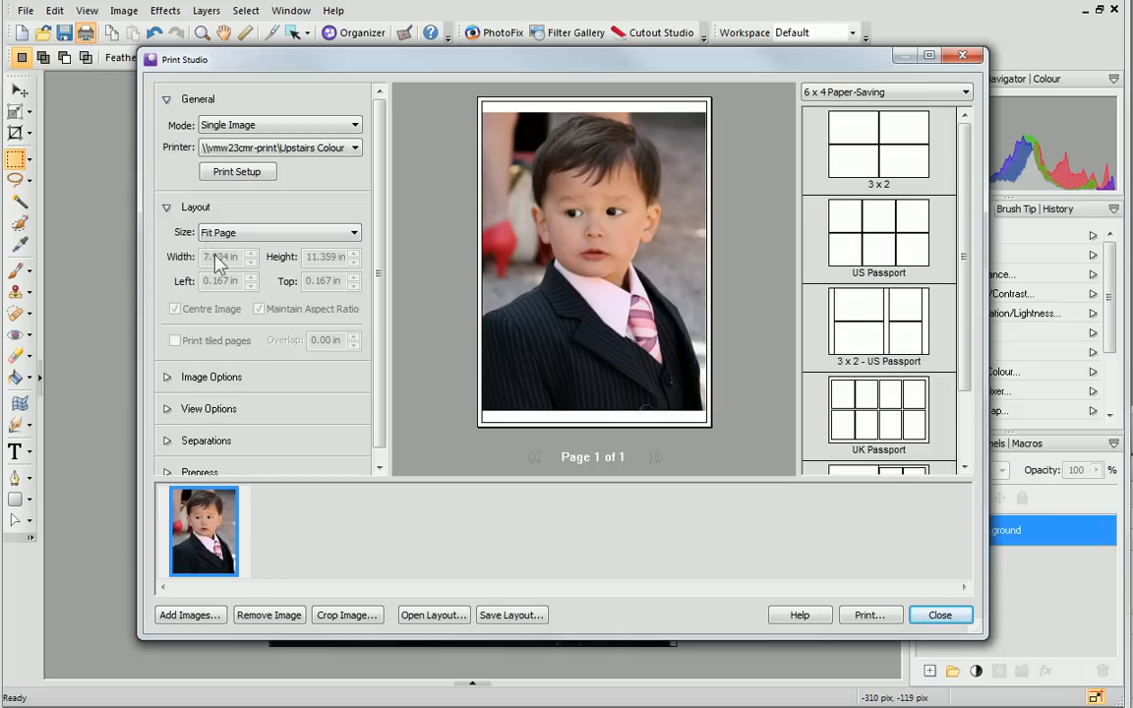
# Choose the Single Images (Portrait) layouts and fit the portrait to the printable area
pyautogui.click(311, 531)
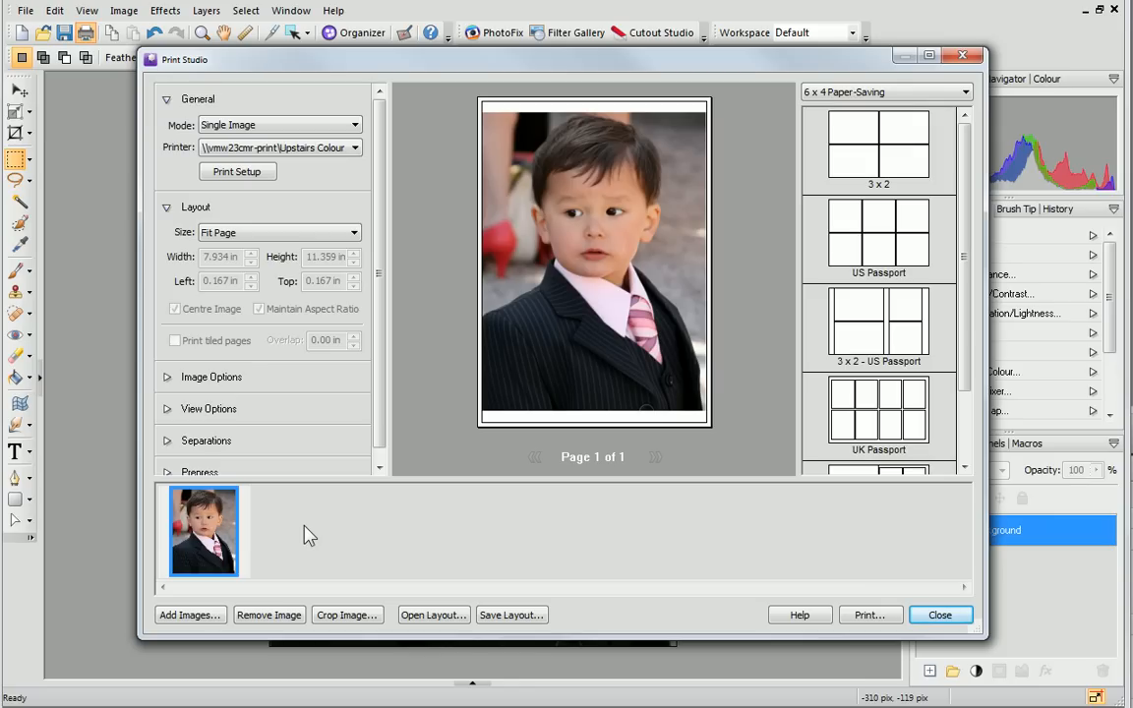
pyautogui.moveTo(521, 480)
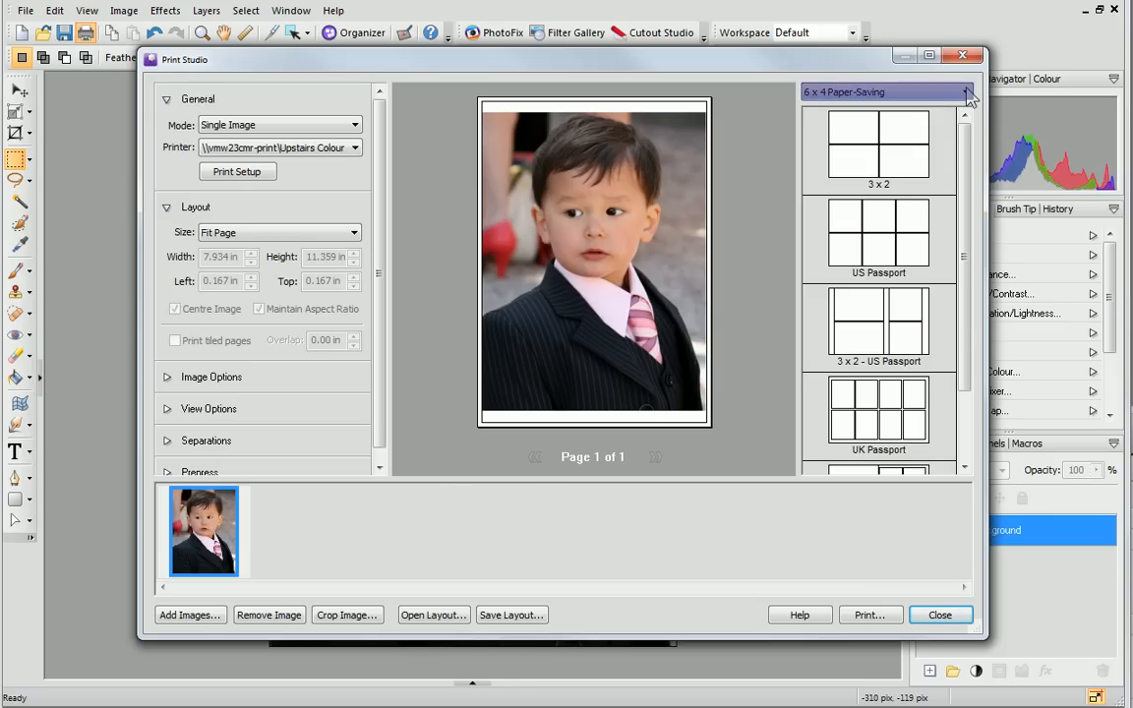
pyautogui.click(964, 92)
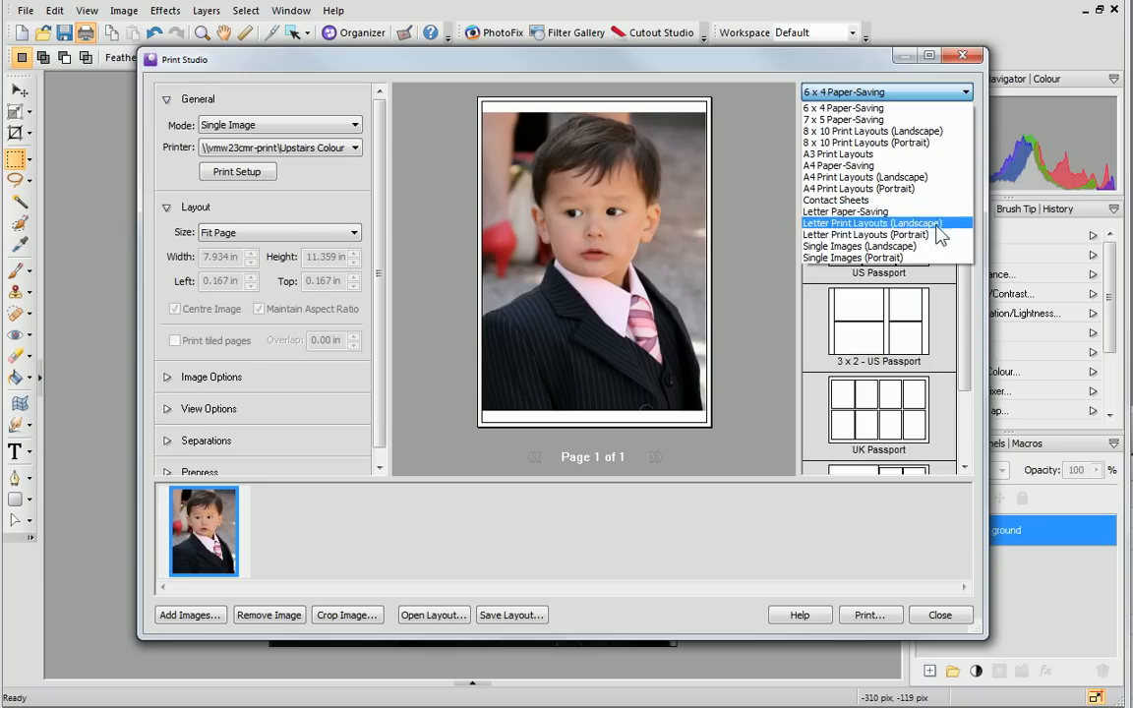
pyautogui.click(854, 258)
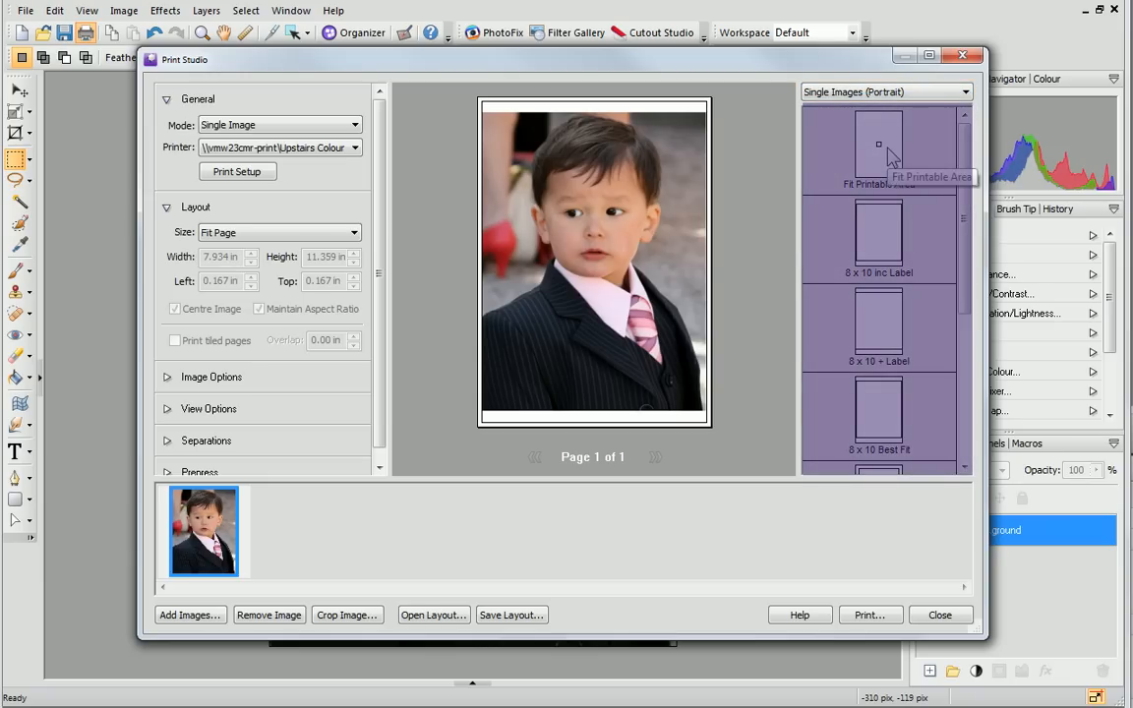
pyautogui.click(878, 148)
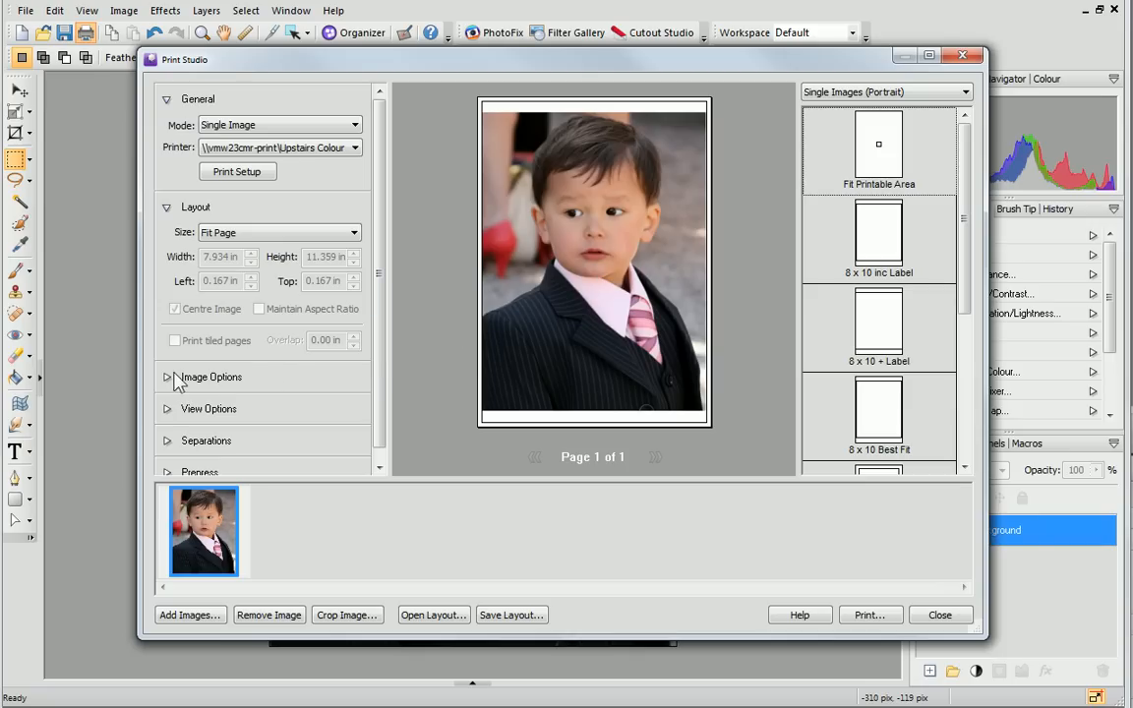
# Expand Image Options and scroll through View Options and Separations, leaving defaults
pyautogui.click(169, 378)
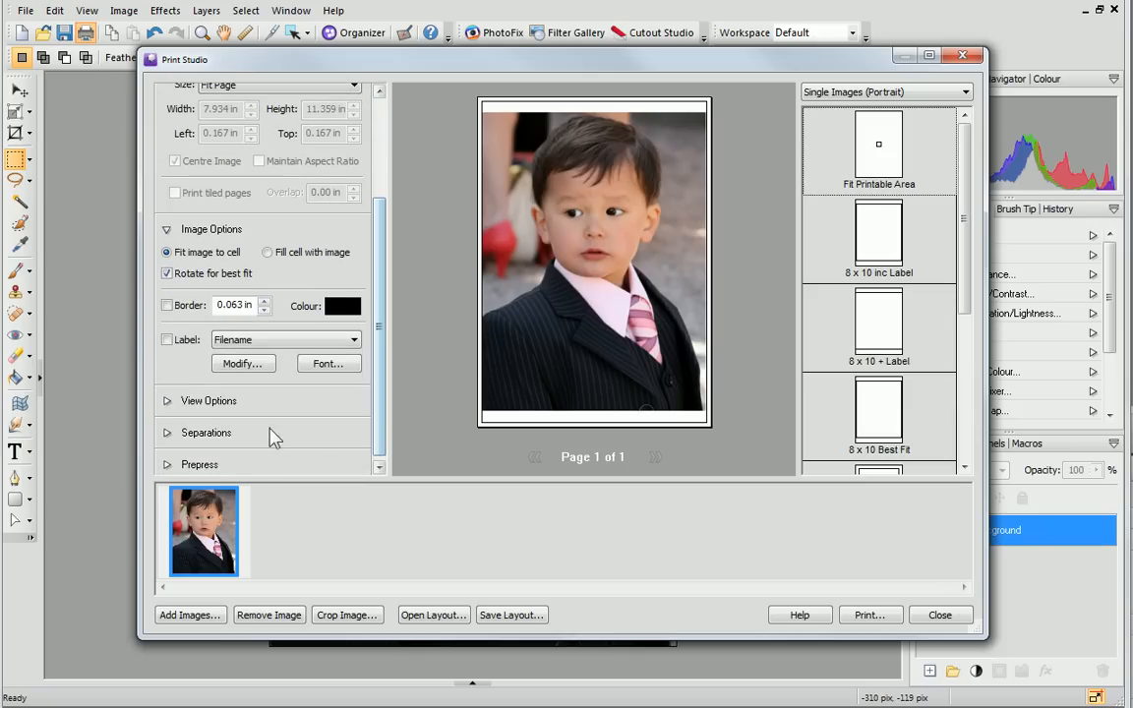
pyautogui.scroll(-3)
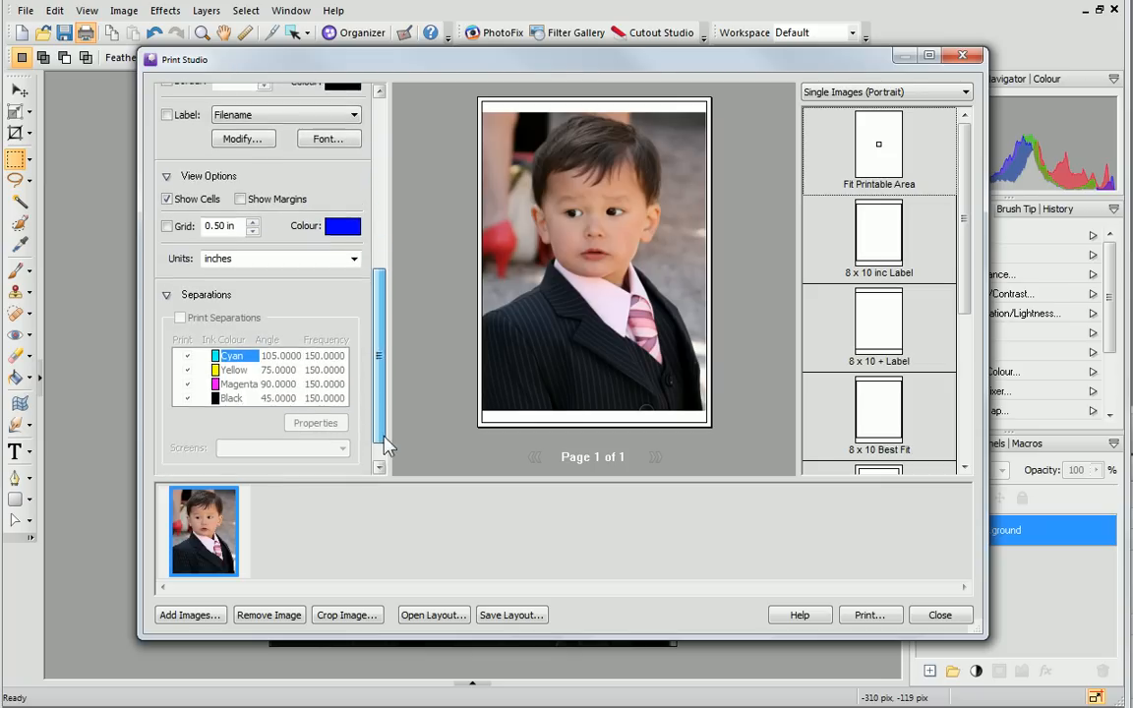
pyautogui.scroll(-3)
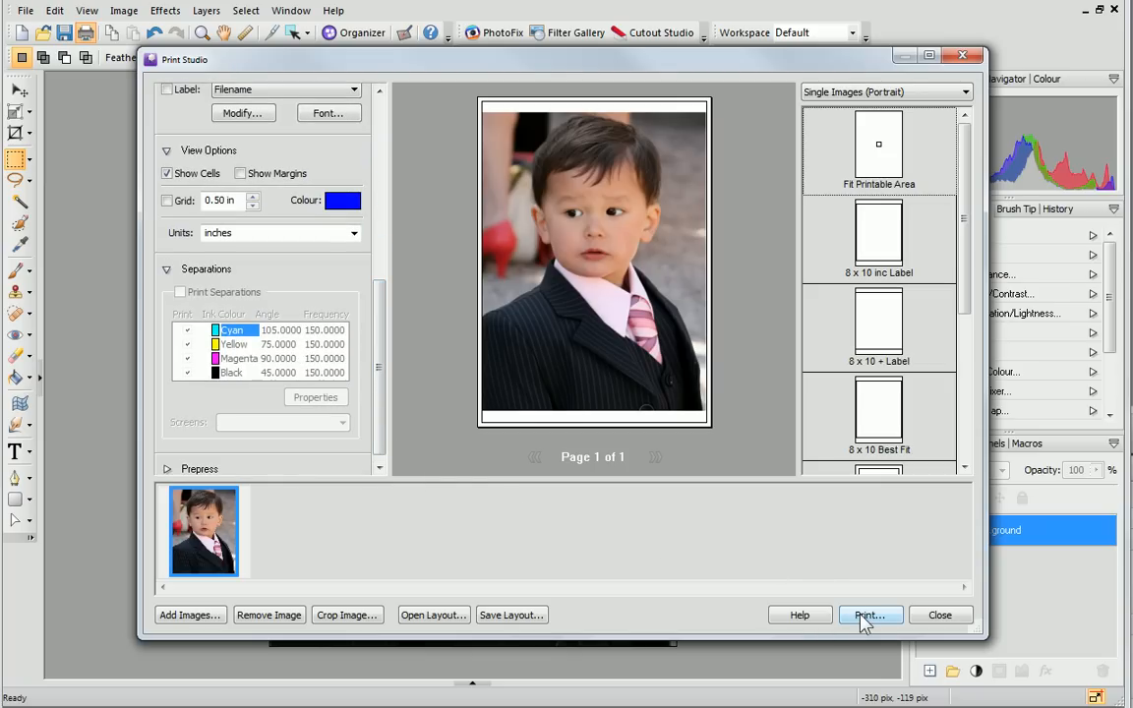
# Send the portrait to the printer, confirm the Print dialog, and close Print Studio
pyautogui.click(870, 614)
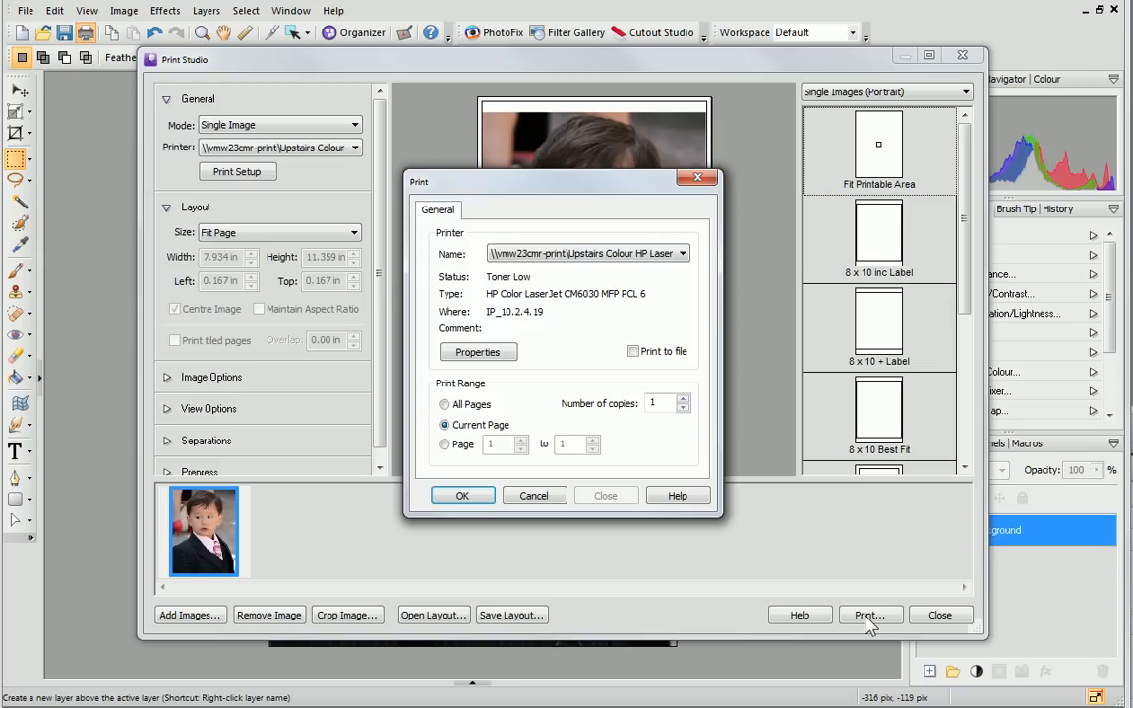
pyautogui.moveTo(462, 496)
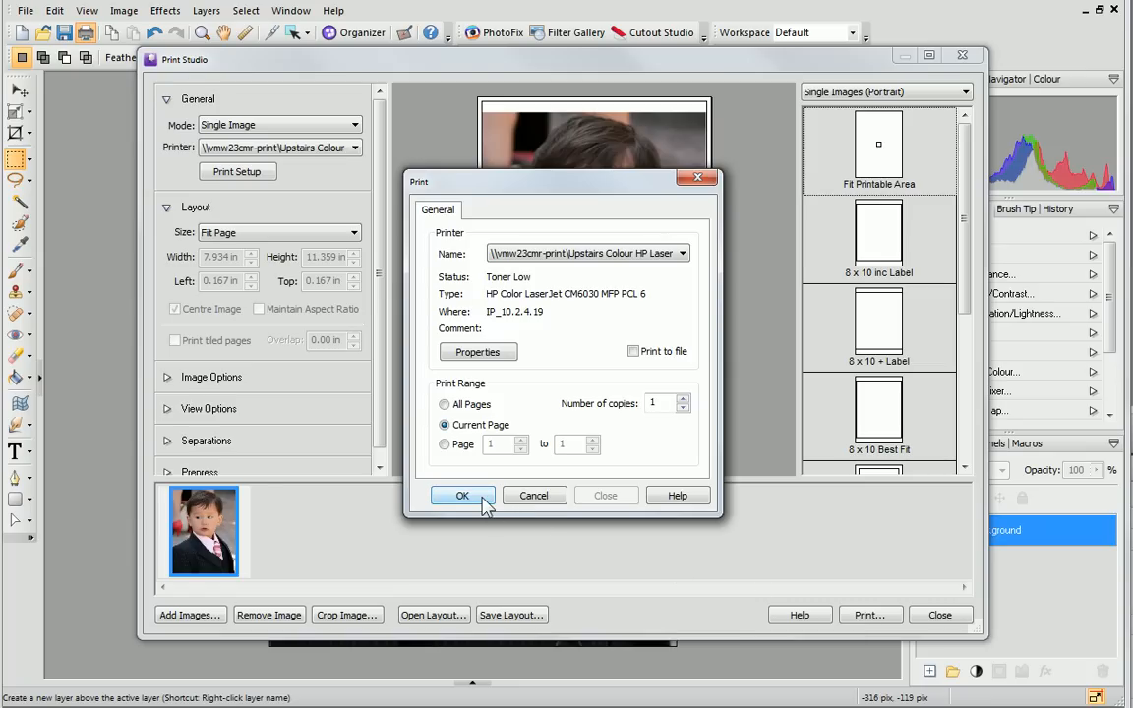
pyautogui.click(463, 496)
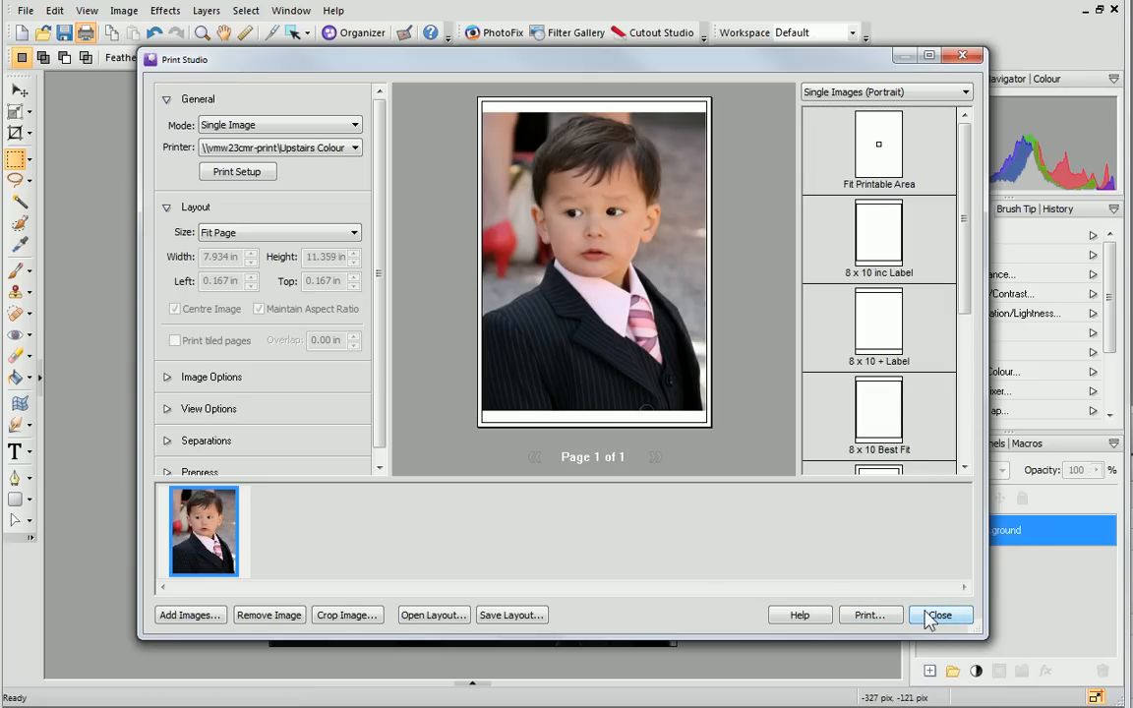
pyautogui.click(940, 614)
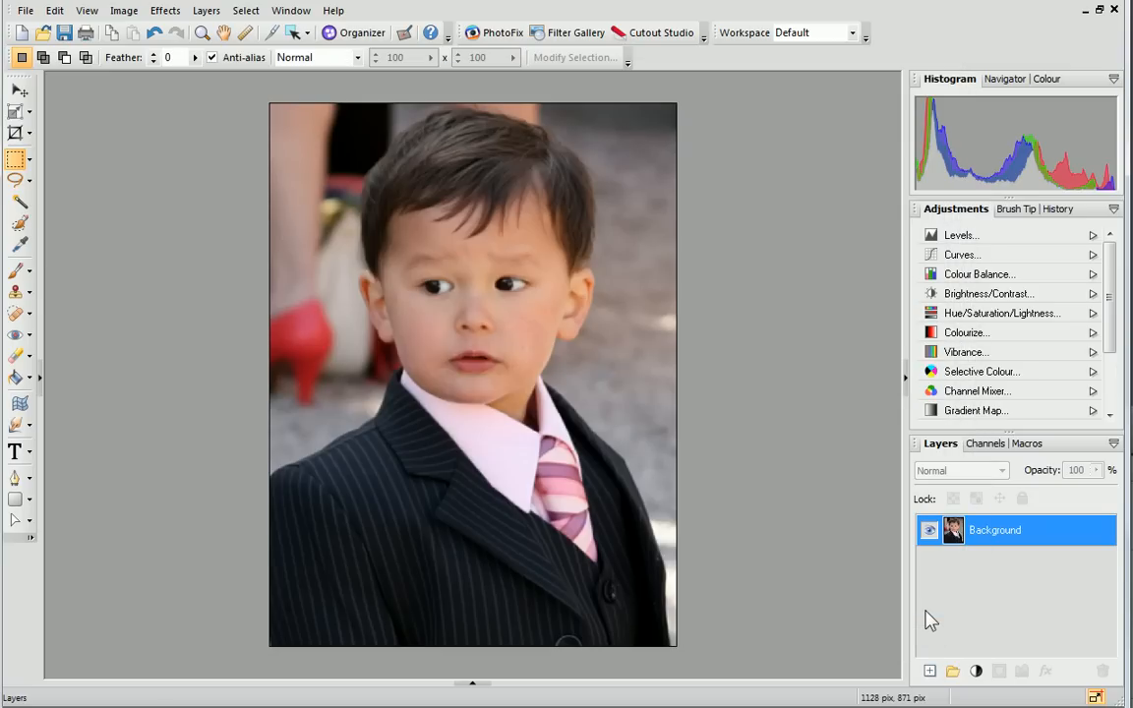